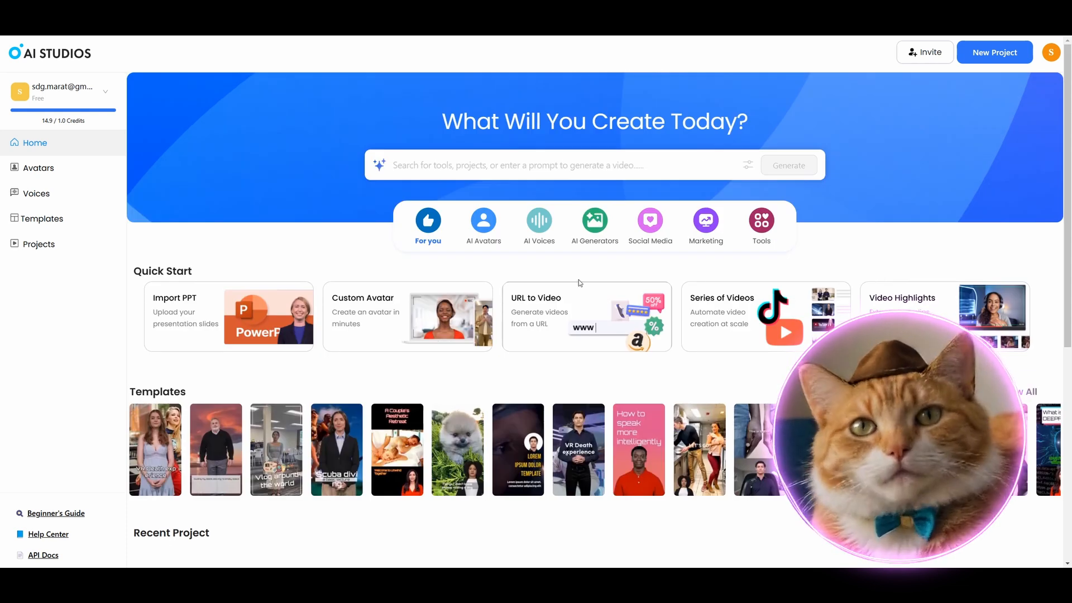
{"action": "mouse_move", "coordinate": [688, 277]}
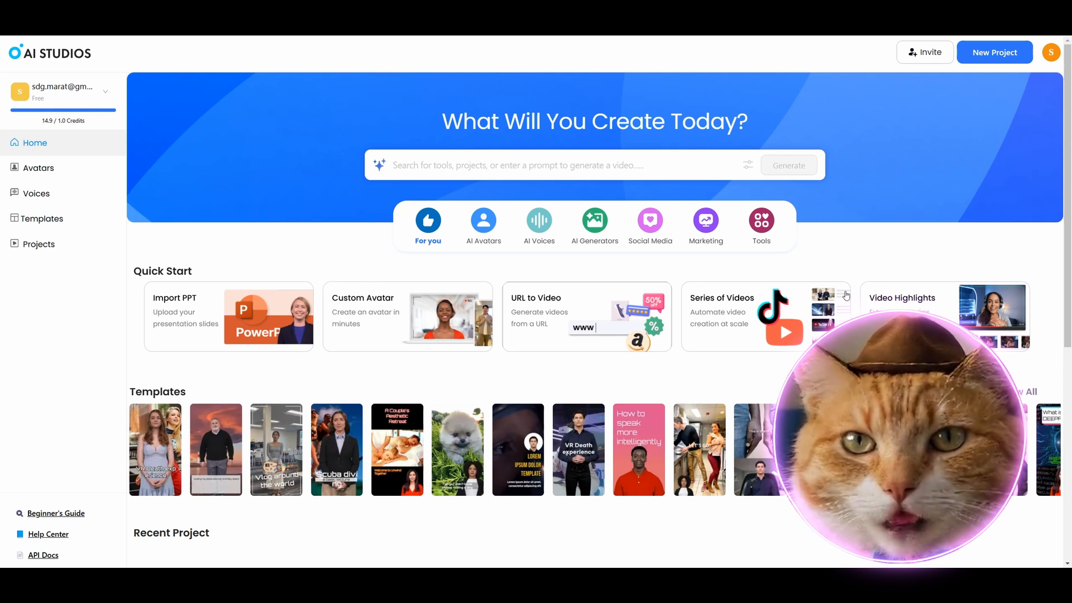
Browse the template gallery in mobile layout, then return it to web-format templates.
{"action": "scroll", "scroll_direction": "down", "scroll_amount": 3}
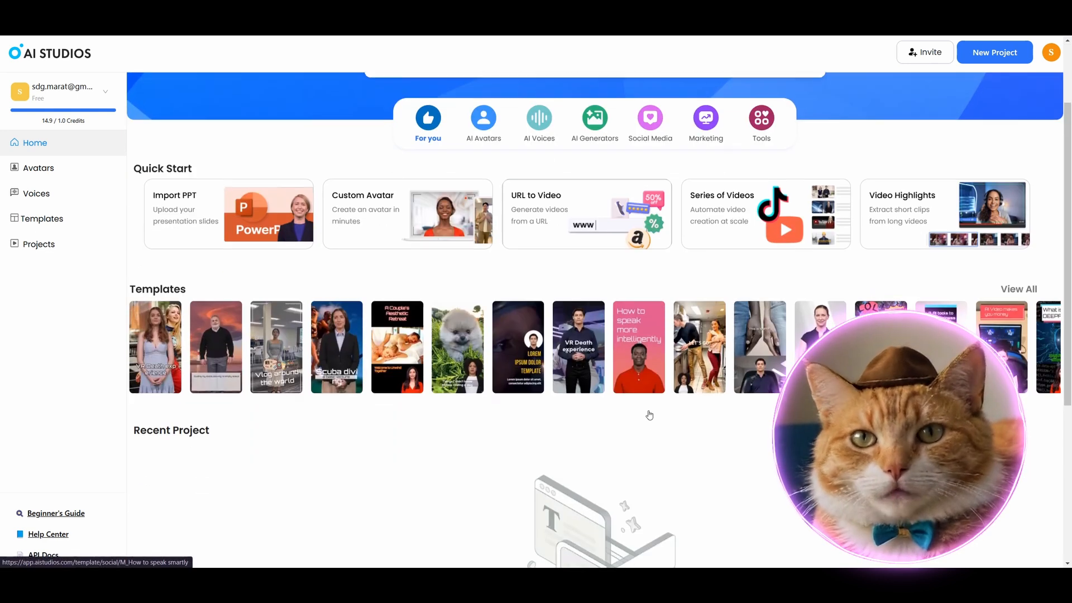
{"action": "left_click", "coordinate": [42, 218]}
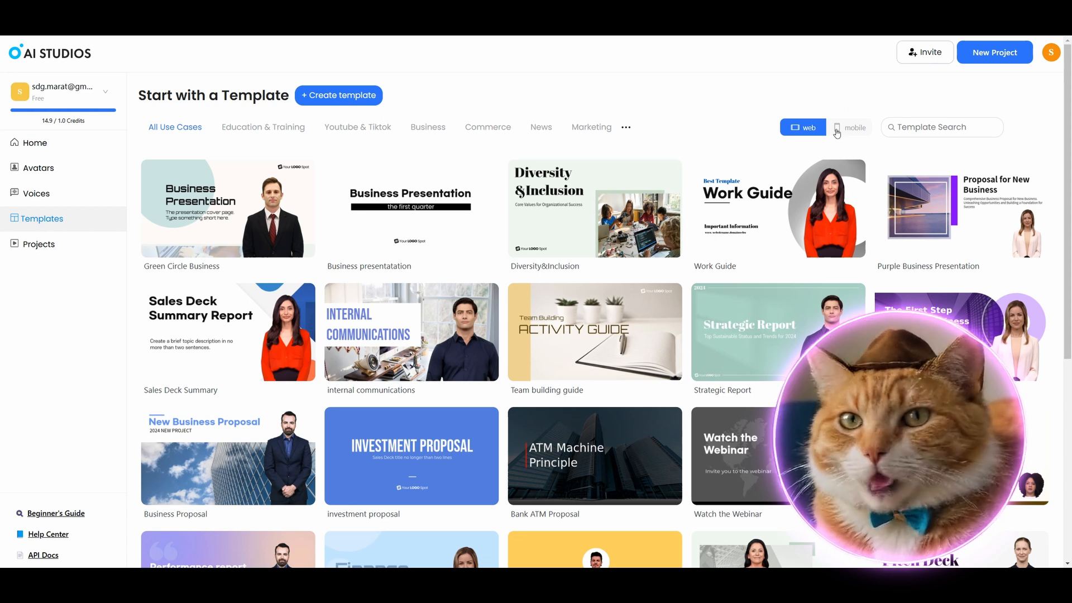
{"action": "left_click", "coordinate": [854, 127]}
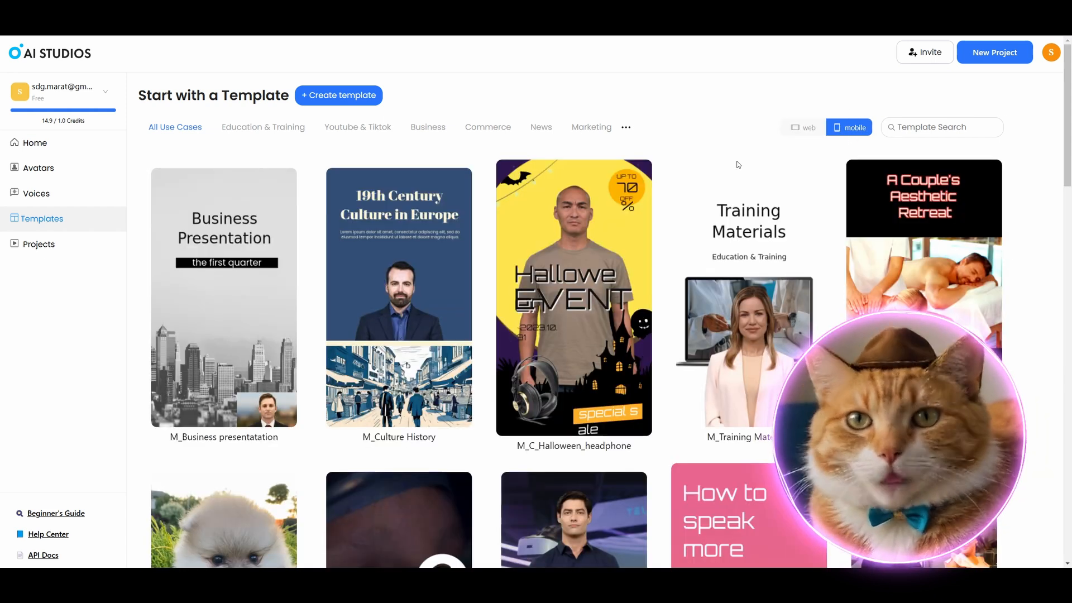
{"action": "mouse_move", "coordinate": [799, 151]}
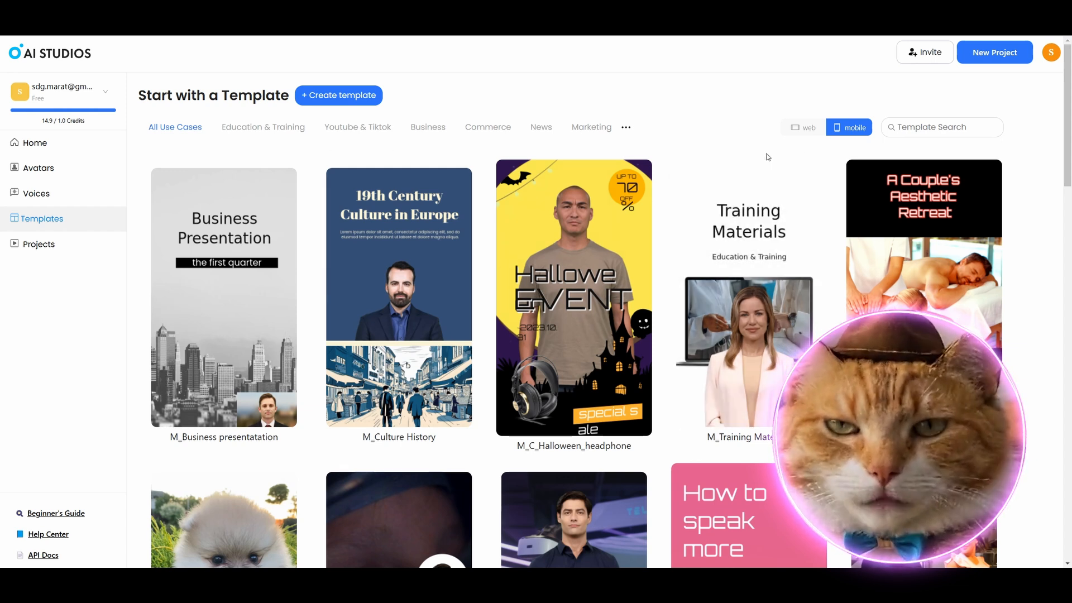
{"action": "left_click", "coordinate": [803, 128]}
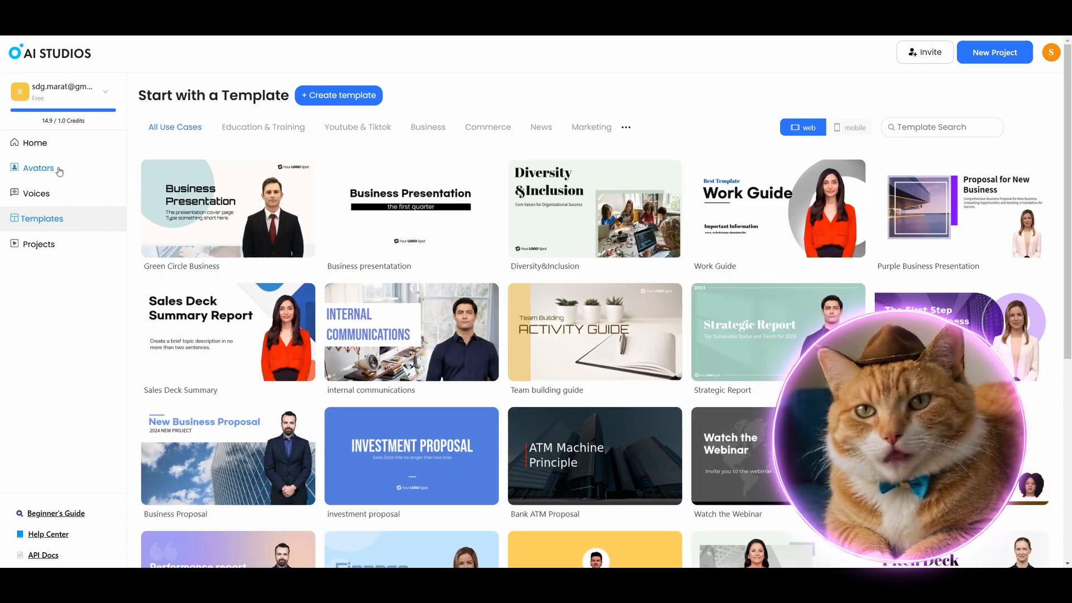
Scroll through the stock avatar library to survey the available AI avatars.
{"action": "left_click", "coordinate": [37, 167]}
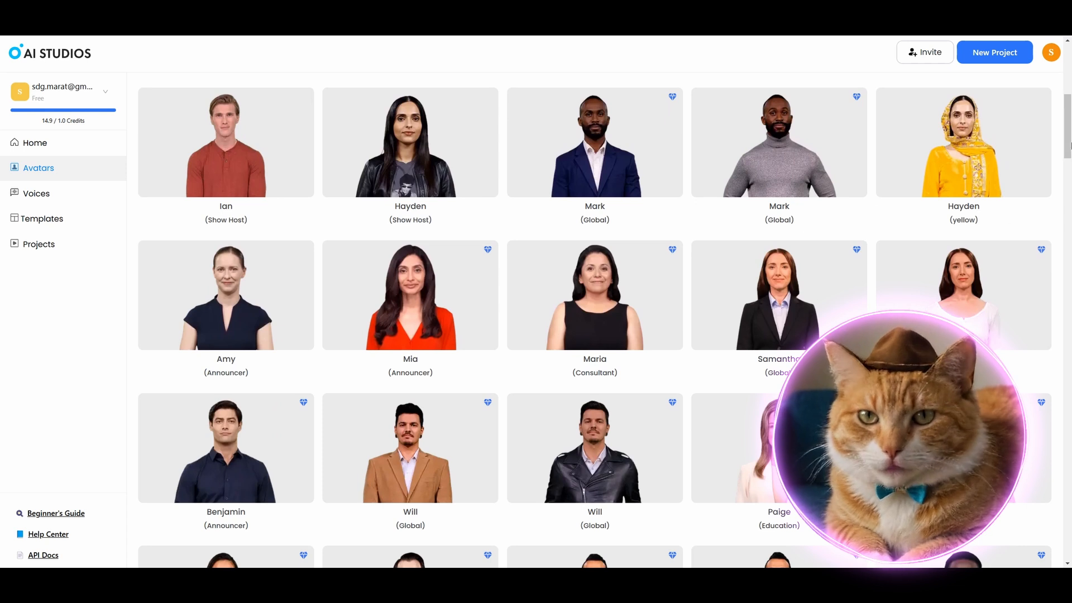
{"action": "scroll", "scroll_direction": "down", "scroll_amount": 3}
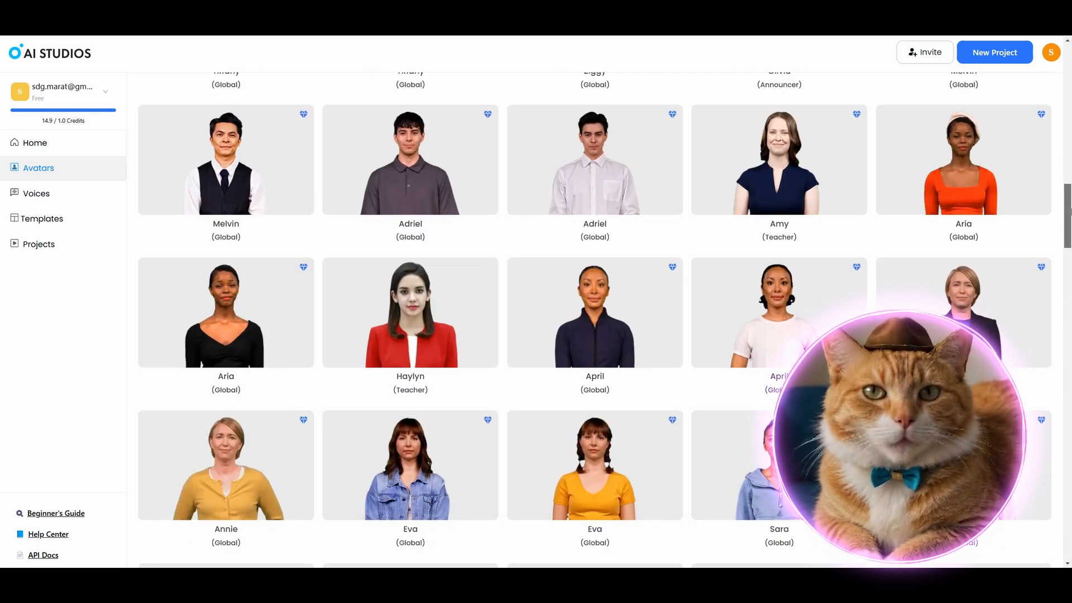
{"action": "scroll", "scroll_direction": "down", "scroll_amount": 3}
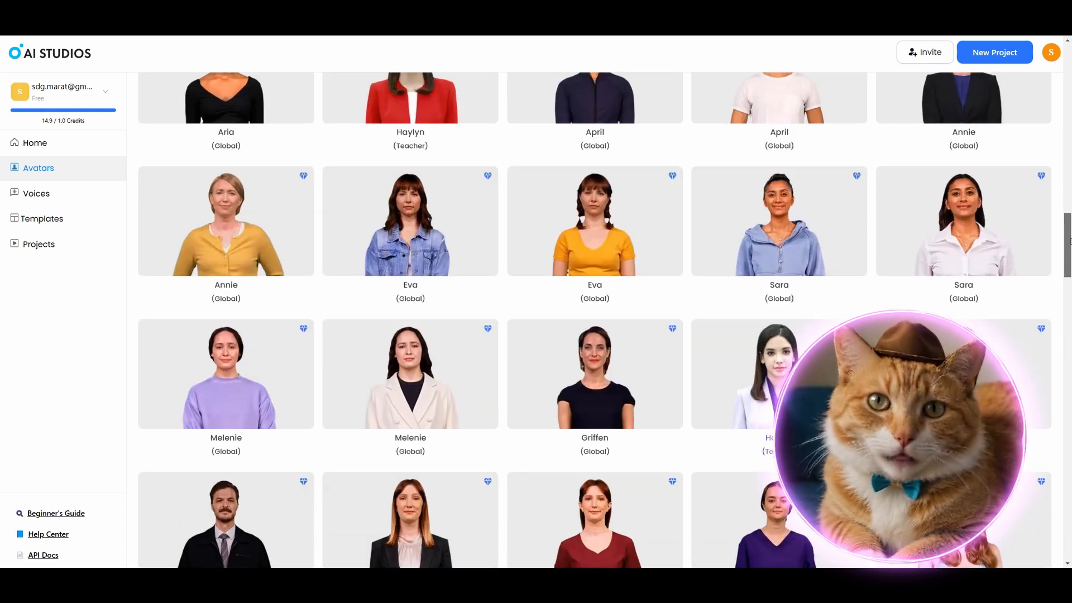
{"action": "scroll", "scroll_direction": "down", "scroll_amount": 3}
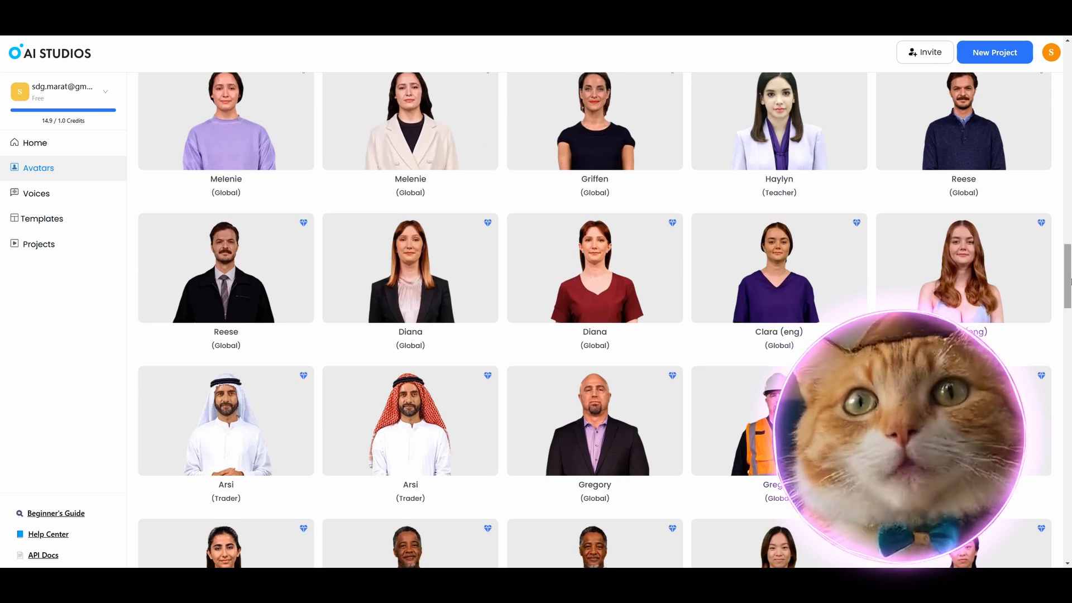
{"action": "scroll", "scroll_direction": "up", "scroll_amount": 3}
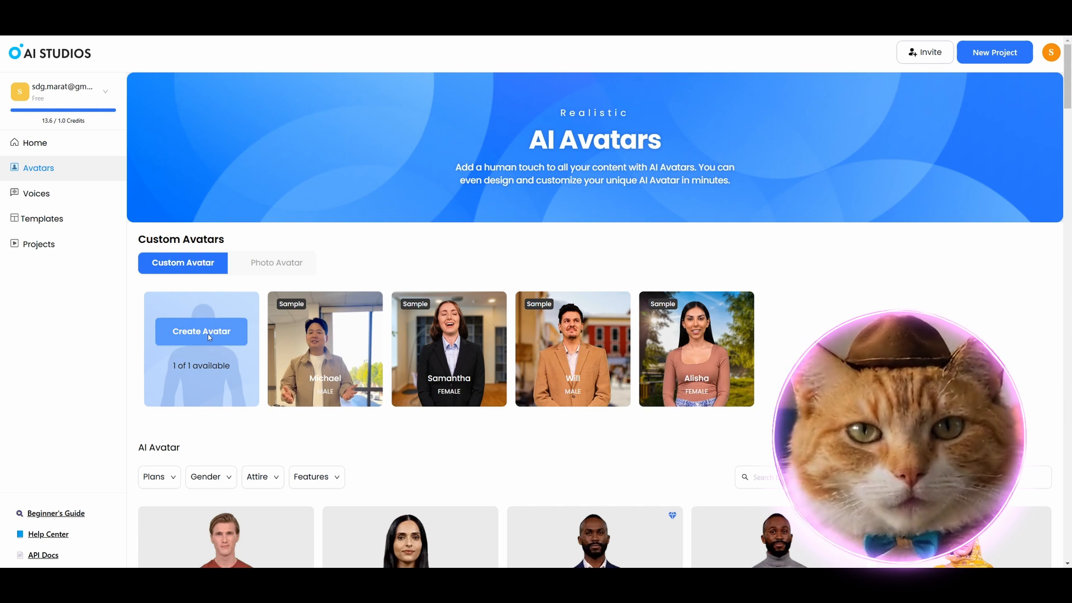
Peek at custom avatar creation, then preview the April avatar speaking and return to the list.
{"action": "left_click", "coordinate": [201, 330]}
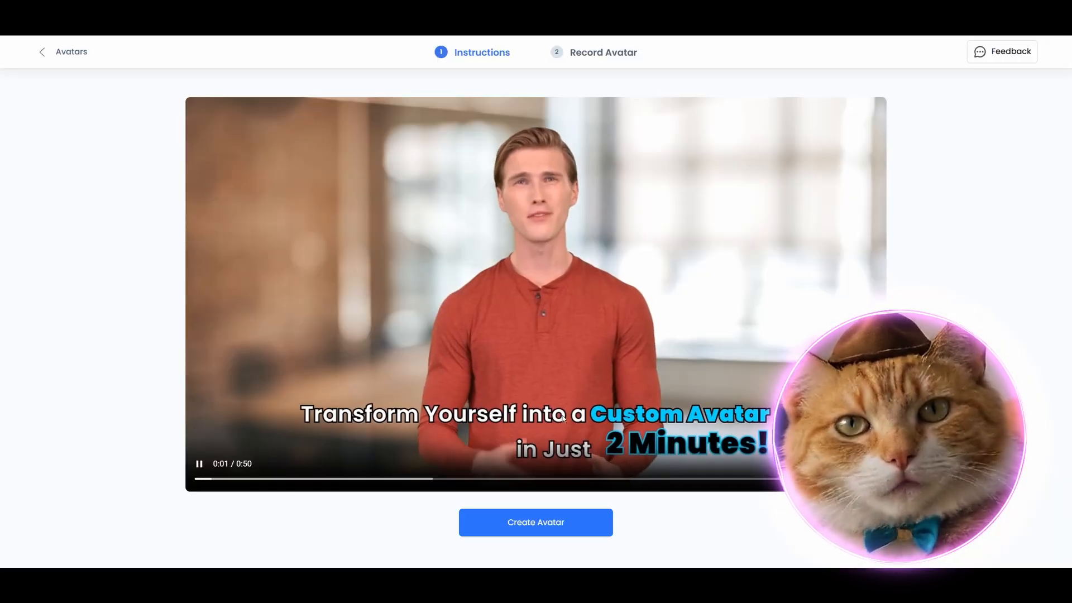
{"action": "left_click", "coordinate": [534, 521]}
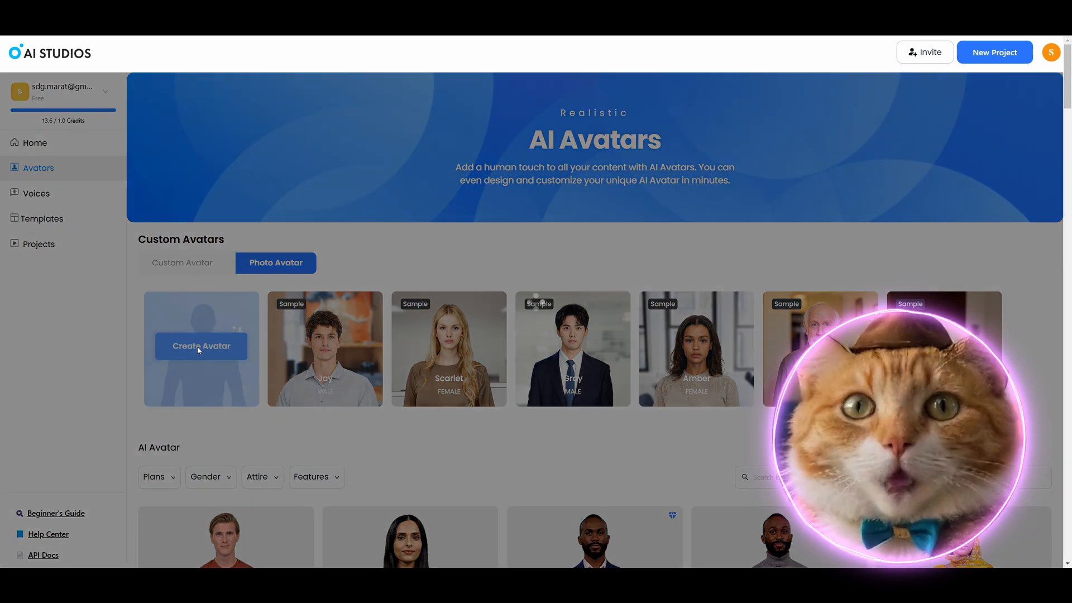
{"action": "left_click", "coordinate": [201, 346]}
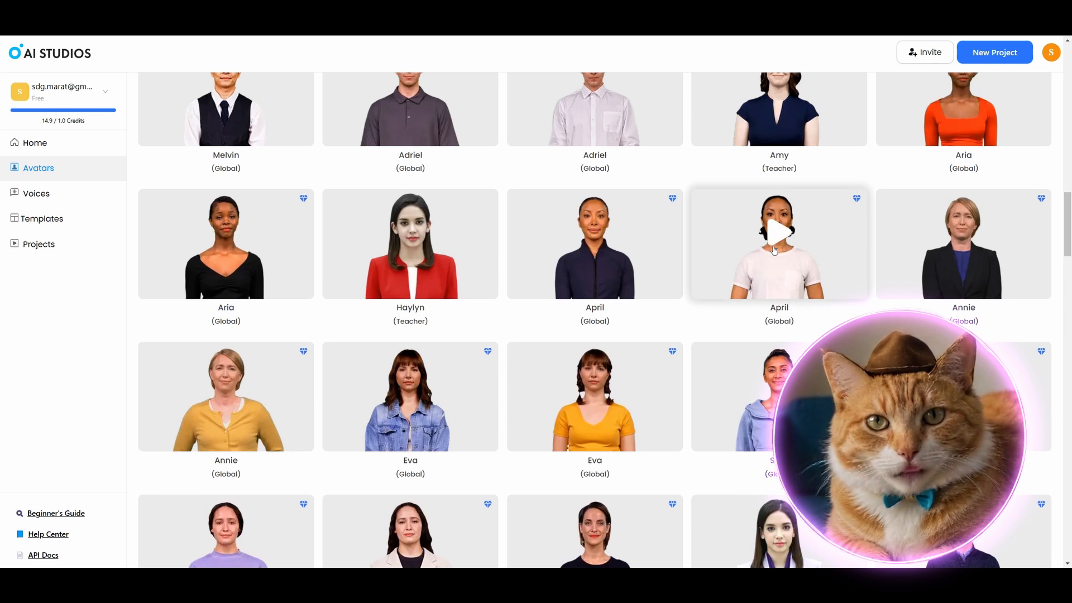
{"action": "left_click", "coordinate": [778, 230]}
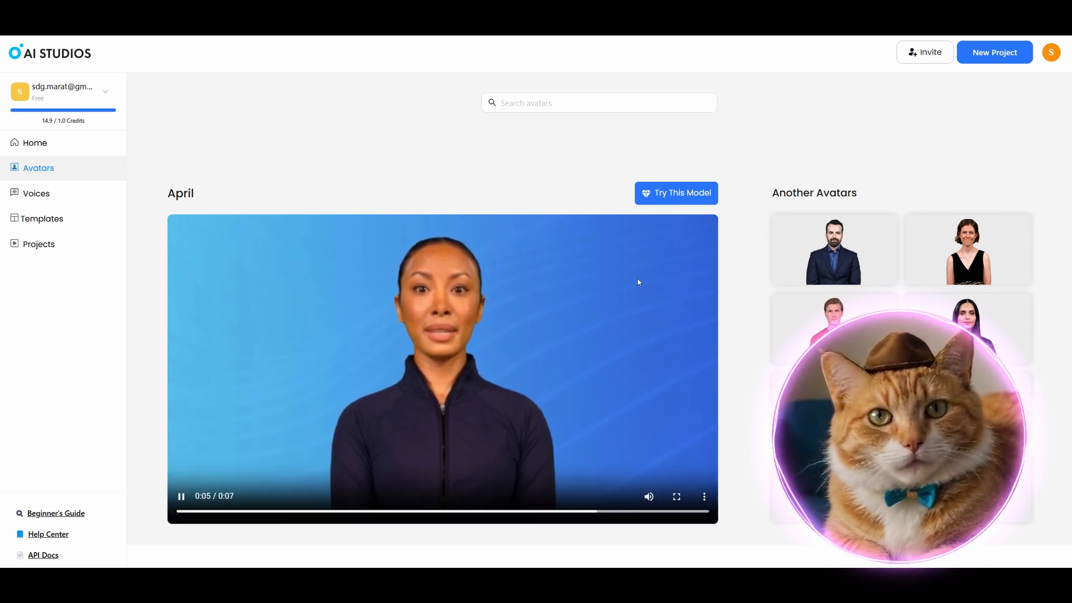
{"action": "mouse_move", "coordinate": [585, 286]}
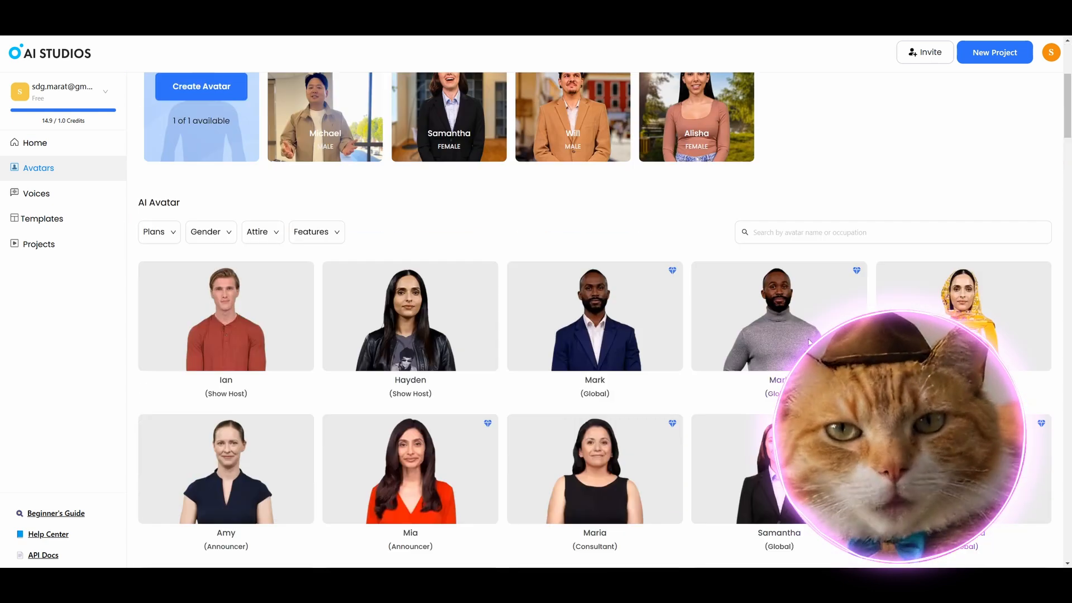
{"action": "scroll", "scroll_direction": "down", "scroll_amount": 3}
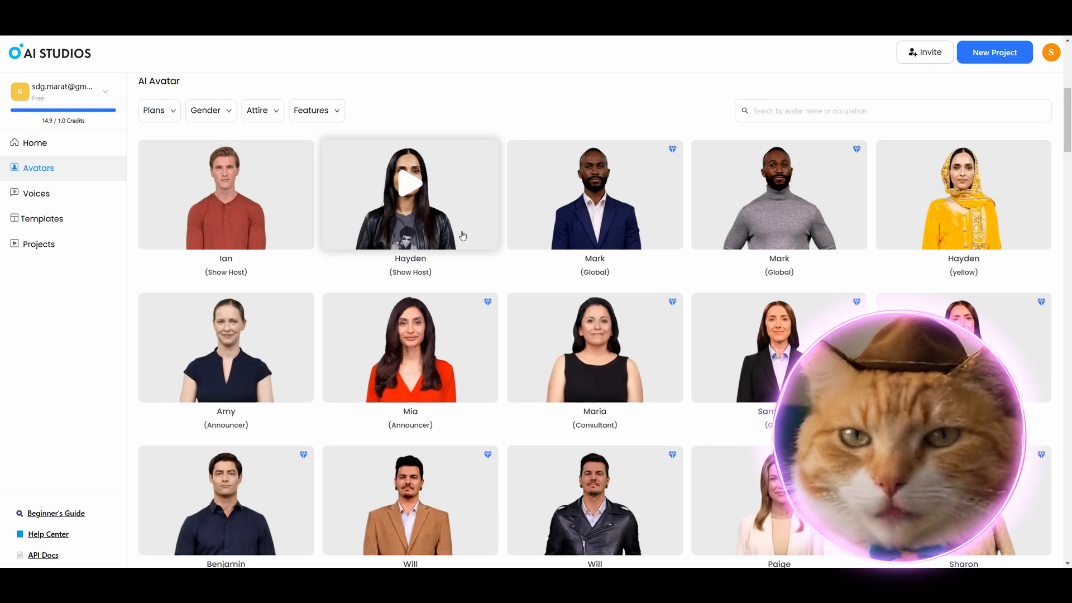
Preview the Hayden avatar and start a new editor project with Hayden in scene 1.
{"action": "left_click", "coordinate": [410, 195]}
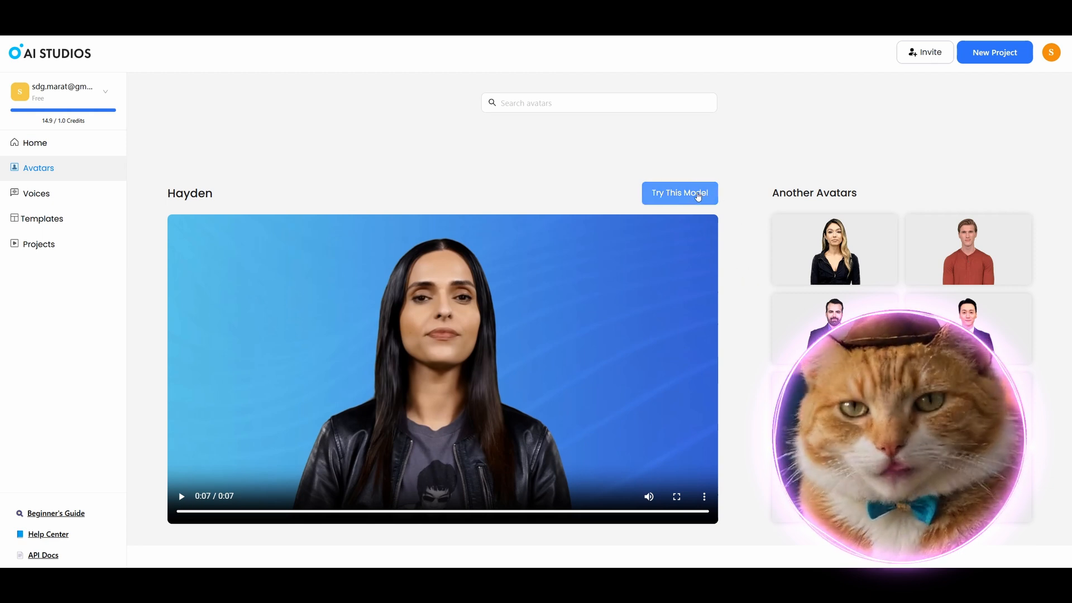
{"action": "left_click", "coordinate": [679, 193]}
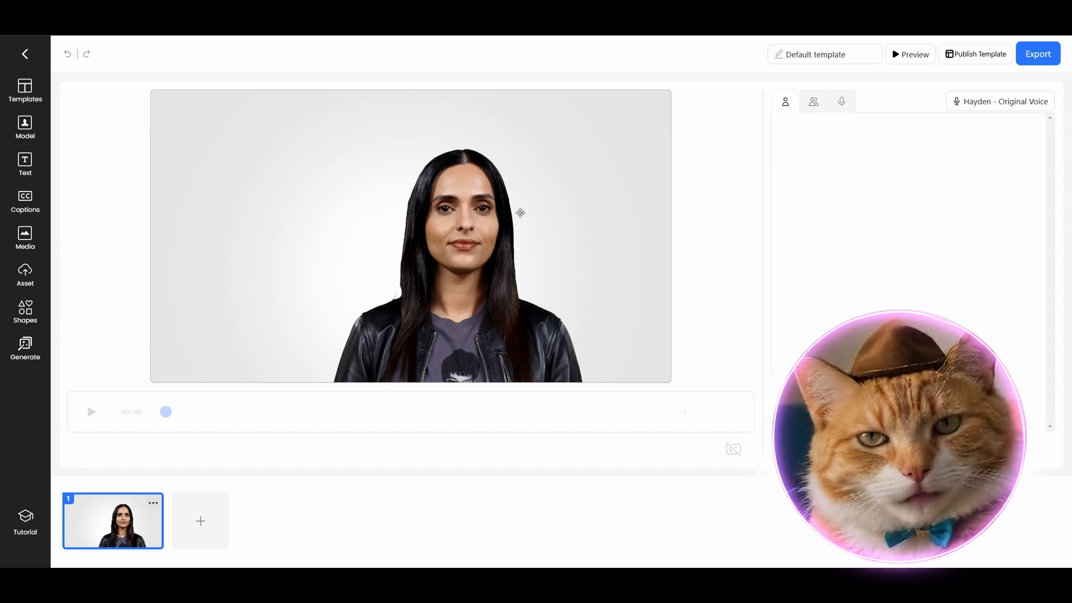
Look through the editor's Templates, Model, Media and AI image-generation panels, ending at the script generator.
{"action": "left_click", "coordinate": [26, 90]}
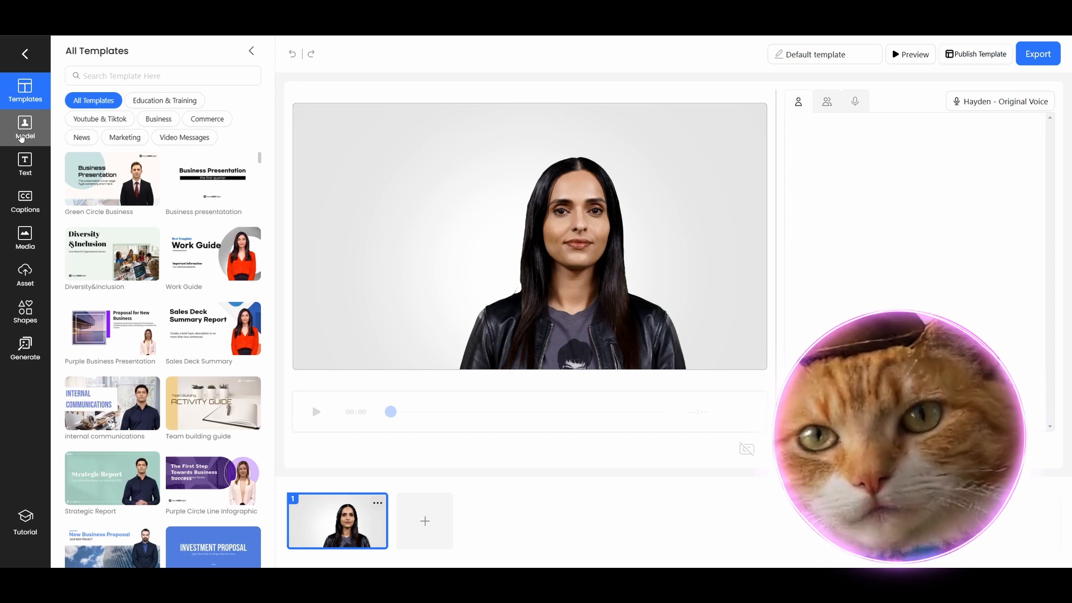
{"action": "left_click", "coordinate": [26, 128]}
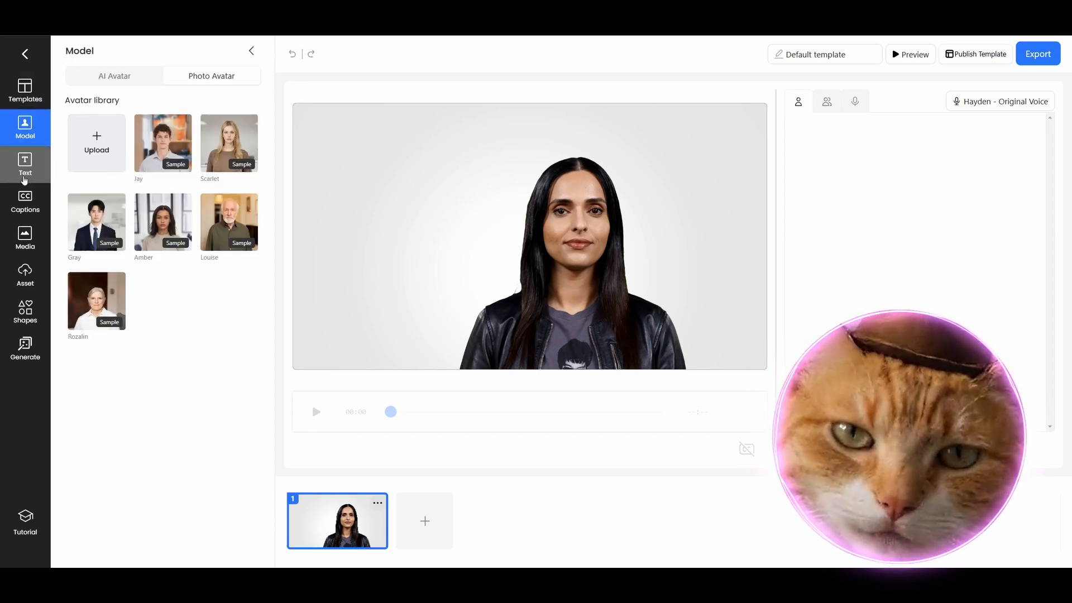
{"action": "left_click", "coordinate": [25, 238]}
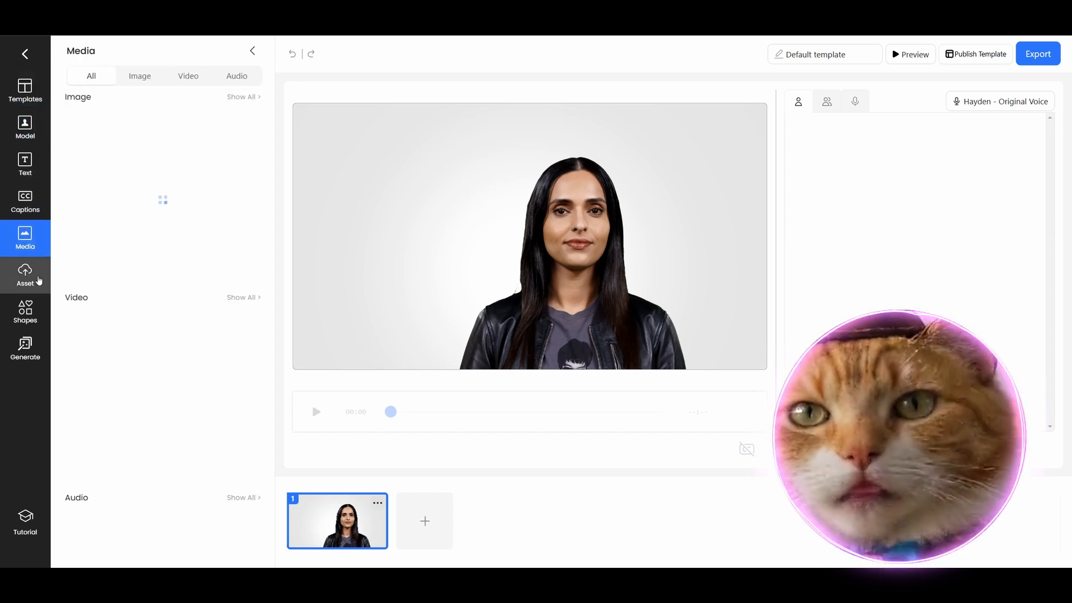
{"action": "left_click", "coordinate": [26, 238]}
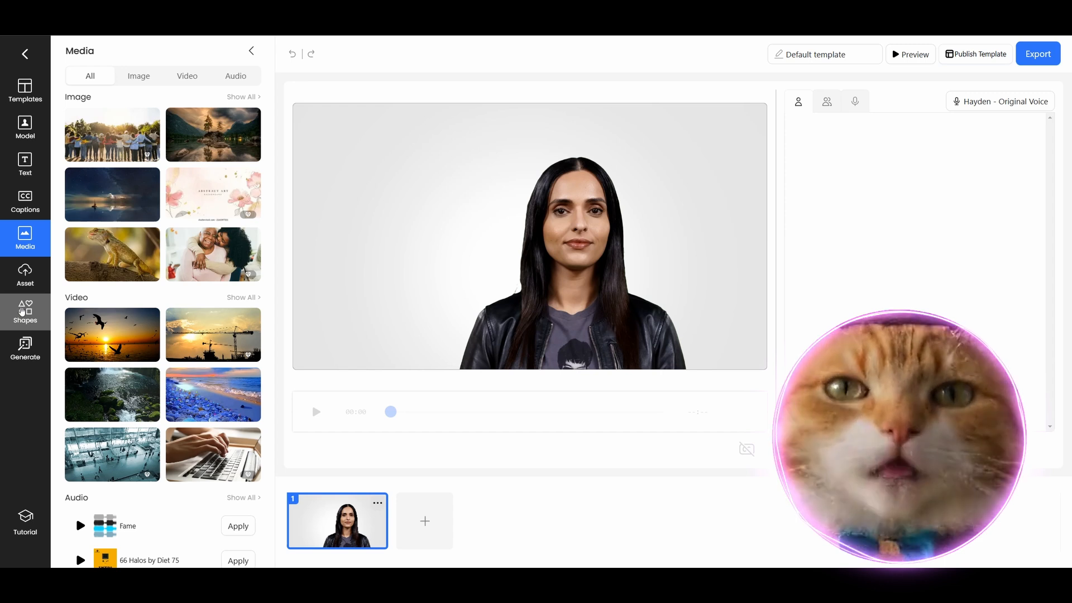
{"action": "left_click", "coordinate": [26, 348]}
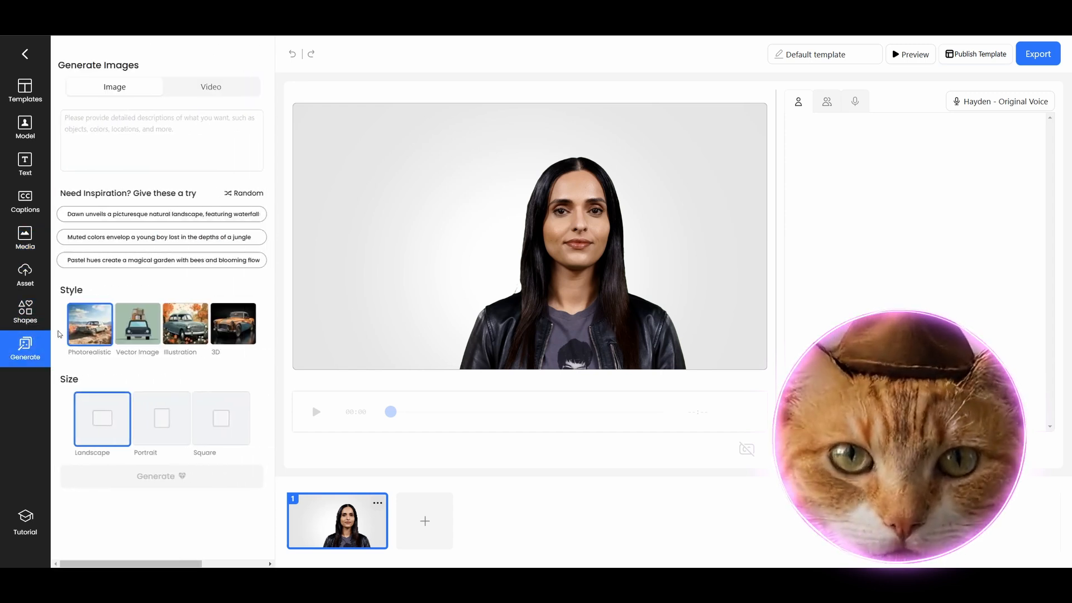
{"action": "left_click", "coordinate": [162, 141]}
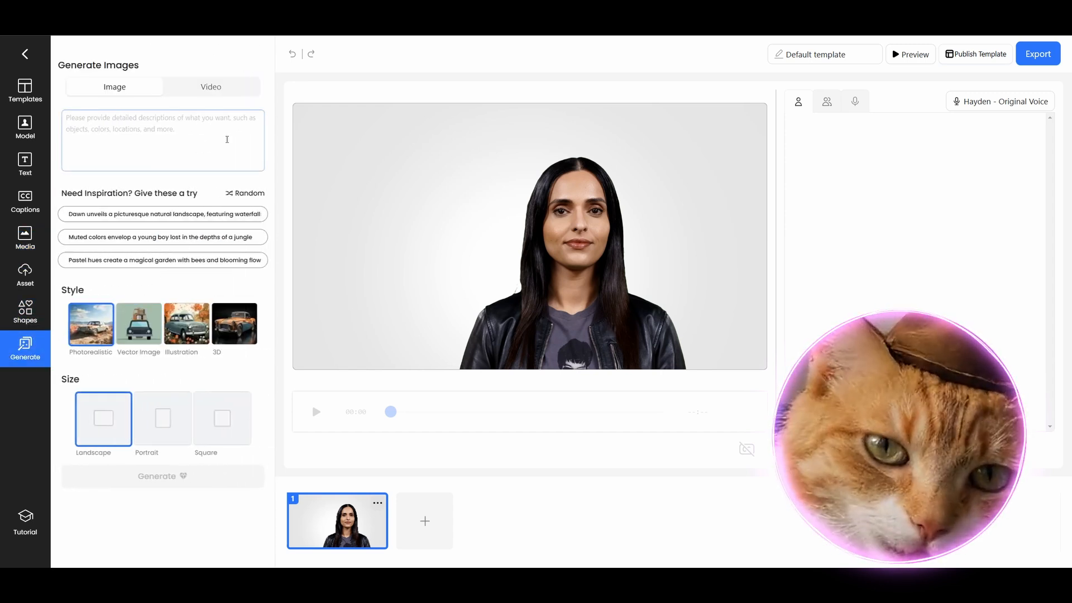
{"action": "left_click", "coordinate": [26, 127]}
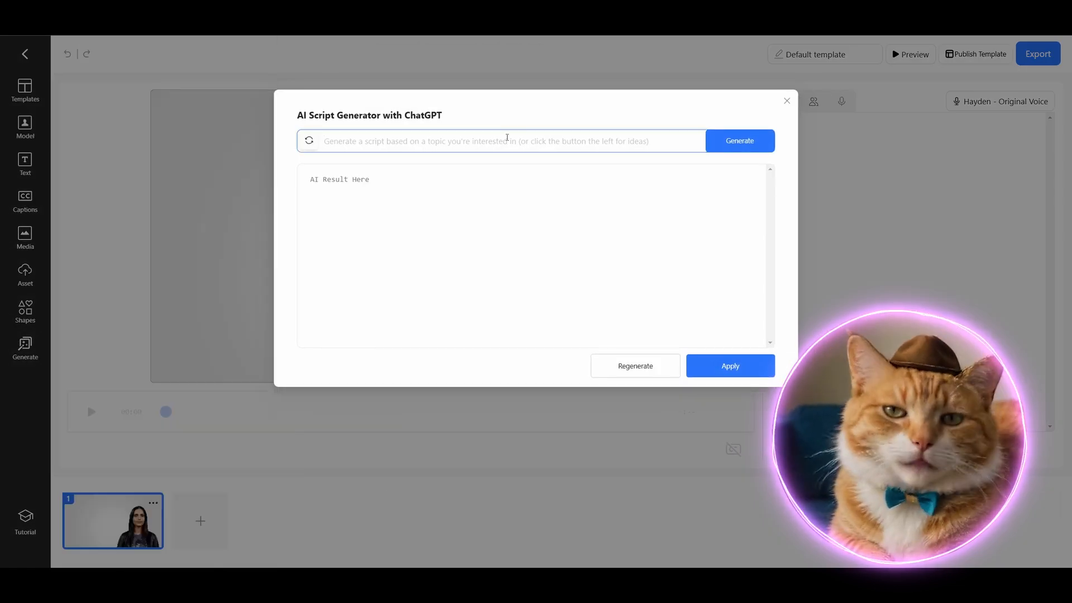
Apply the AI-generated cat deportation script as narration, spreading it over two scenes.
{"action": "type", "text": "te"}
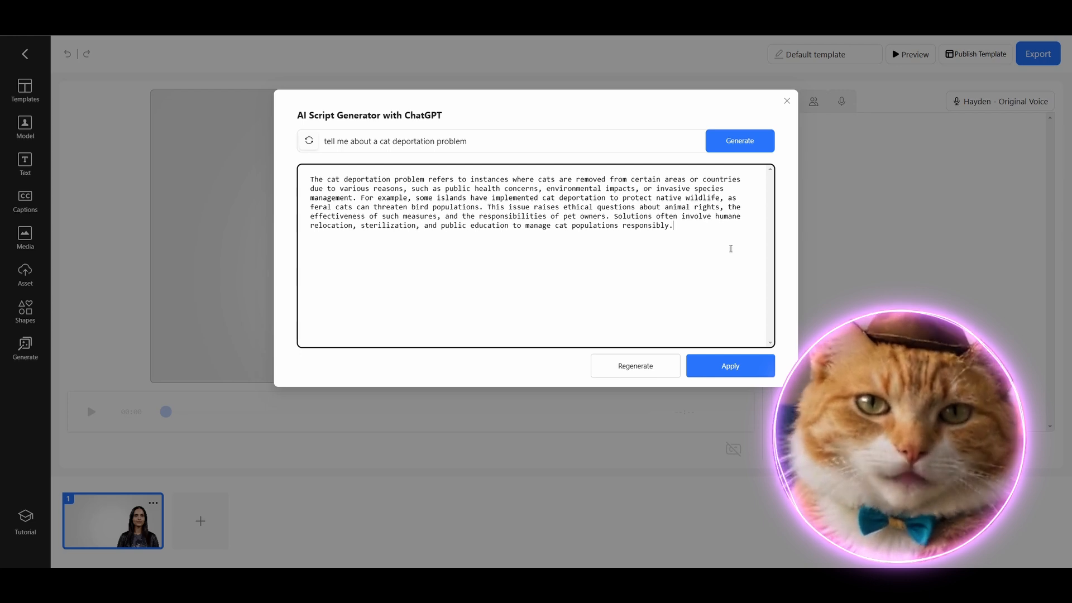
{"action": "left_click", "coordinate": [729, 366]}
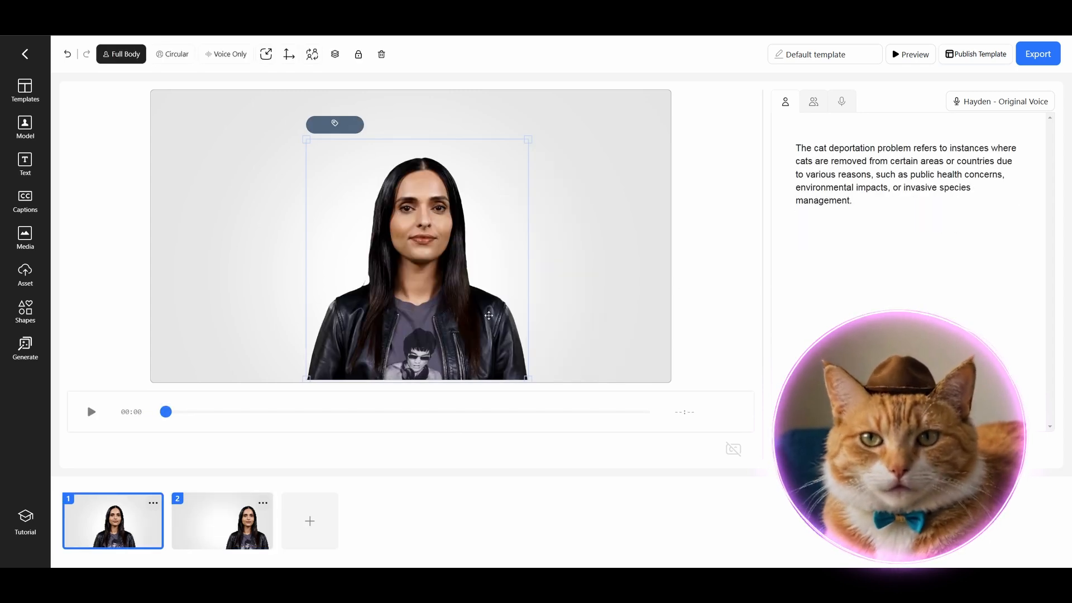
Search pixabay stock images for 'deportation' and add the chain-link fence photo to scene 1.
{"action": "left_click", "coordinate": [25, 238]}
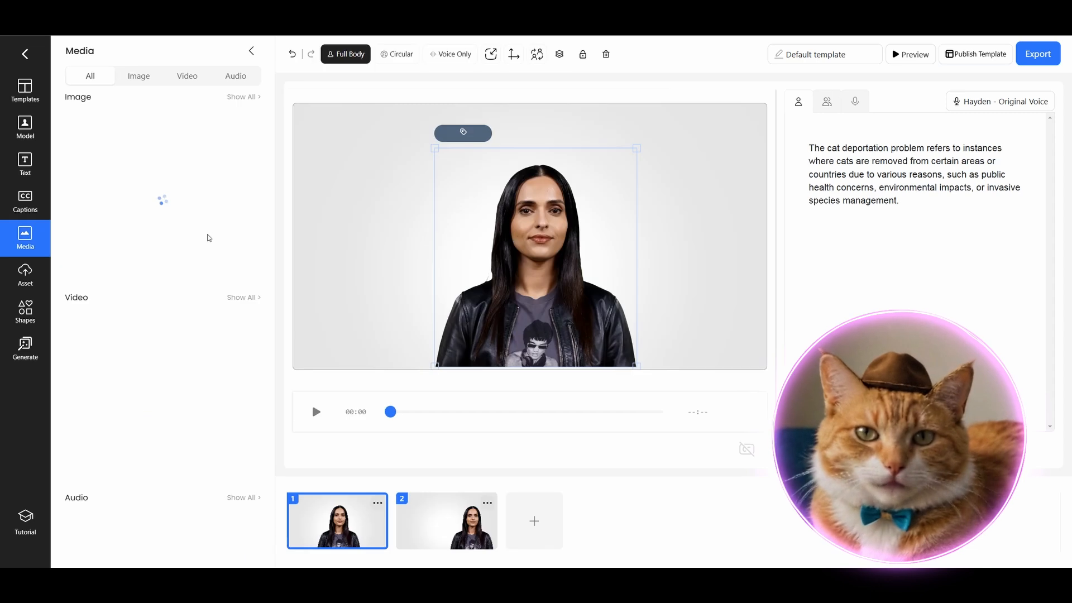
{"action": "left_click", "coordinate": [26, 349]}
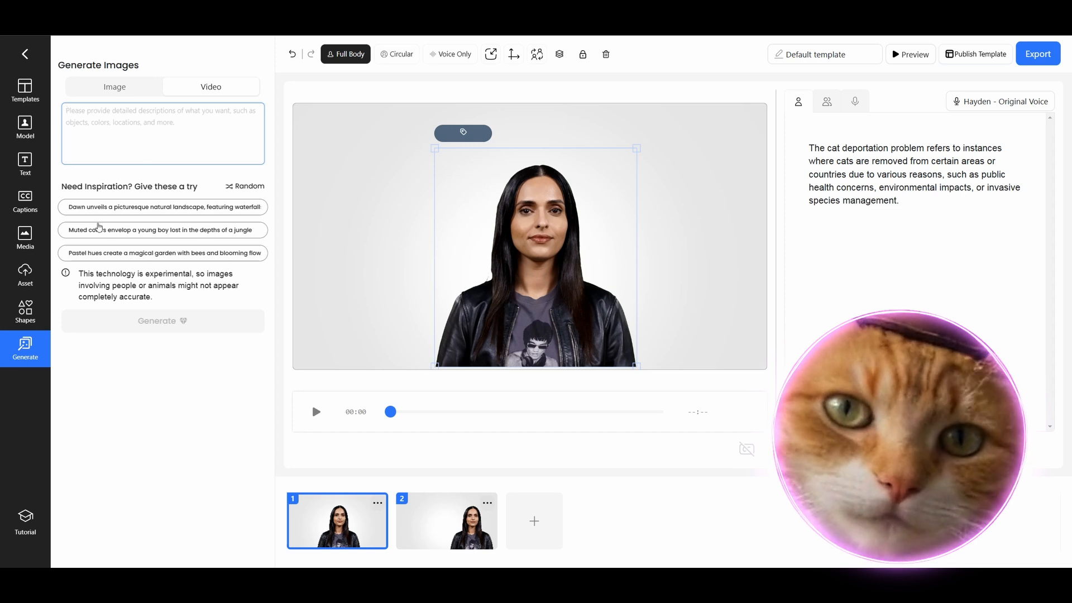
{"action": "left_click", "coordinate": [25, 236]}
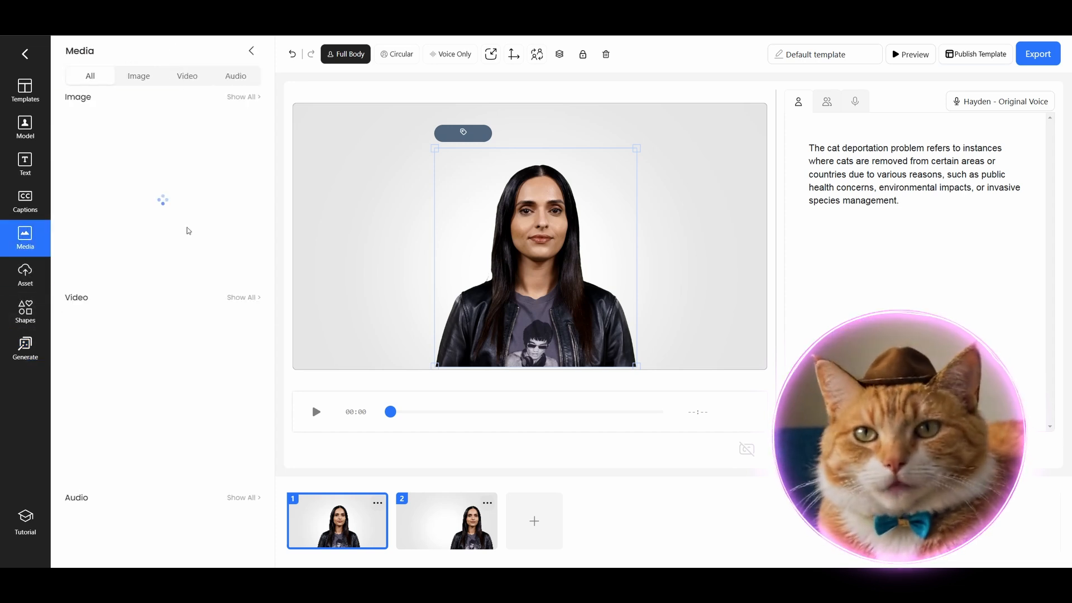
{"action": "left_click", "coordinate": [138, 76]}
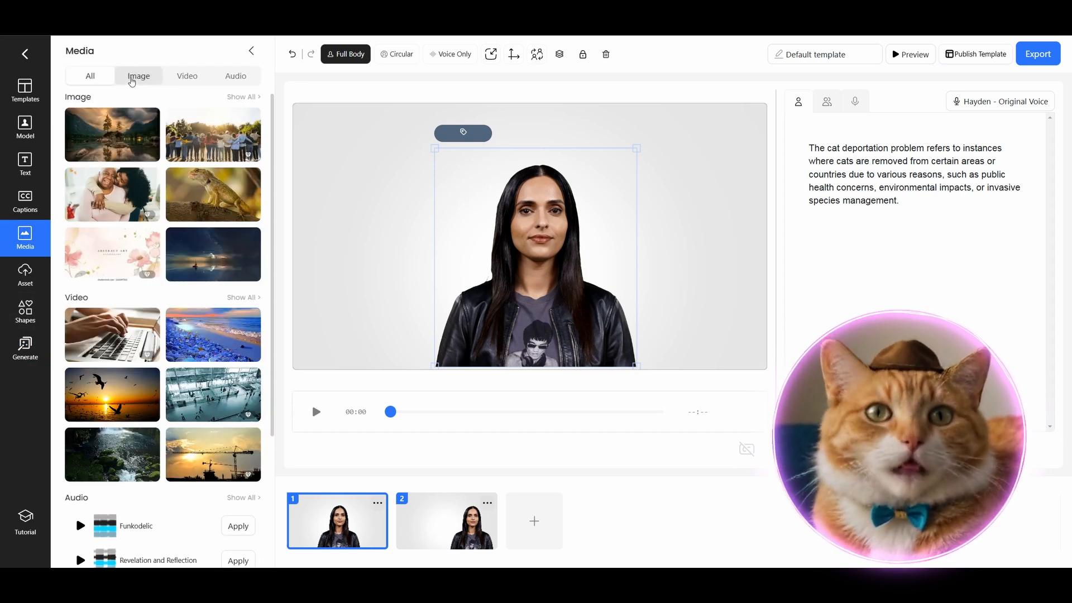
{"action": "left_click", "coordinate": [138, 76]}
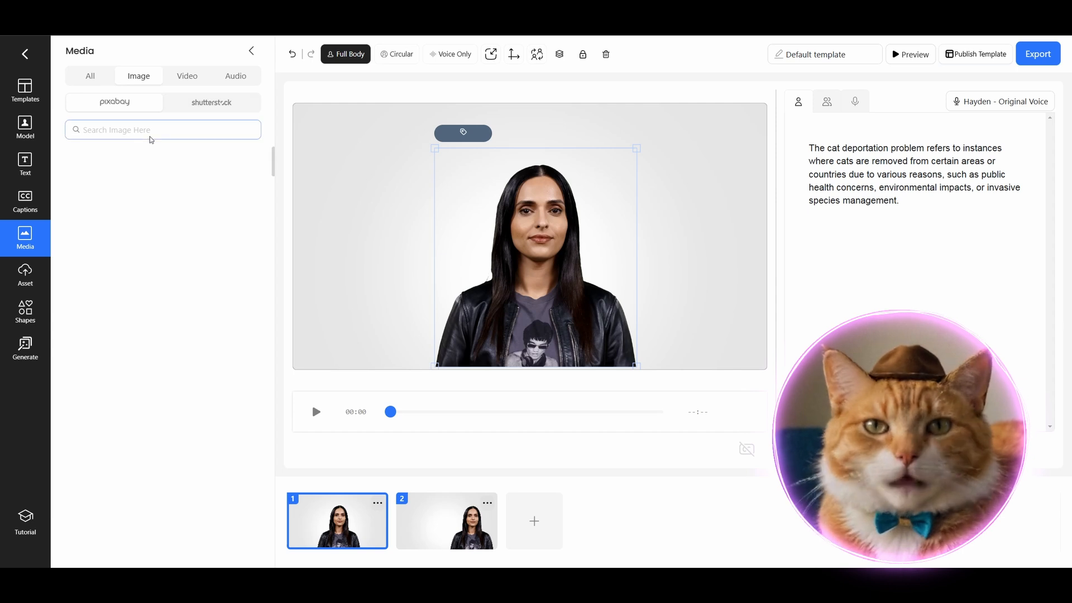
{"action": "left_click", "coordinate": [211, 101]}
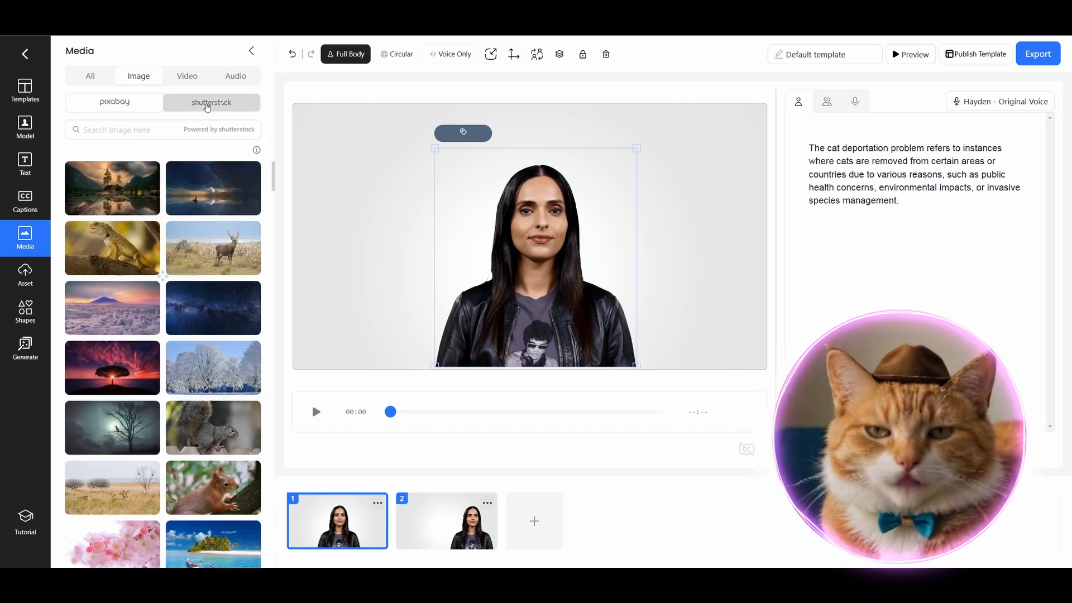
{"action": "left_click", "coordinate": [211, 102]}
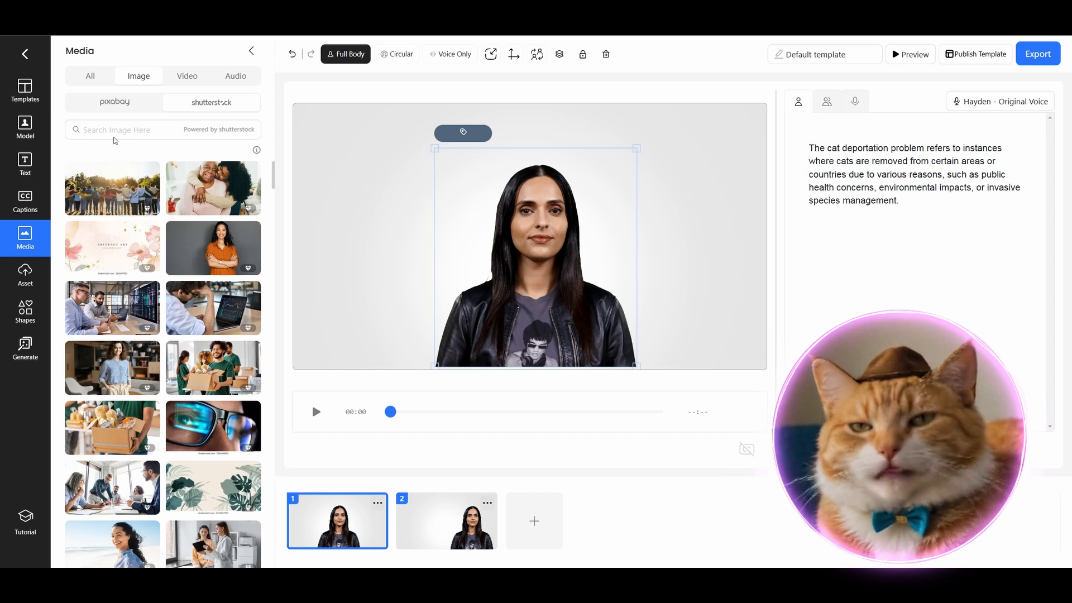
{"action": "left_click", "coordinate": [163, 130]}
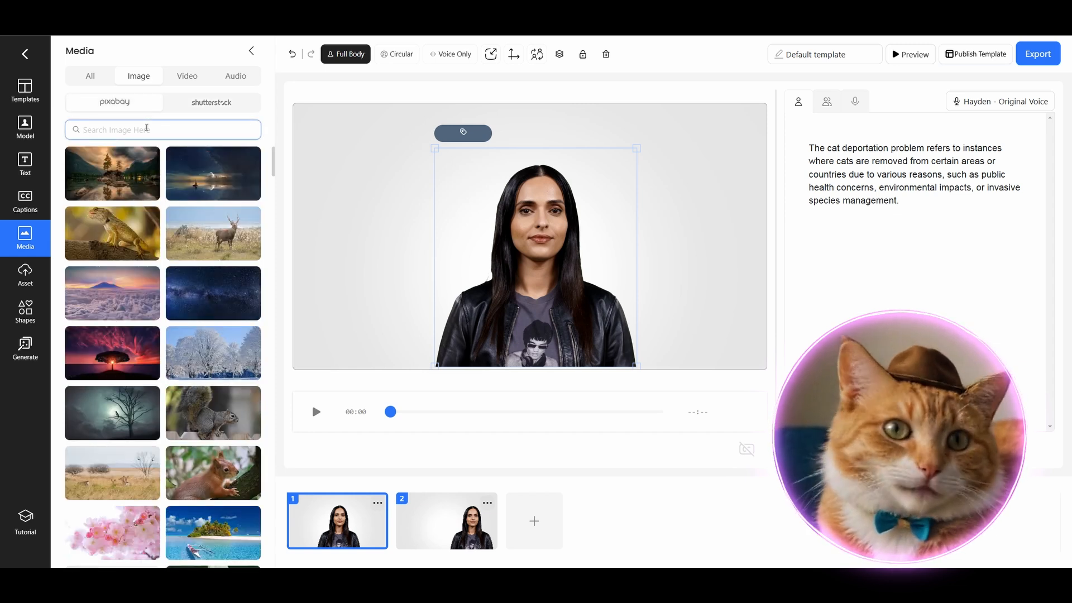
{"action": "type", "text": "deportation"}
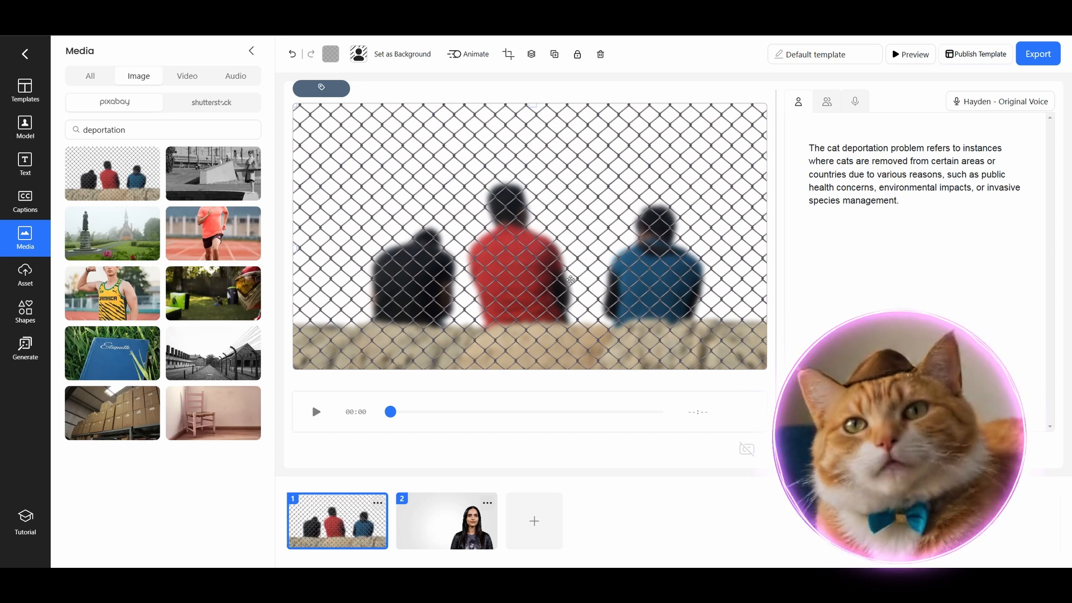
Send the fence photo behind the Hayden avatar and lower its opacity as the background.
{"action": "right_click", "coordinate": [547, 147]}
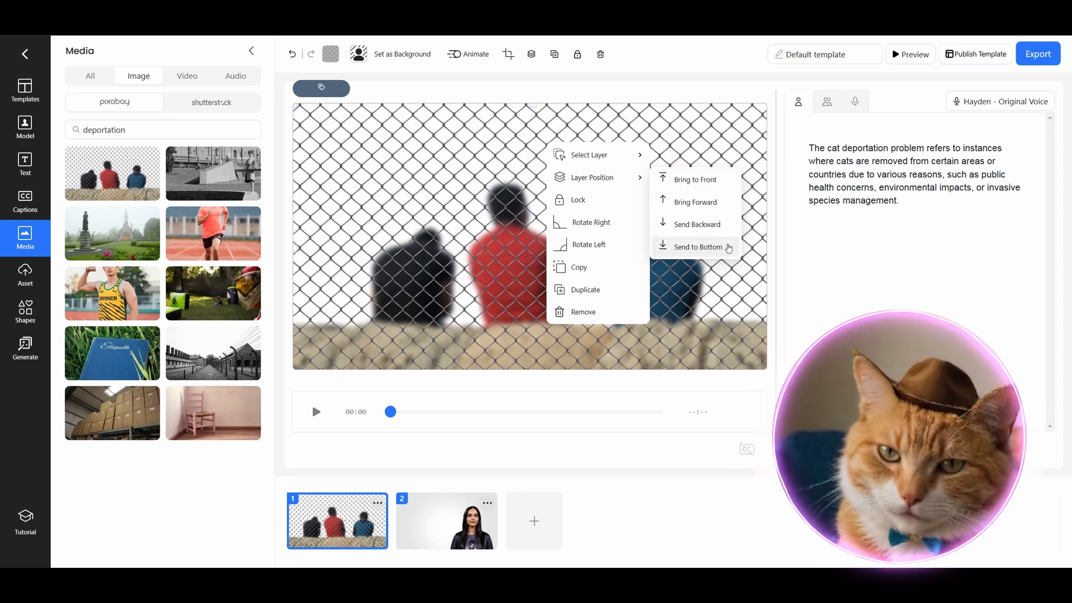
{"action": "left_click", "coordinate": [699, 247]}
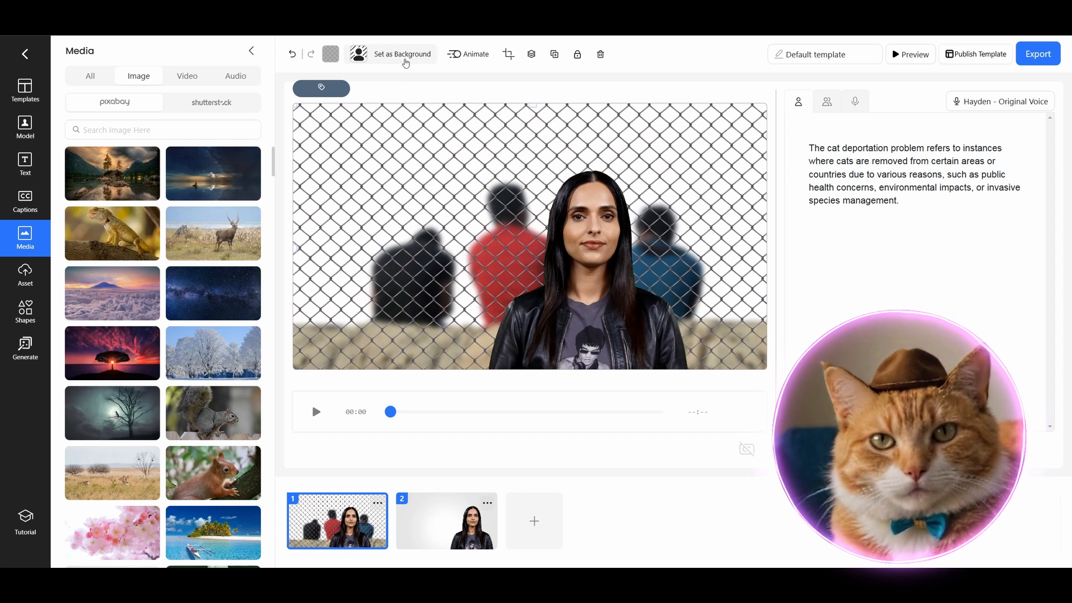
{"action": "left_click", "coordinate": [329, 53]}
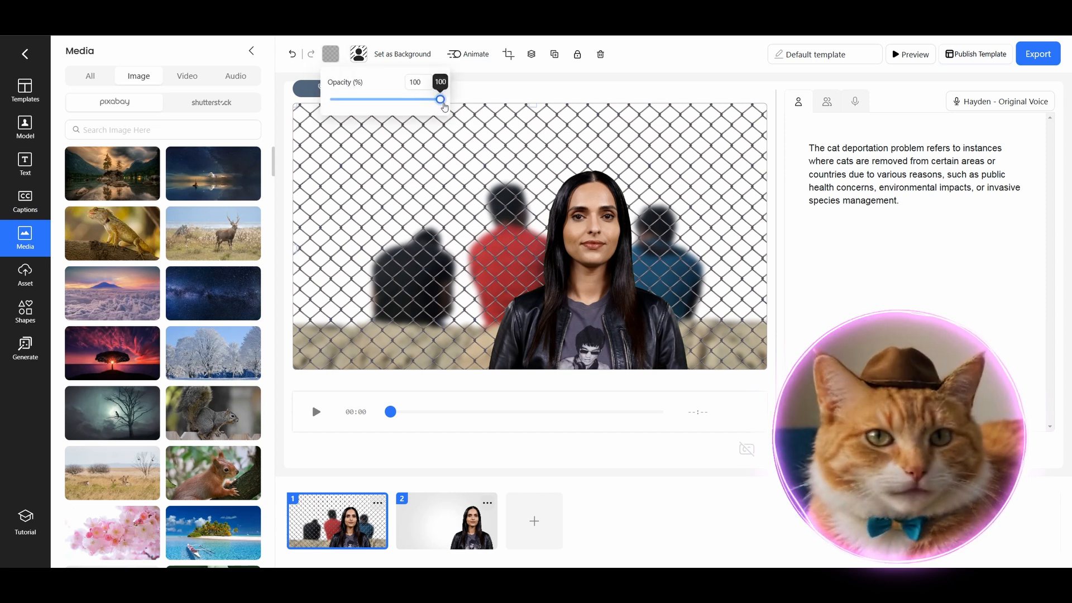
{"action": "left_click_drag", "start_coordinate": [440, 99], "coordinate": [399, 99]}
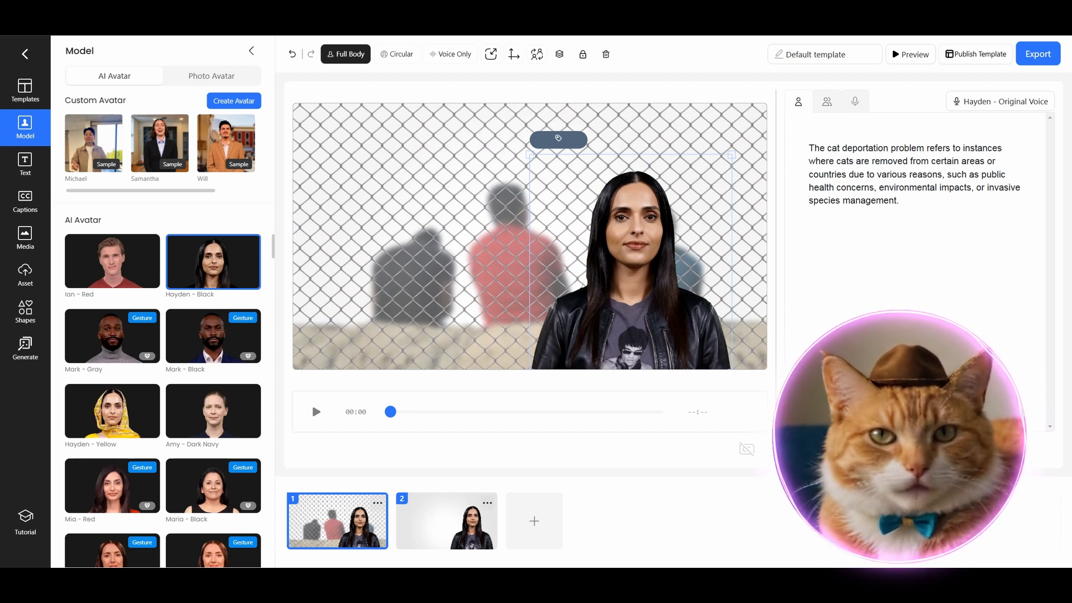
Attach a lightbulb effect to the word 'invasive' and save a 0.5-second pause in scene 1's script.
{"action": "left_click", "coordinate": [26, 238]}
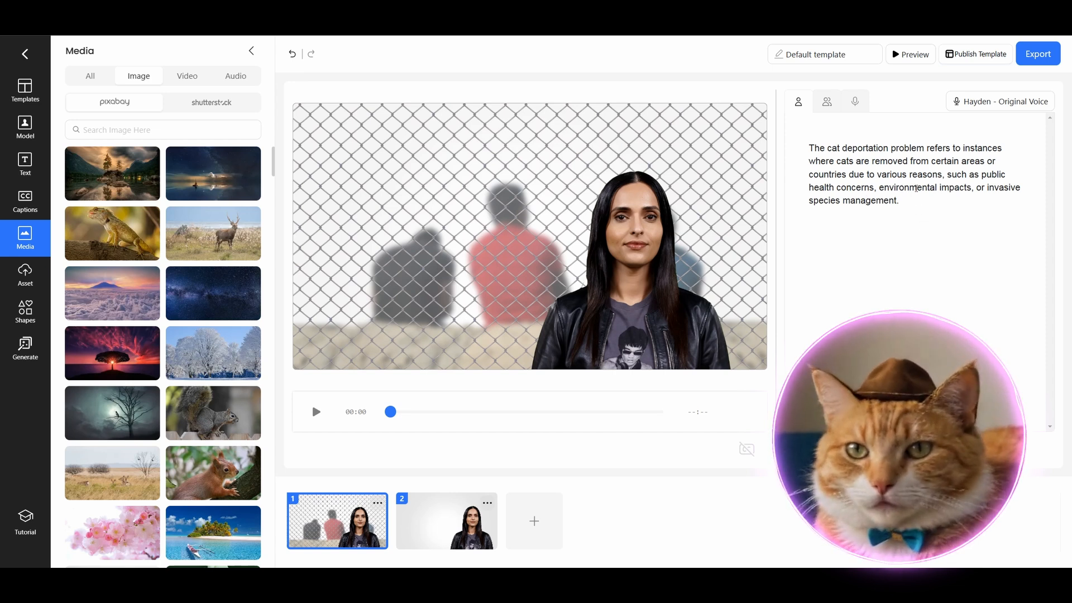
{"action": "double_click", "coordinate": [1003, 188]}
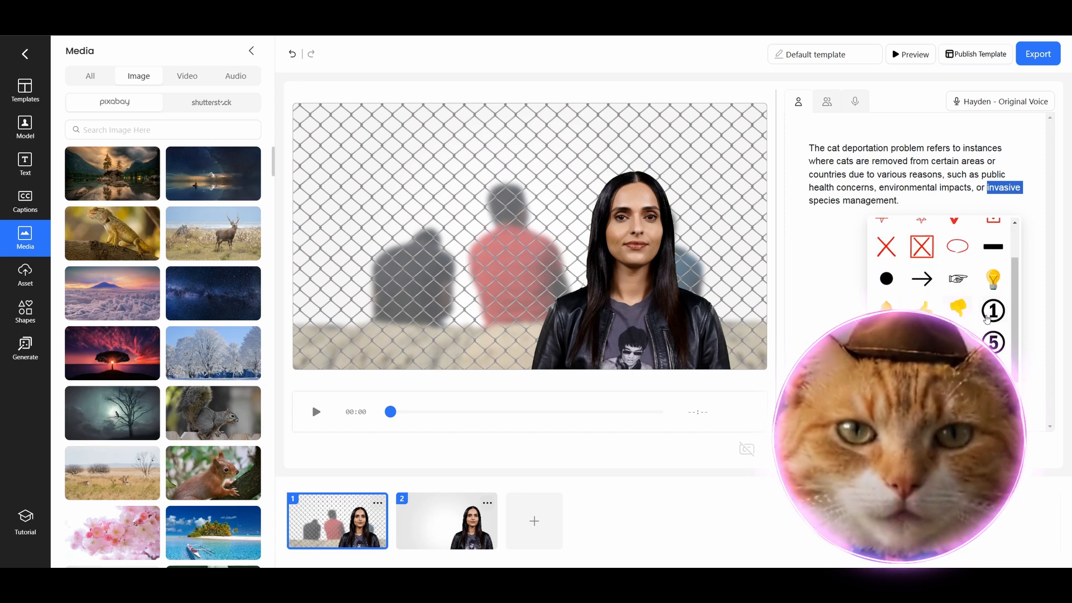
{"action": "left_click", "coordinate": [507, 267]}
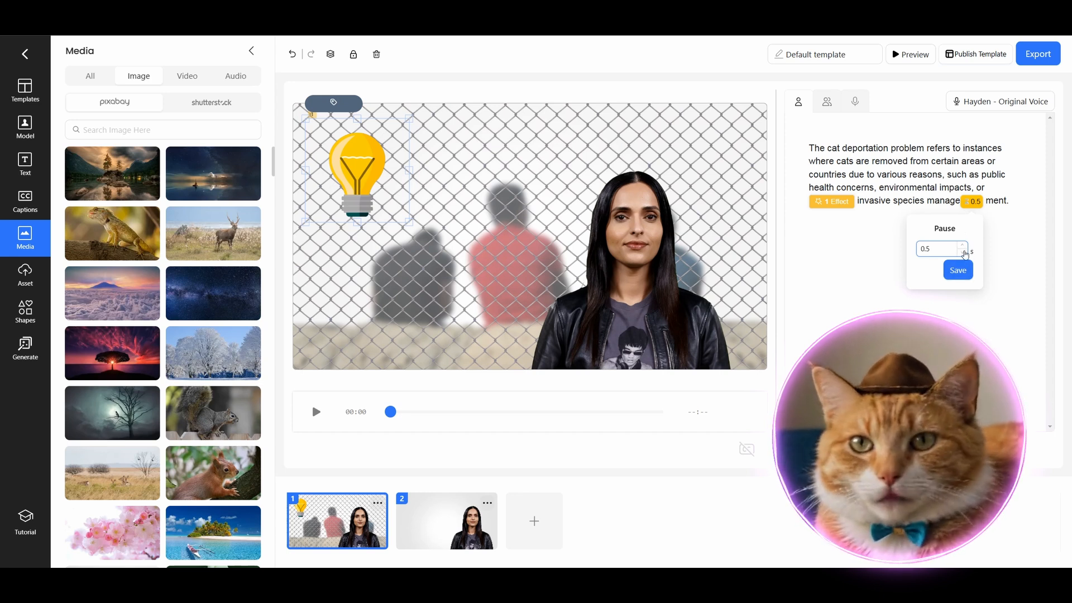
{"action": "left_click", "coordinate": [957, 269]}
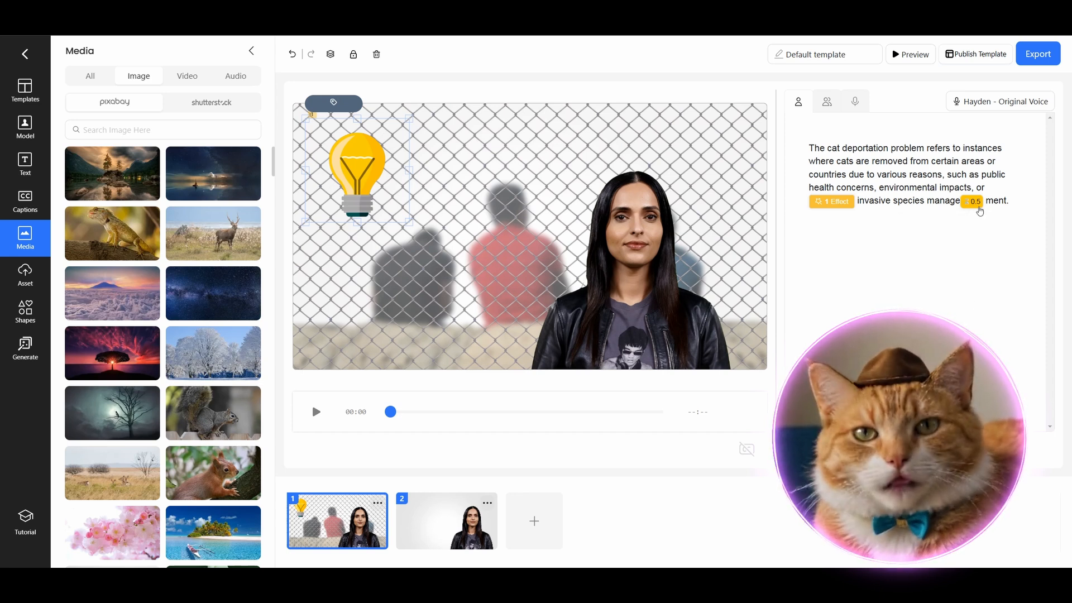
{"action": "left_click", "coordinate": [973, 201]}
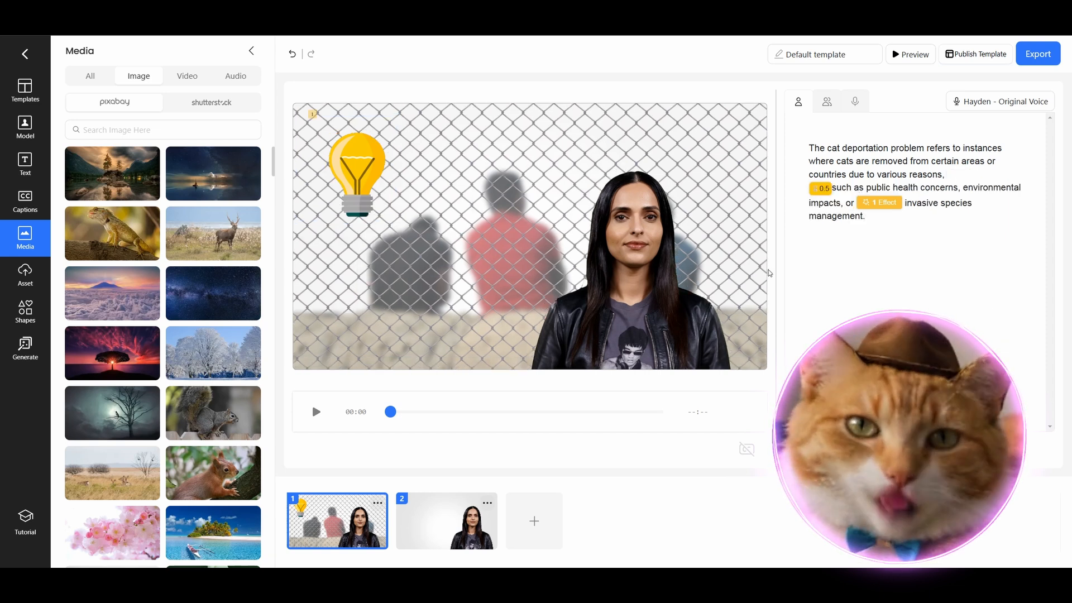
Set scene 2 to the Ian avatar over the grey cat photo with adjusted opacity and a fade-in animation.
{"action": "left_click", "coordinate": [445, 520]}
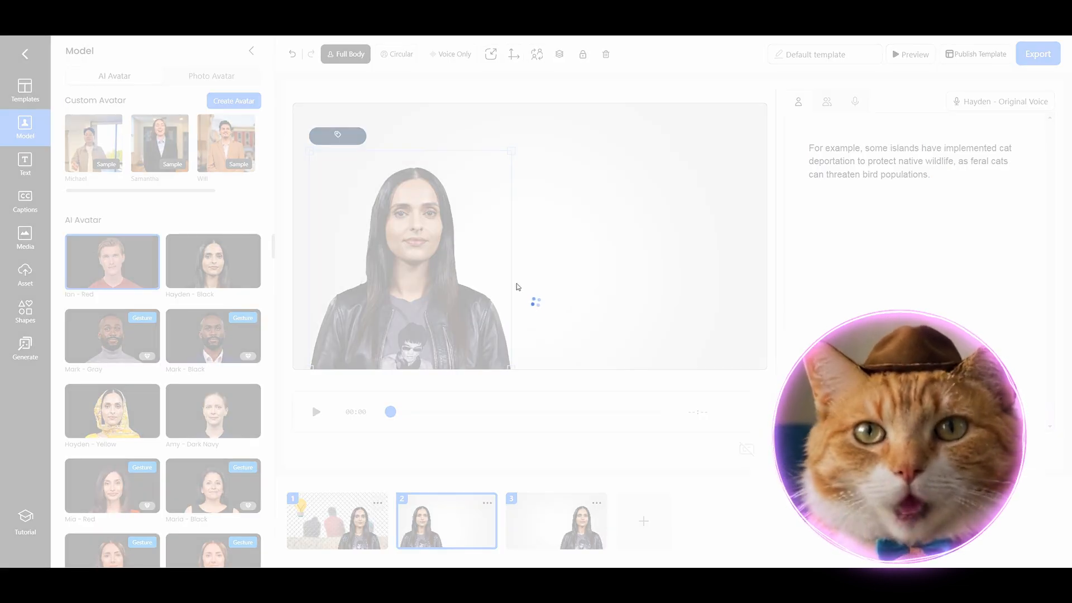
{"action": "left_click", "coordinate": [111, 260]}
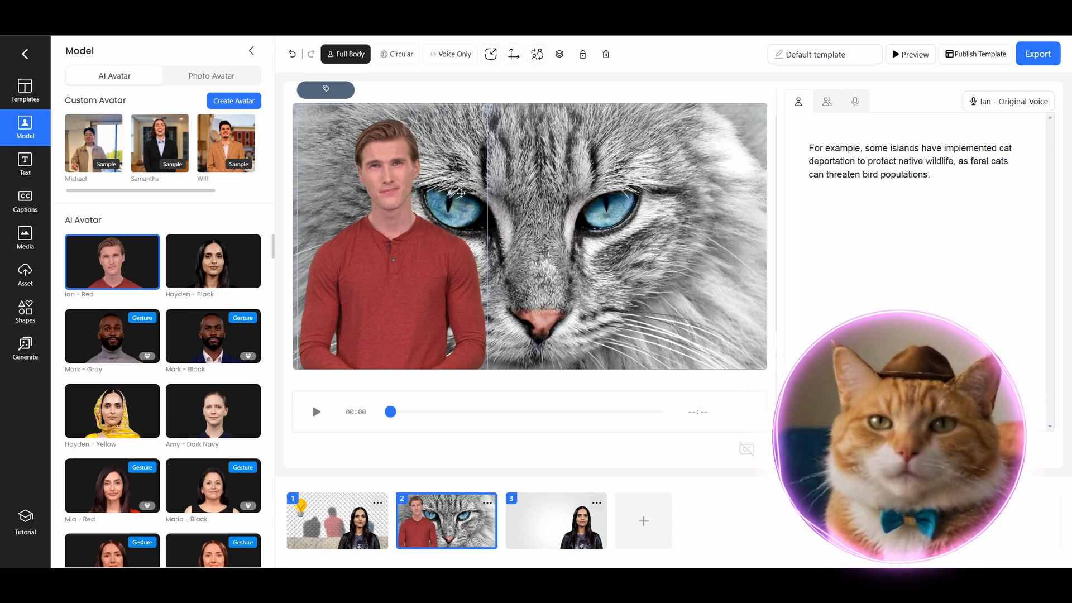
{"action": "left_click", "coordinate": [26, 238]}
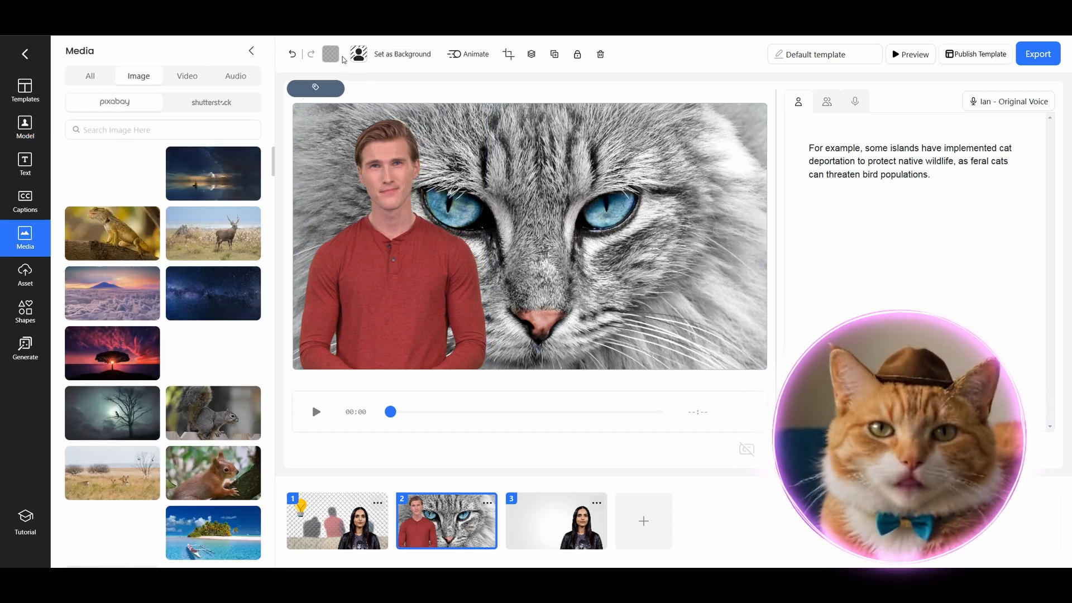
{"action": "left_click", "coordinate": [330, 54]}
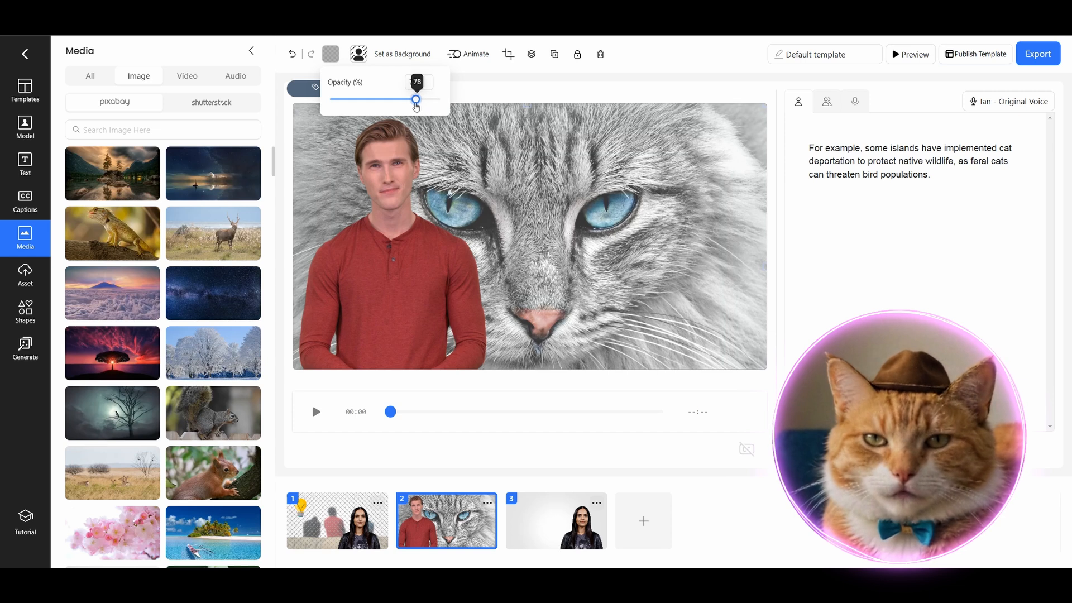
{"action": "left_click", "coordinate": [468, 54]}
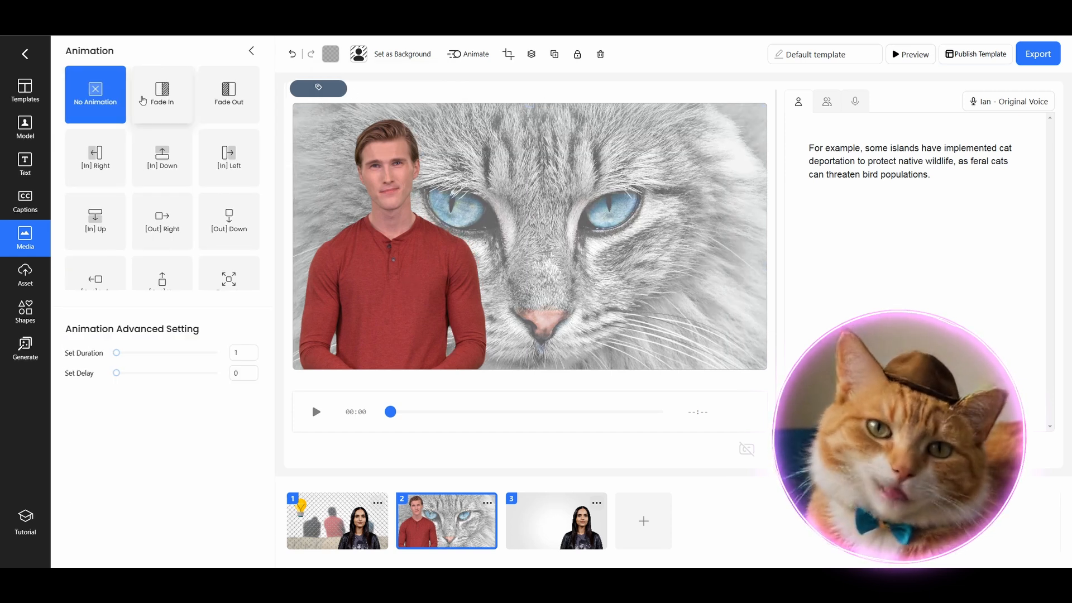
{"action": "left_click", "coordinate": [26, 129]}
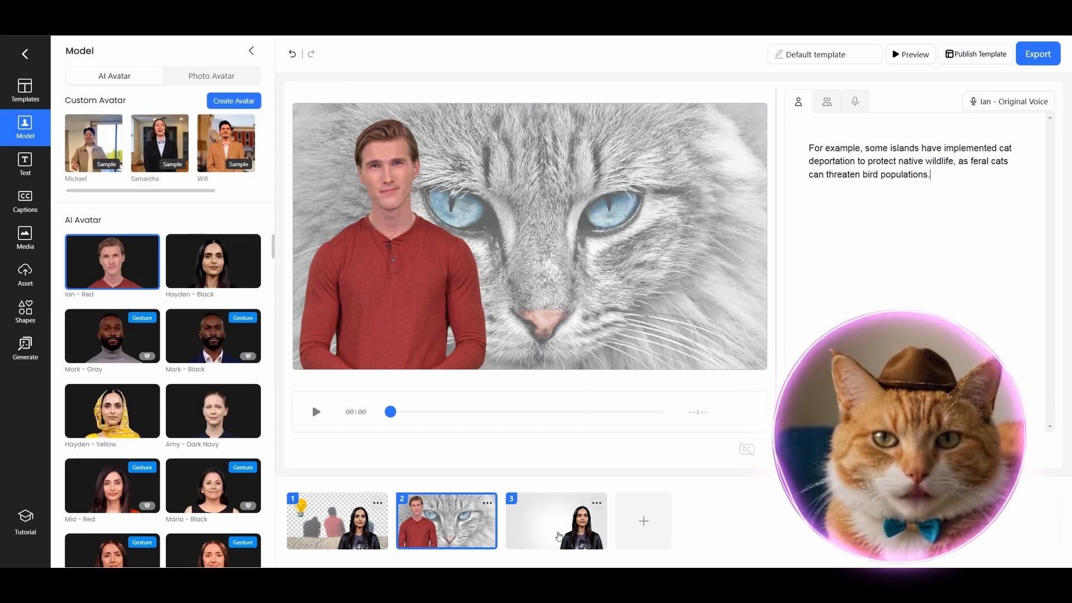
Remove scene 3's empty extra script block and return it to single-speaker narration.
{"action": "left_click", "coordinate": [556, 521]}
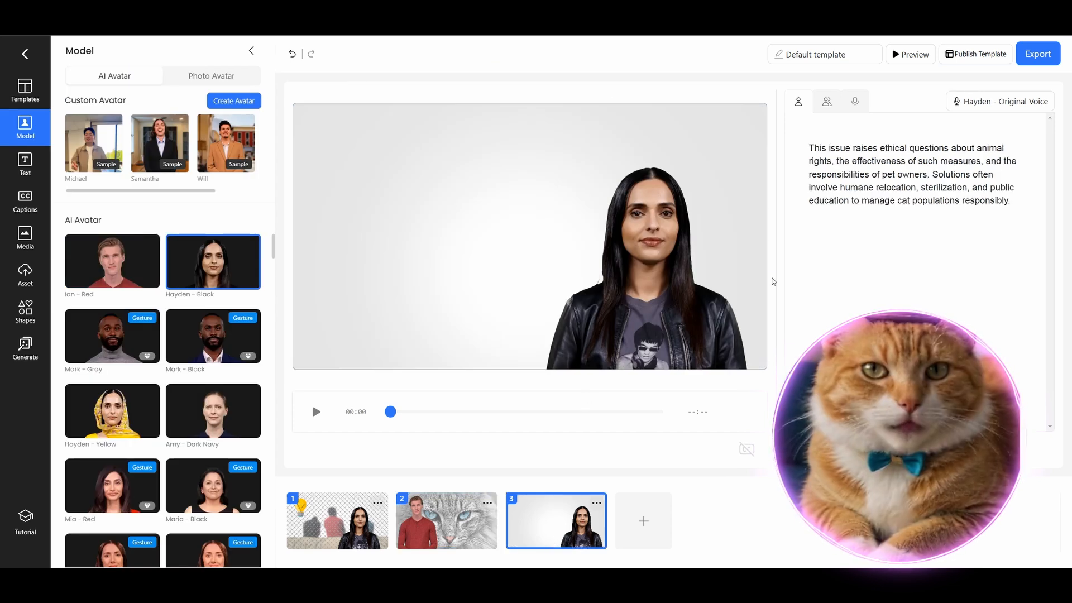
{"action": "left_click", "coordinate": [826, 101]}
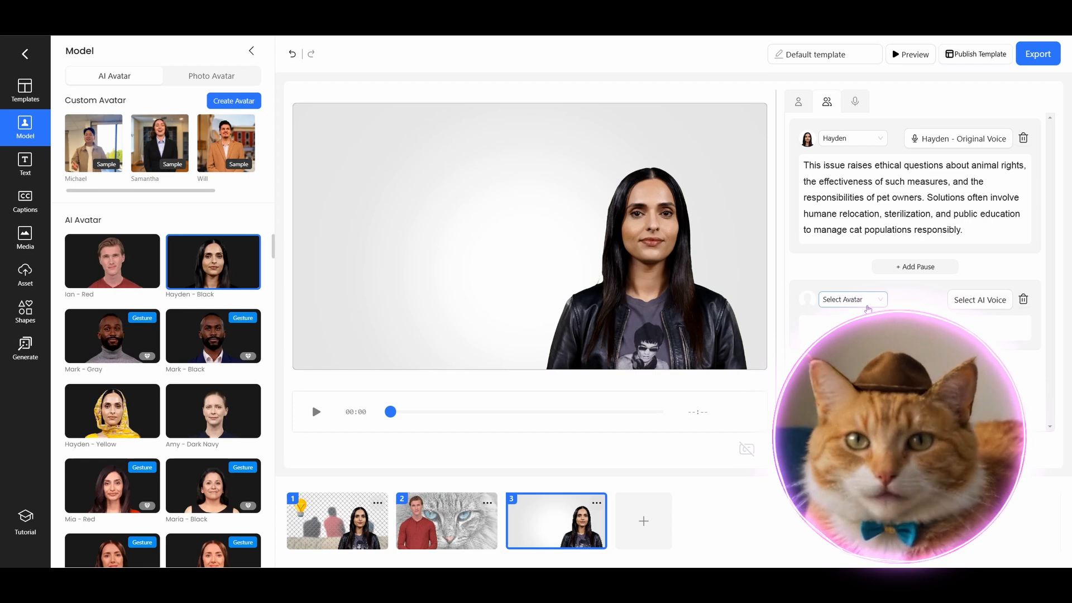
{"action": "left_click", "coordinate": [850, 299]}
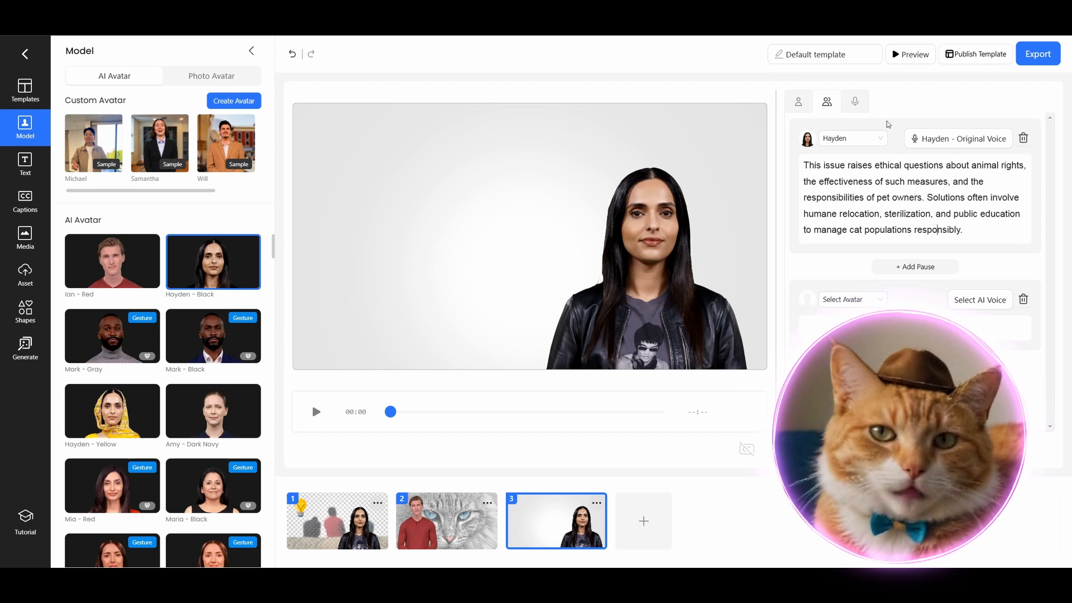
{"action": "left_click", "coordinate": [854, 102]}
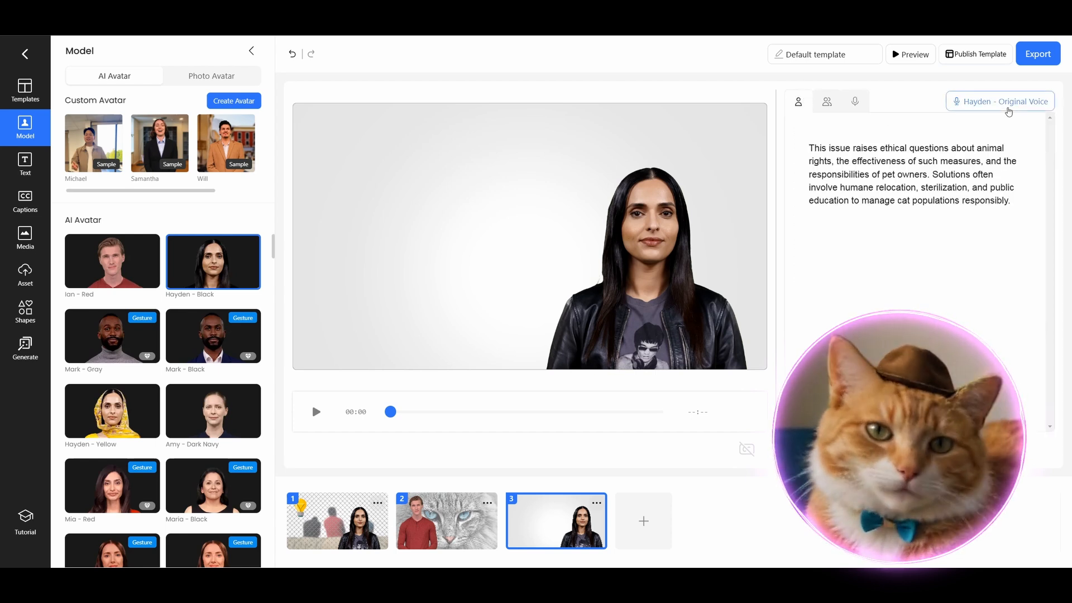
Record a voice sample for cloning from scene 3's voice selector.
{"action": "left_click", "coordinate": [998, 102]}
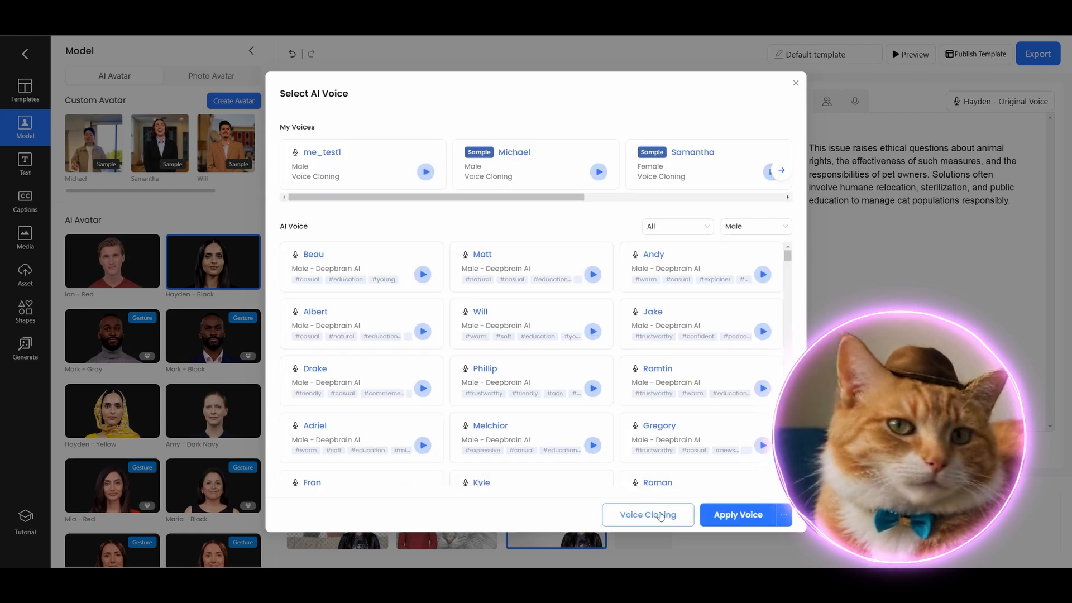
{"action": "left_click", "coordinate": [646, 514]}
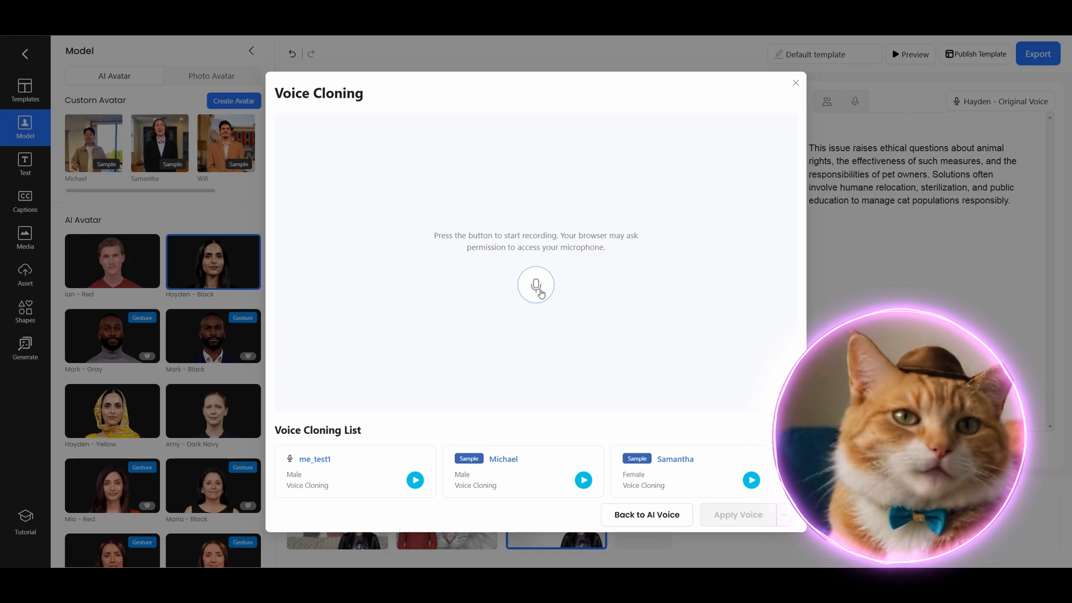
{"action": "left_click", "coordinate": [535, 284]}
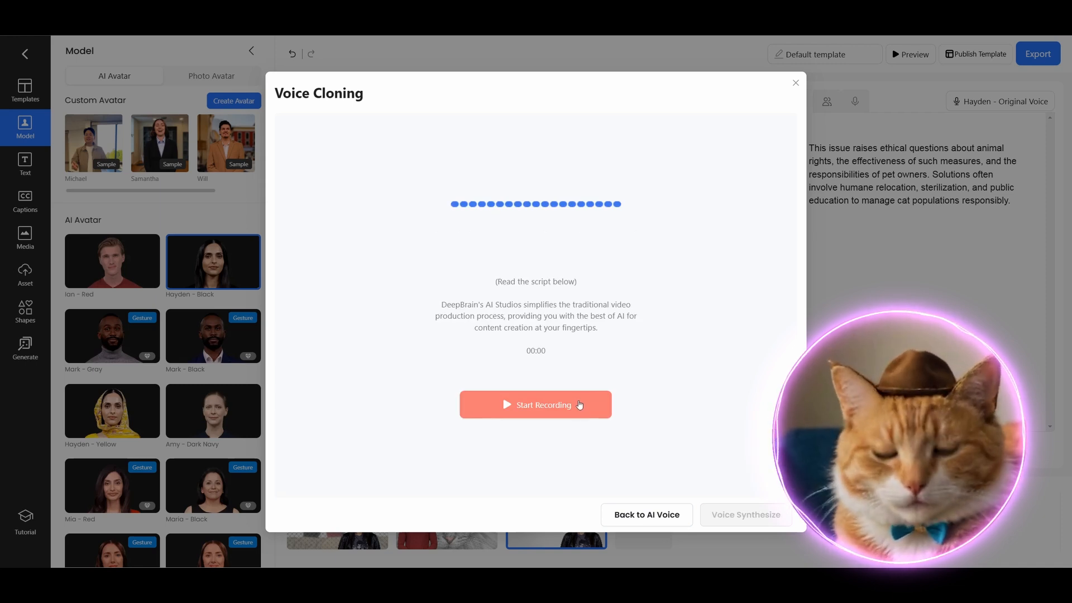
{"action": "left_click", "coordinate": [534, 404]}
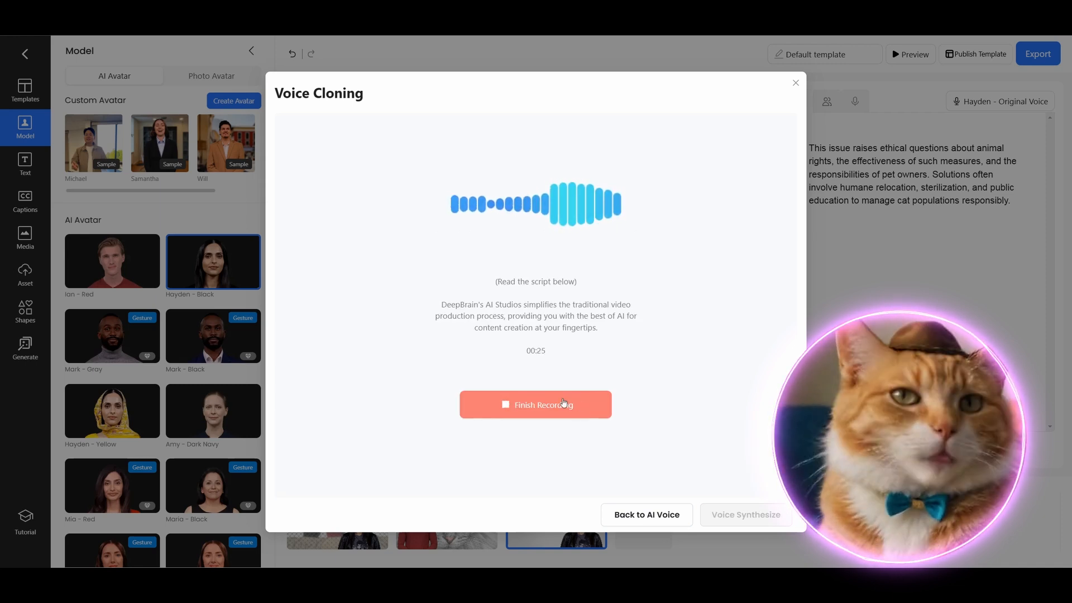
{"action": "left_click", "coordinate": [534, 404]}
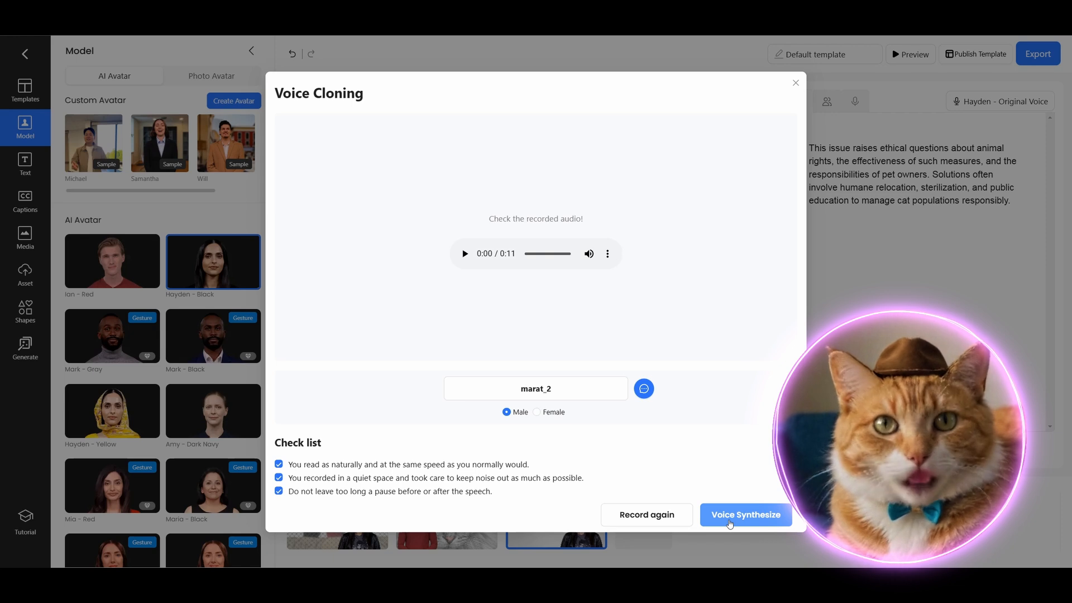
Synthesize the cloned voice marat_2, listen to it and confirm it as scene 3's narration voice.
{"action": "left_click", "coordinate": [745, 514]}
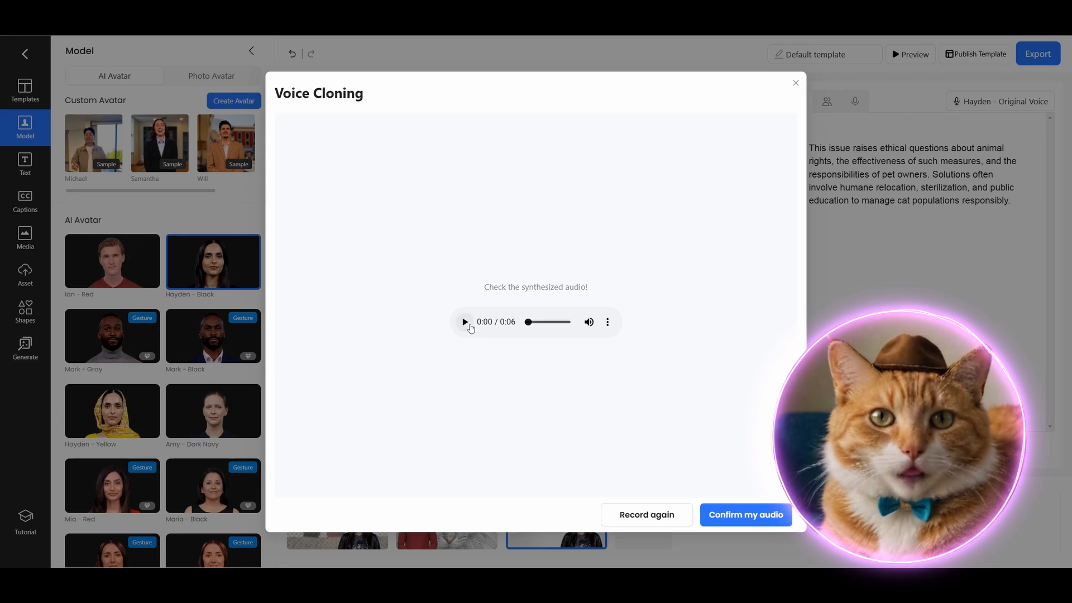
{"action": "left_click", "coordinate": [465, 321]}
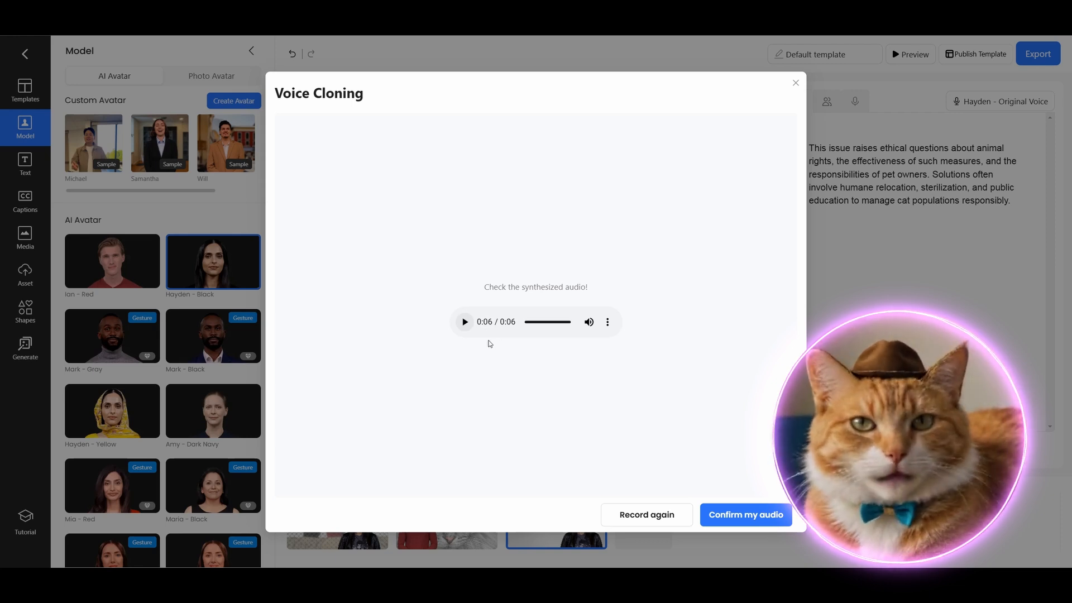
{"action": "mouse_move", "coordinate": [496, 349]}
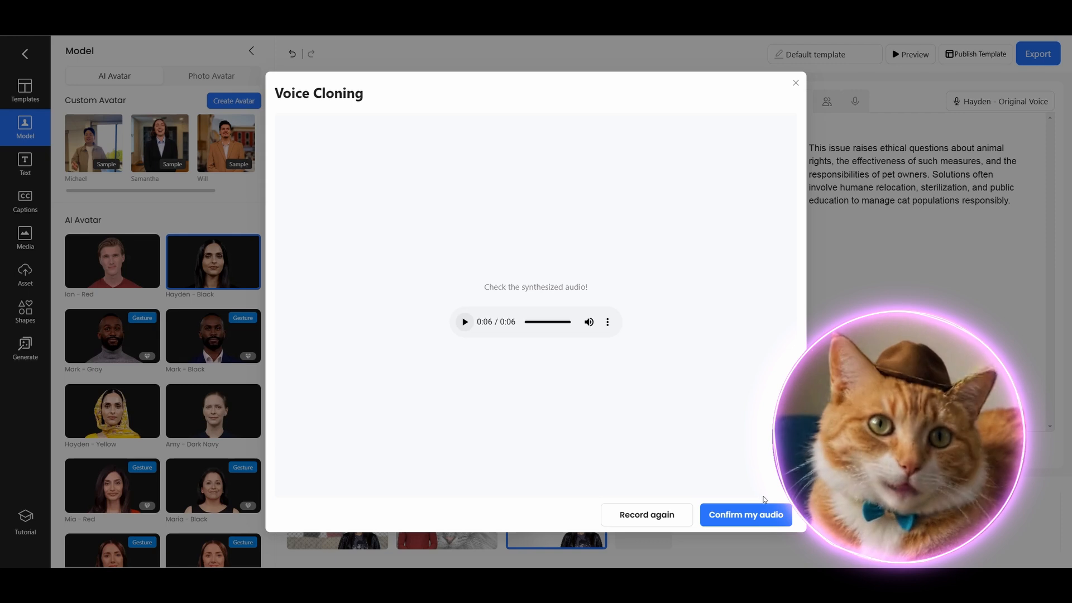
{"action": "left_click", "coordinate": [745, 515]}
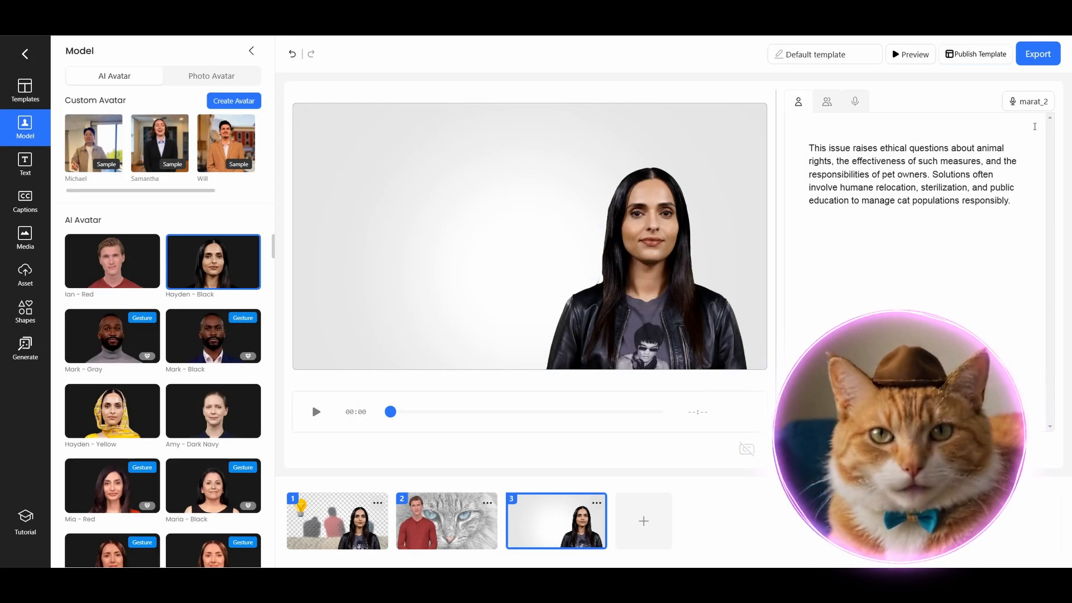
Keep the marat_2 voice and add the red squirrel photo from Media > Image to scene 3.
{"action": "left_click", "coordinate": [854, 102]}
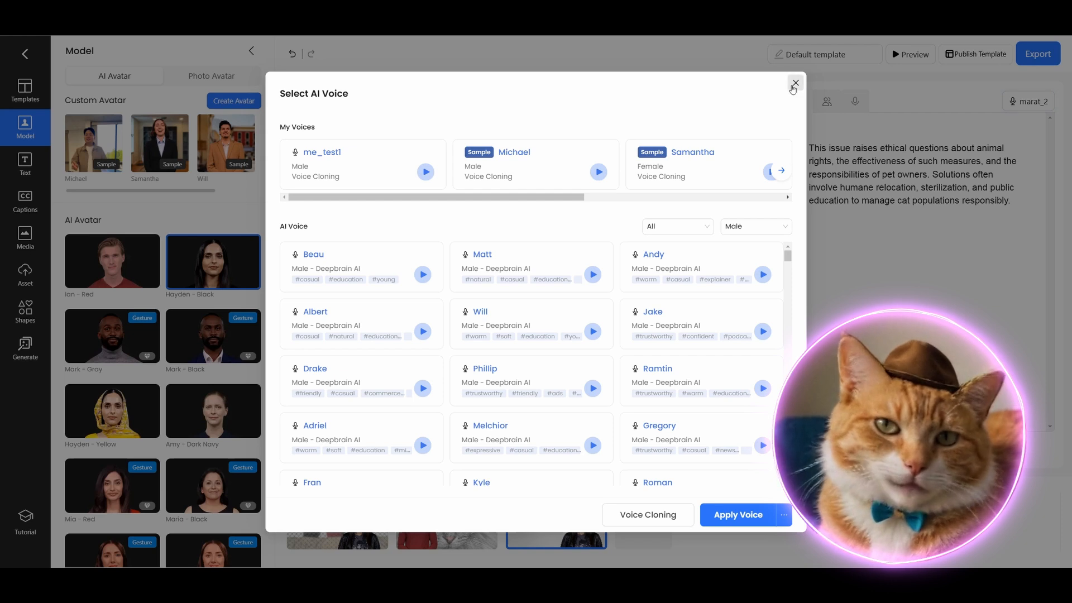
{"action": "left_click", "coordinate": [794, 83]}
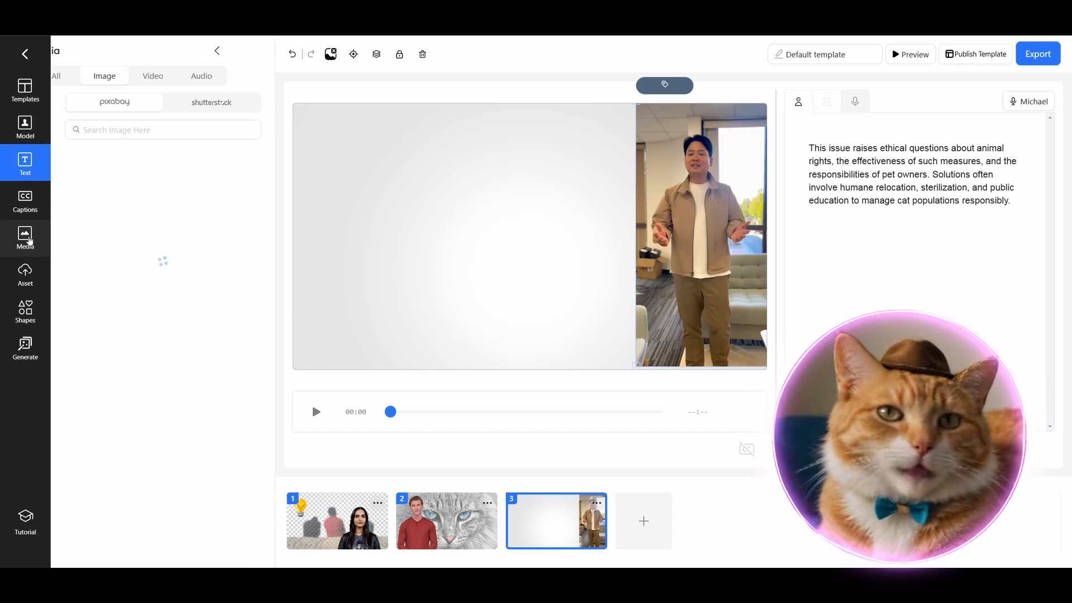
{"action": "left_click", "coordinate": [26, 238]}
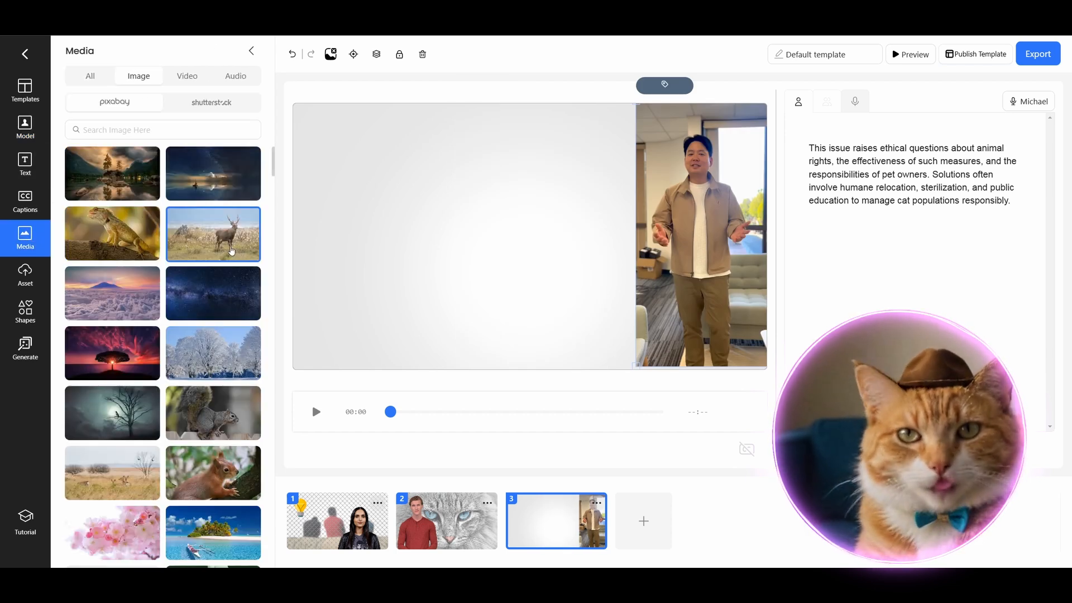
{"action": "left_click", "coordinate": [26, 127]}
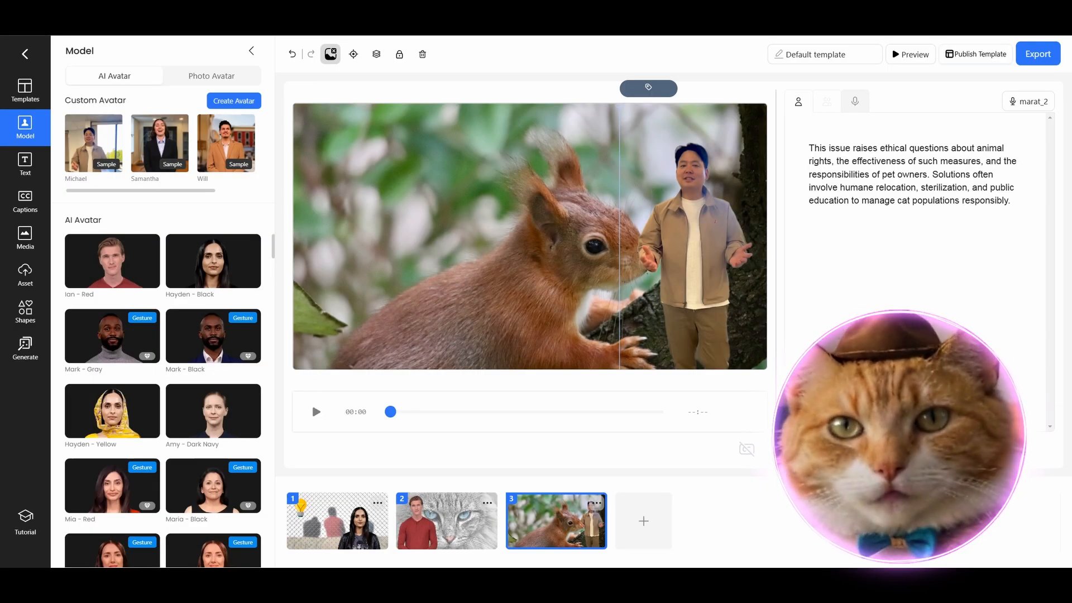
Add captions, then title scene 1 'The cat deportation problem' with a Fade In animation.
{"action": "left_click", "coordinate": [26, 236]}
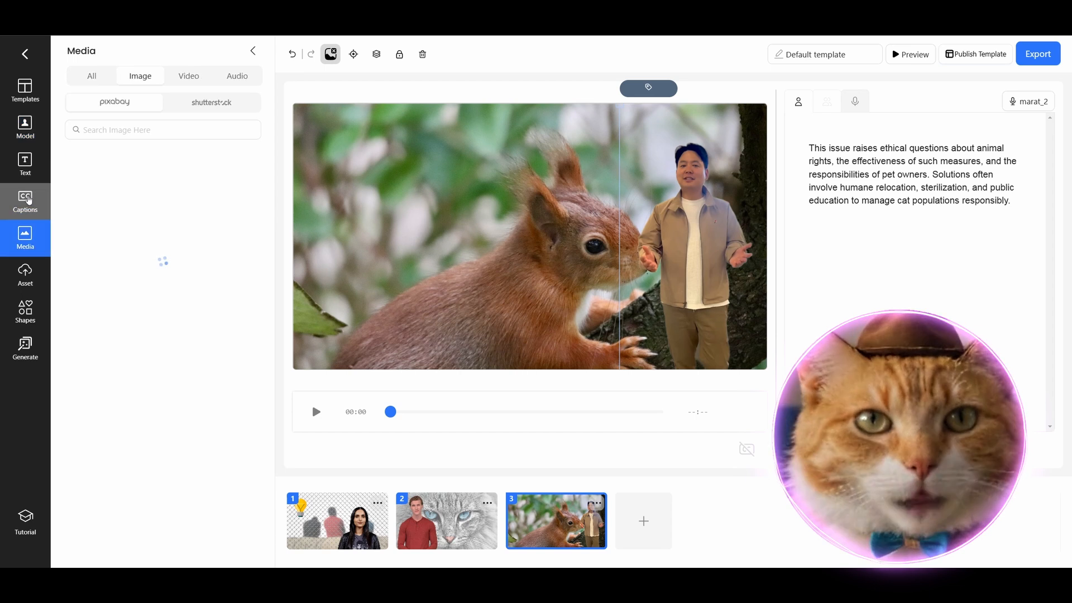
{"action": "left_click", "coordinate": [26, 201]}
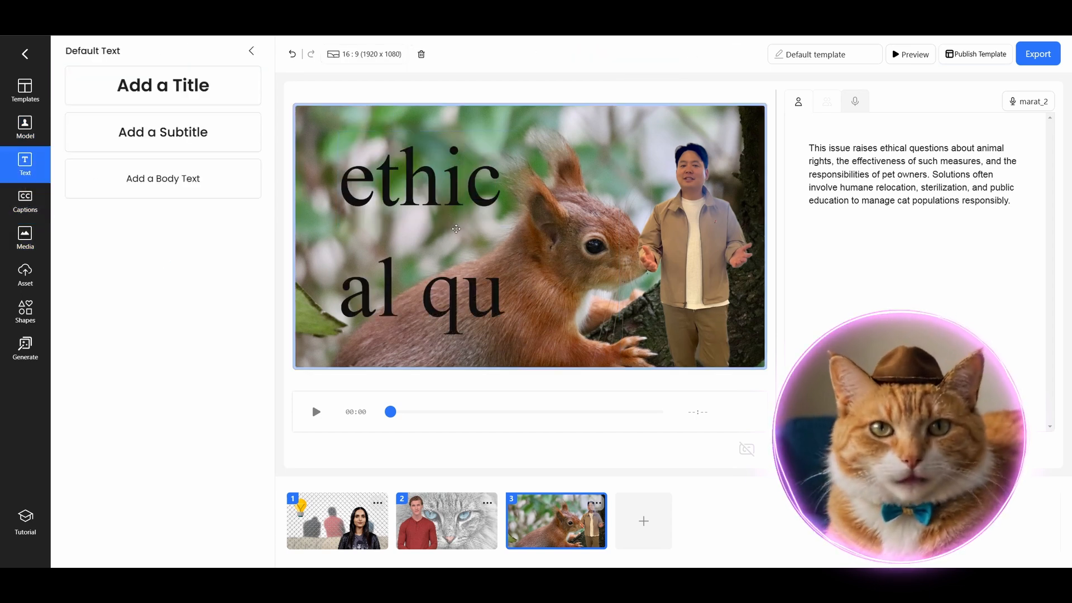
{"action": "left_click", "coordinate": [445, 521]}
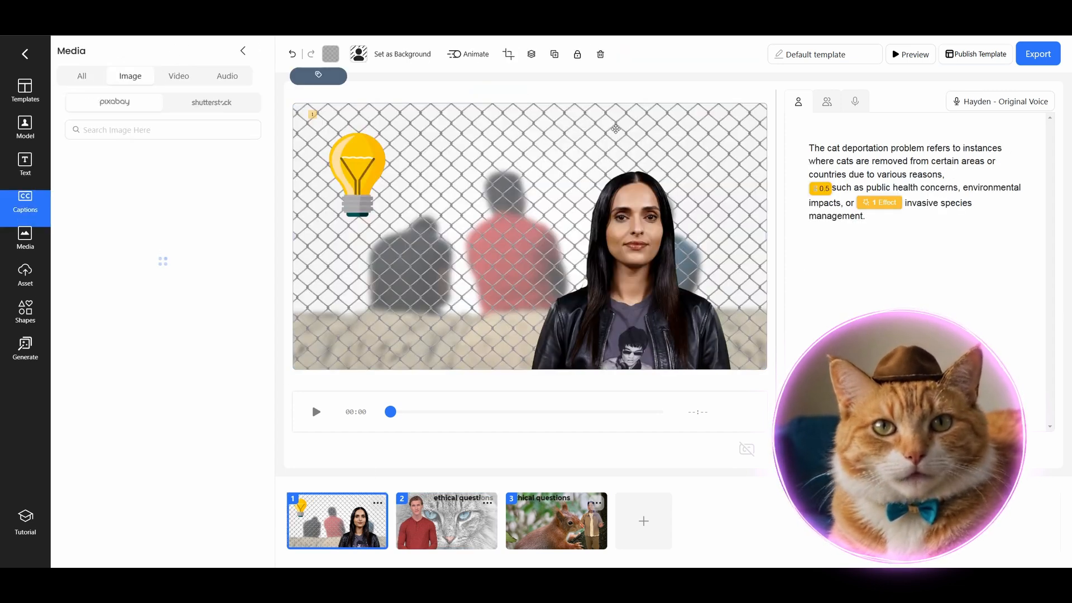
{"action": "left_click", "coordinate": [26, 165]}
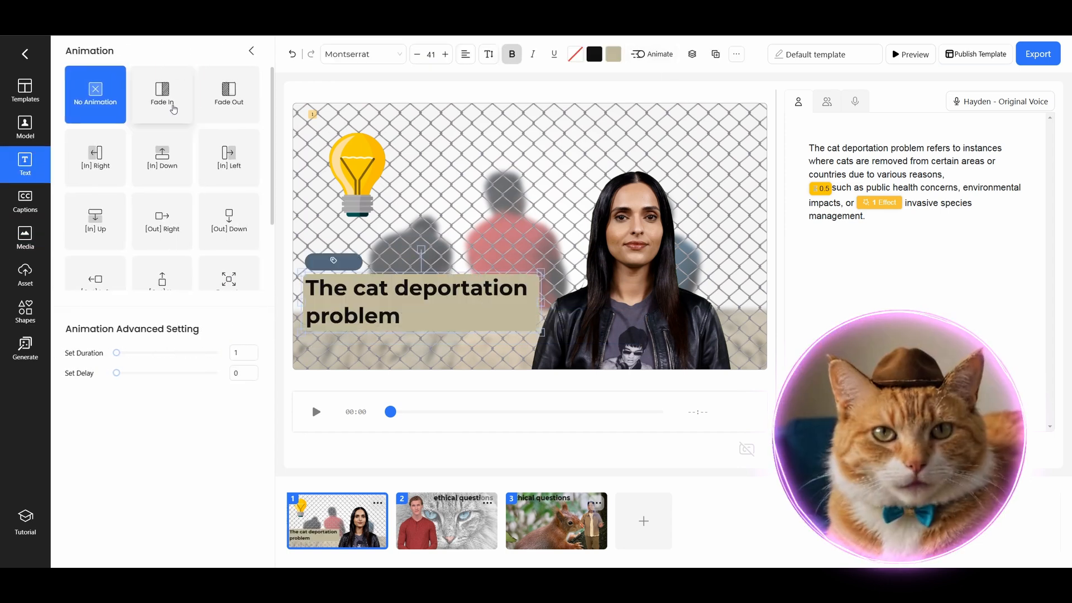
{"action": "left_click", "coordinate": [26, 348]}
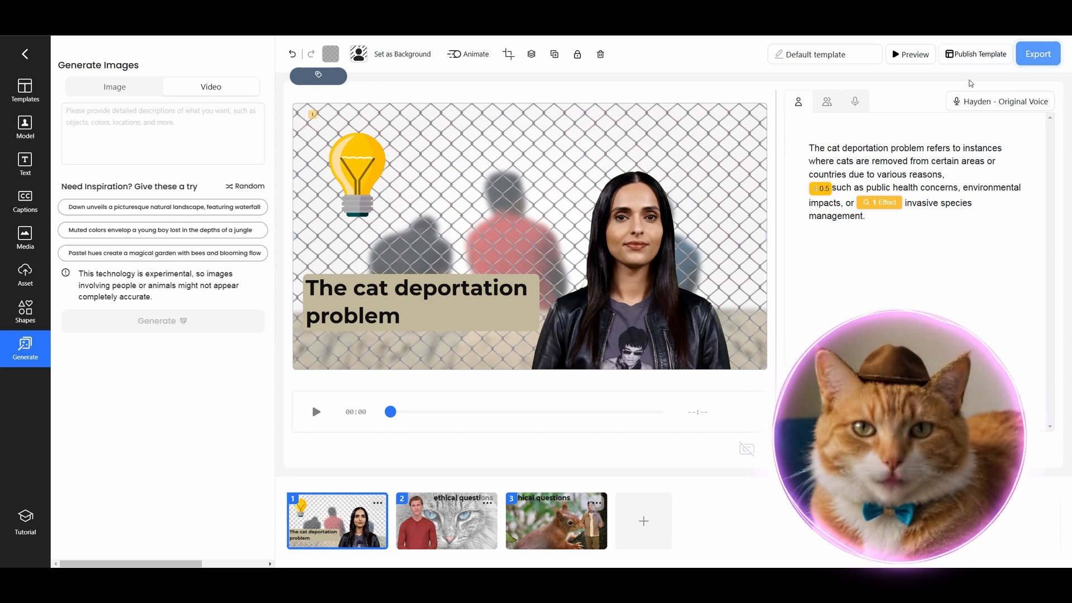
Export the three-scene video and return to the Home dashboard once rendered.
{"action": "left_click", "coordinate": [1037, 54]}
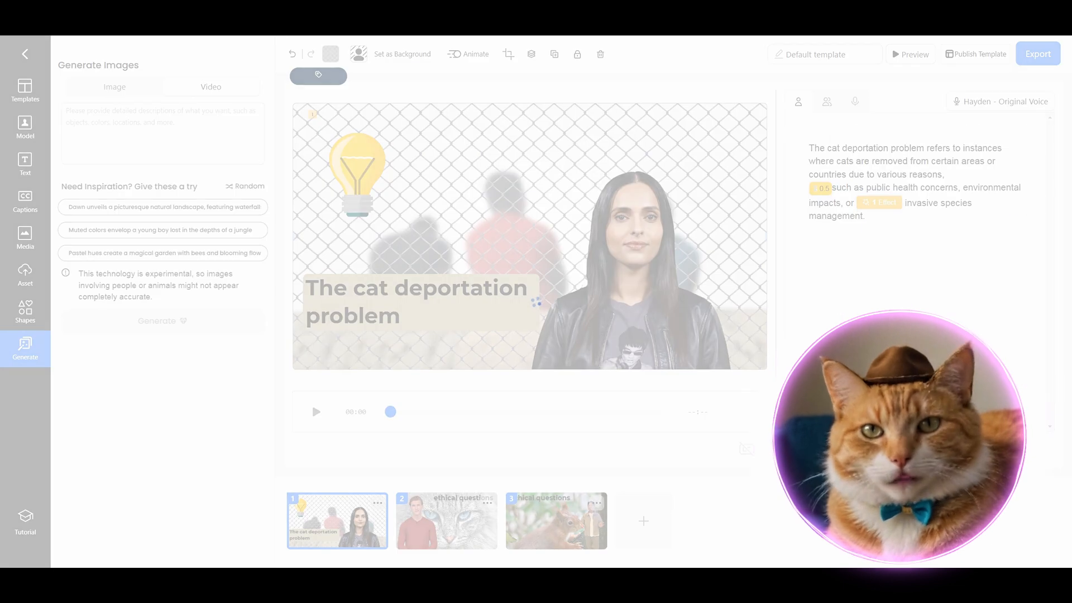
{"action": "left_click", "coordinate": [1036, 54]}
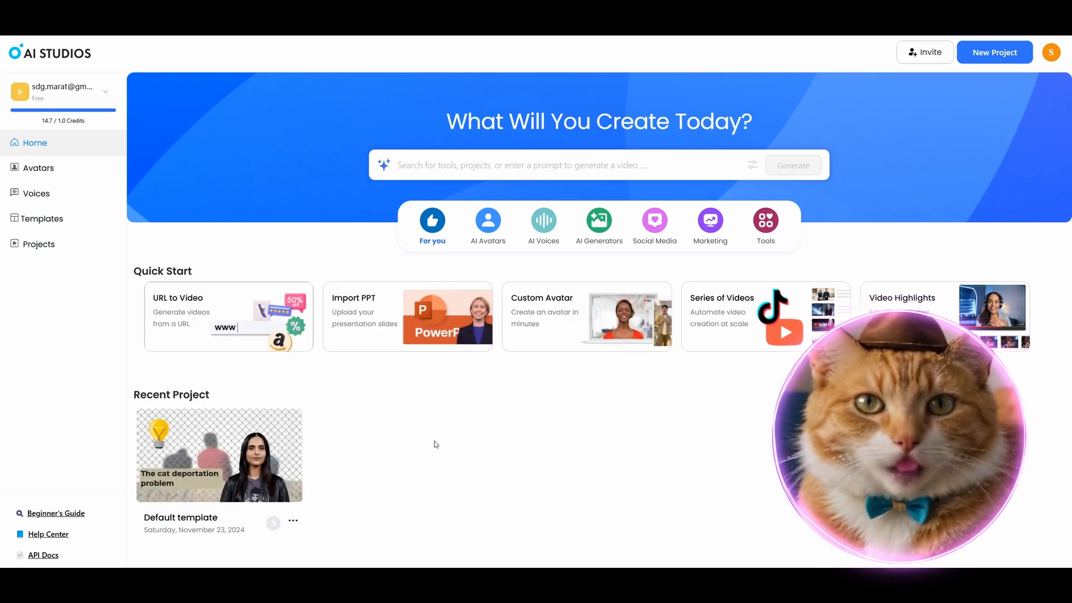
{"action": "mouse_move", "coordinate": [219, 454]}
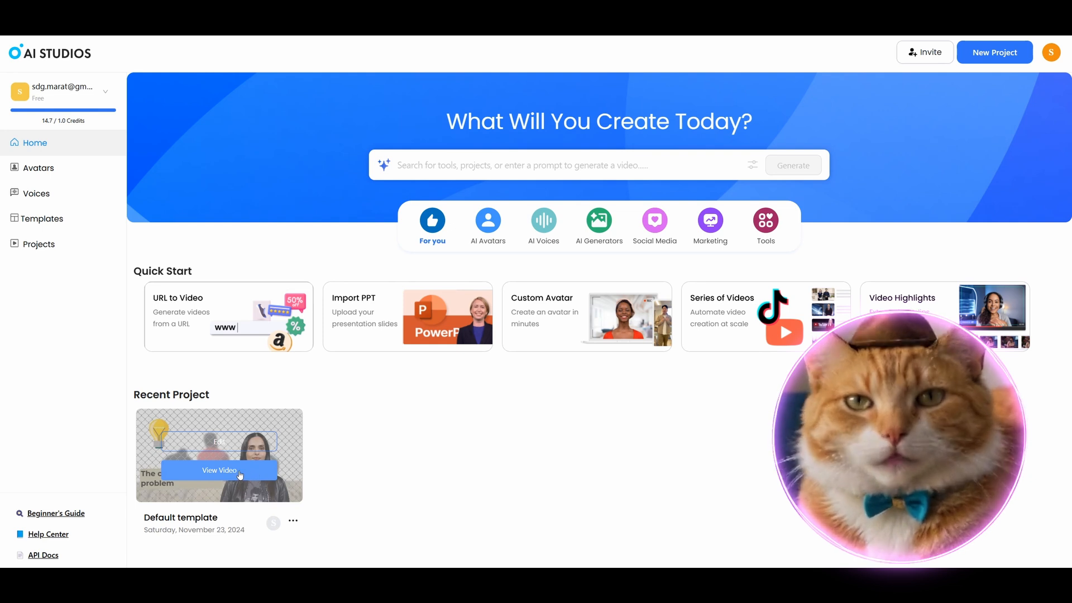
Play the exported video, jumping ahead to about 0:29, and watch it to the end.
{"action": "left_click", "coordinate": [219, 470]}
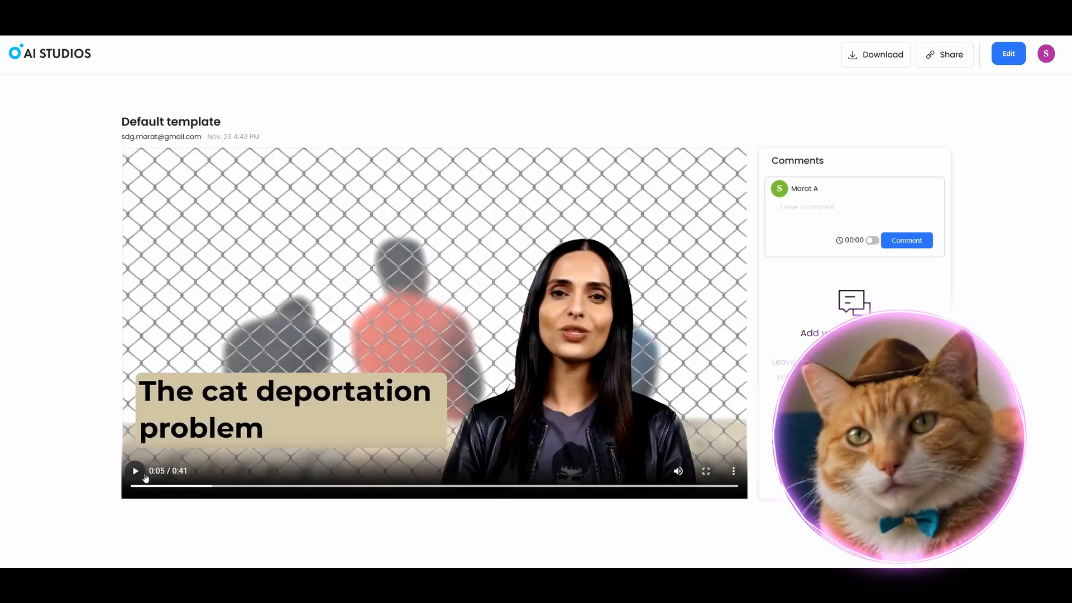
{"action": "left_click", "coordinate": [135, 470]}
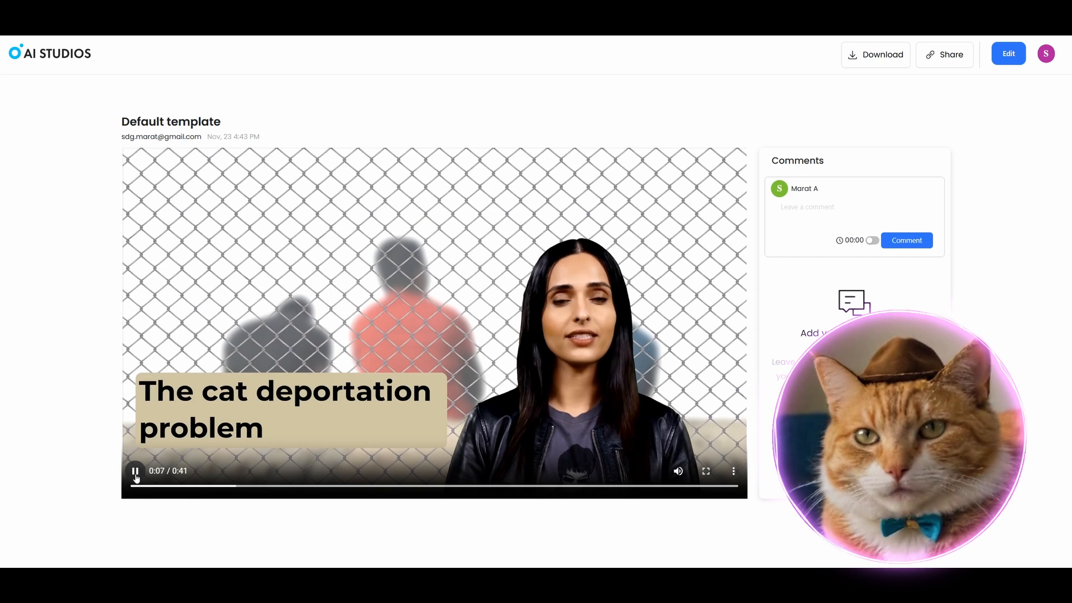
{"action": "left_click", "coordinate": [135, 470]}
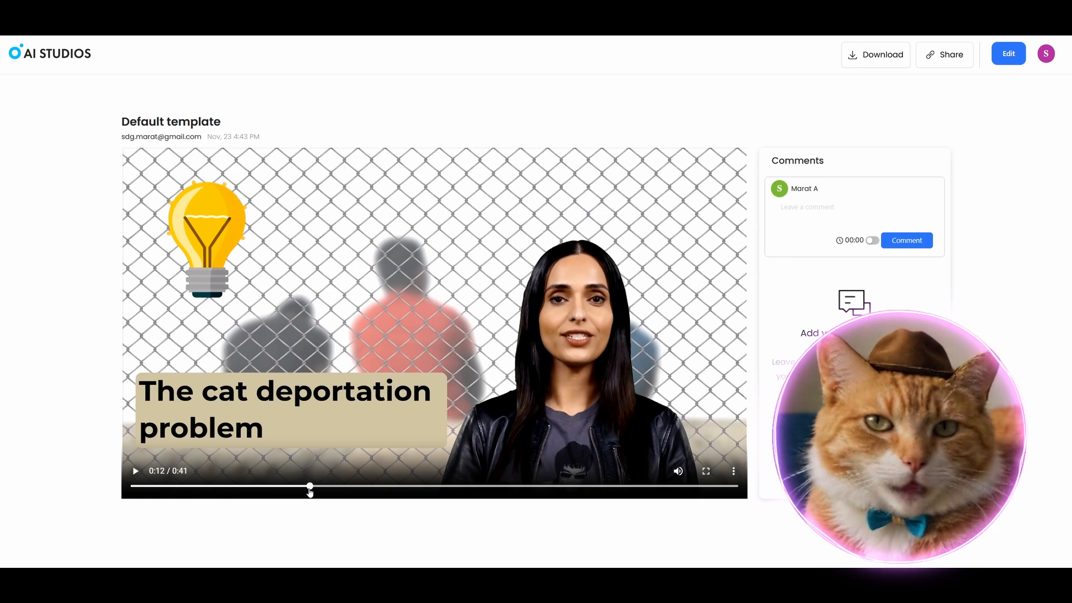
{"action": "left_click_drag", "start_coordinate": [309, 485], "coordinate": [565, 486]}
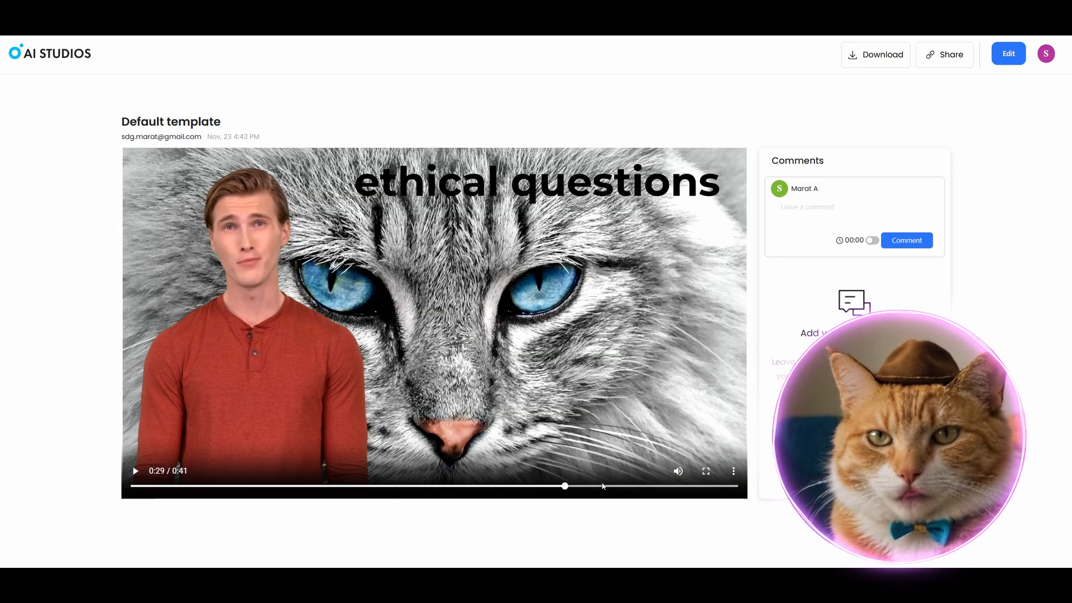
{"action": "left_click", "coordinate": [135, 470]}
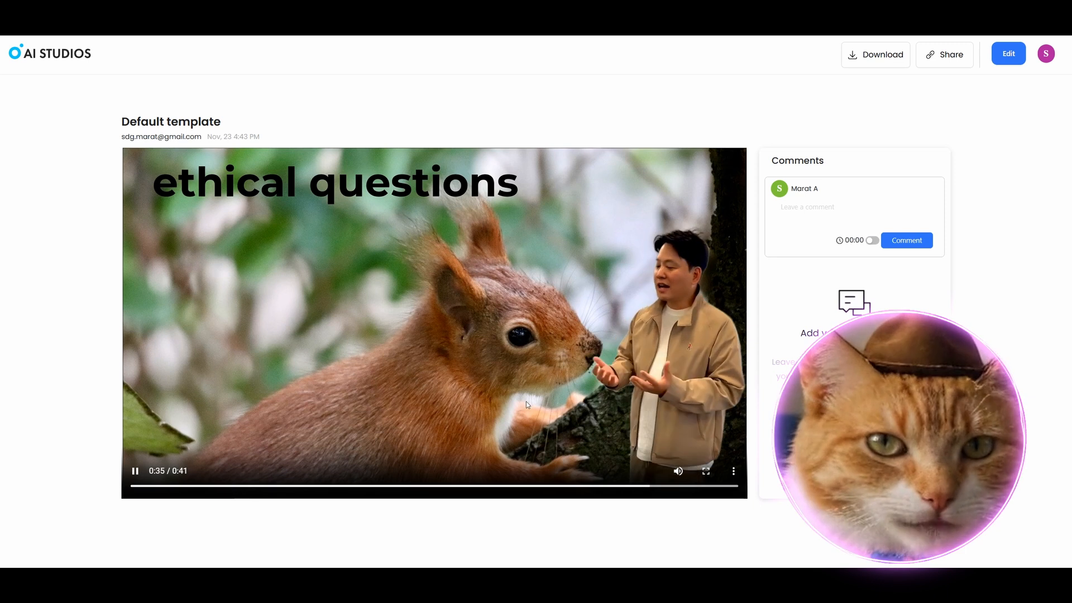
{"action": "left_click", "coordinate": [135, 470]}
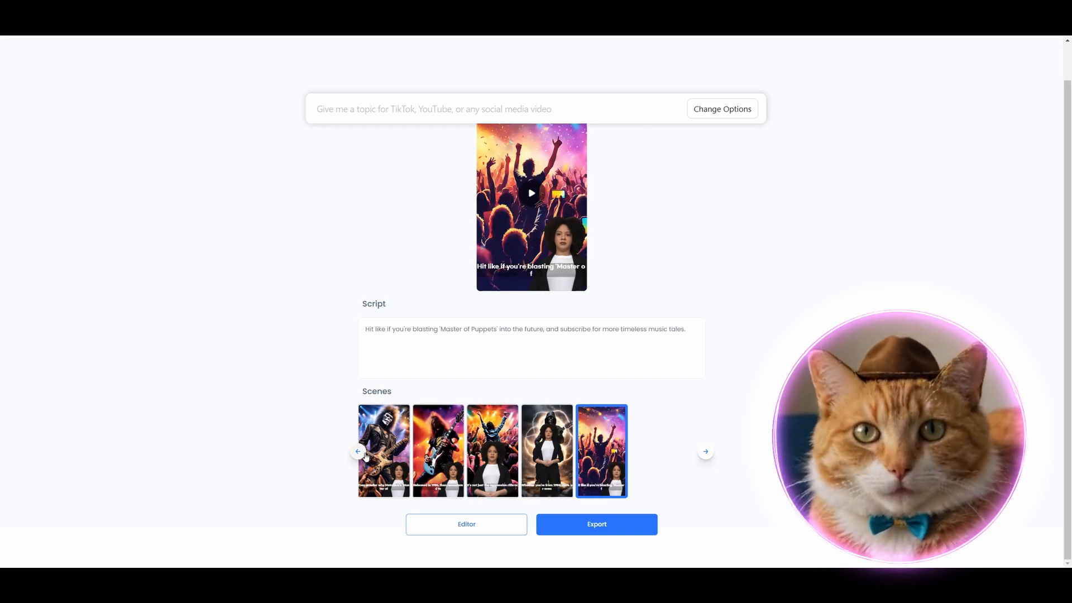
Preview the first scene of the URL-generated video and play it full screen.
{"action": "left_click", "coordinate": [383, 450]}
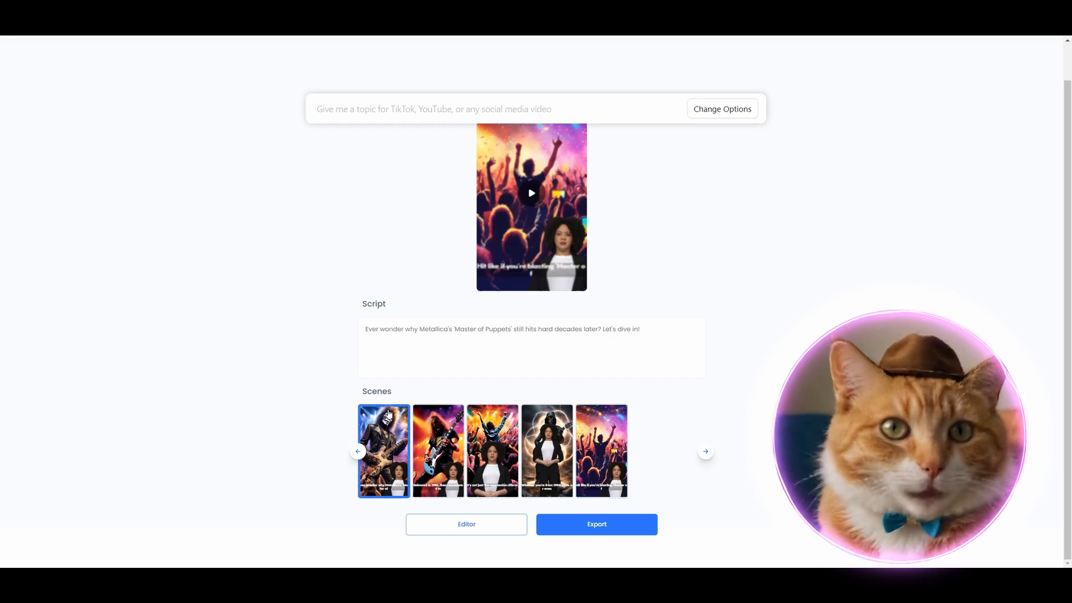
{"action": "left_click", "coordinate": [532, 193]}
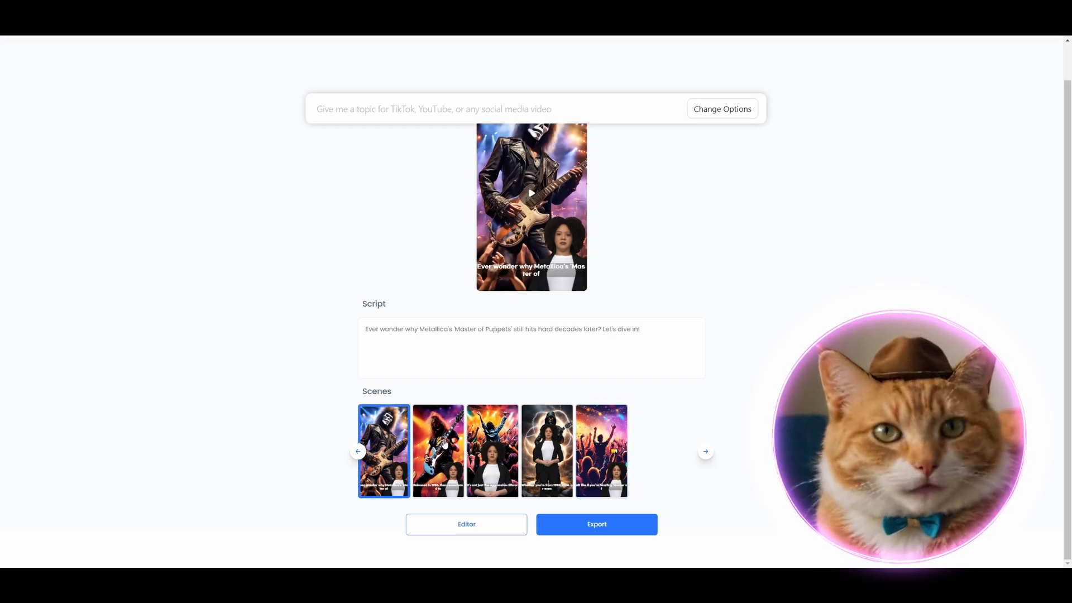
{"action": "left_click", "coordinate": [531, 193]}
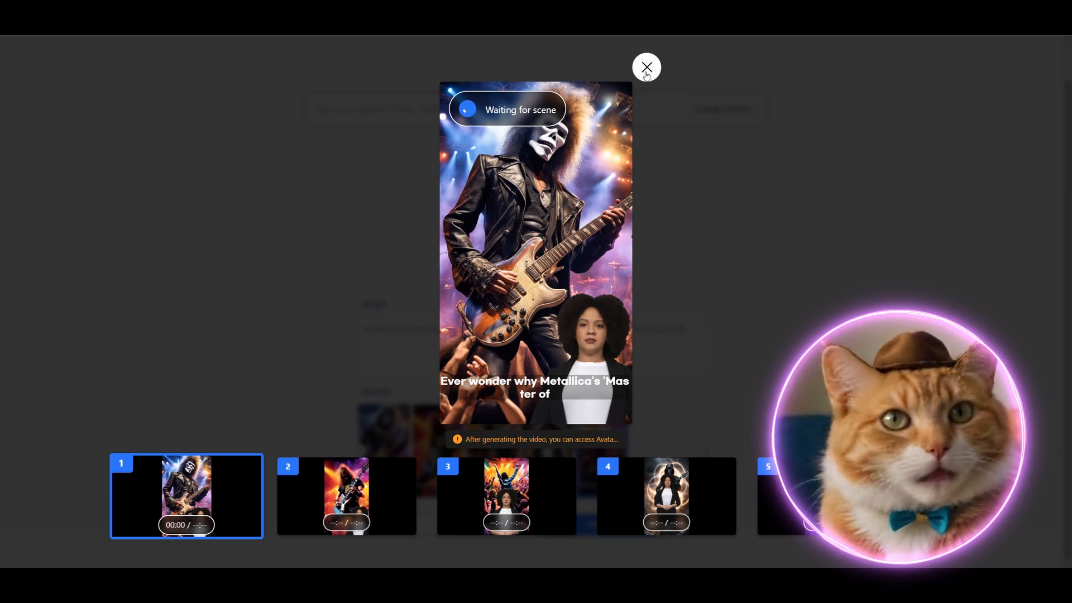
{"action": "left_click", "coordinate": [645, 67]}
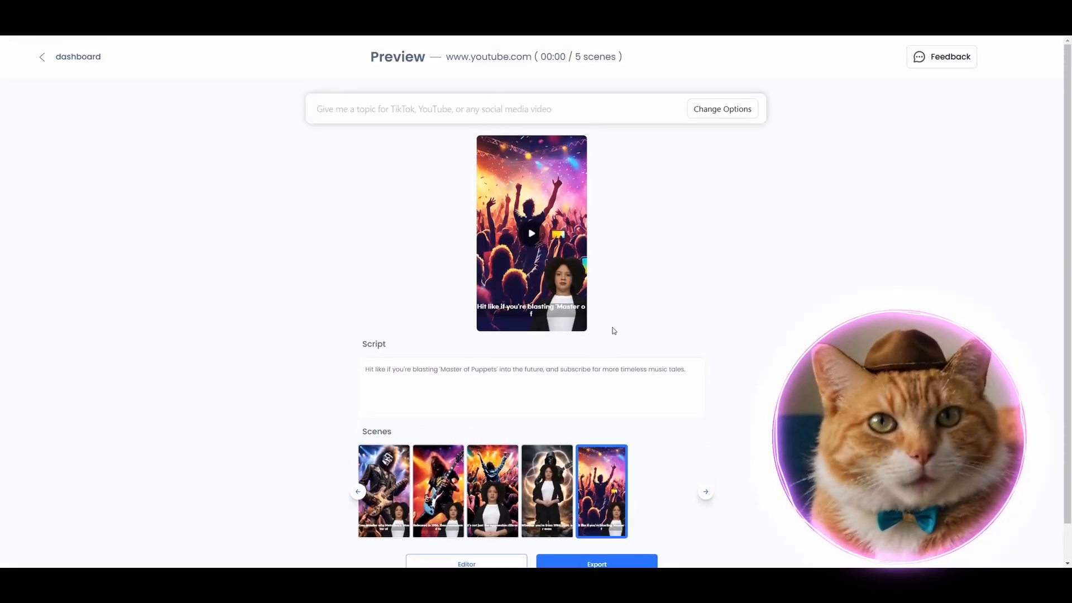
Under Change Options, set the video's model type to Custom Avatar.
{"action": "scroll", "scroll_direction": "down", "scroll_amount": 3}
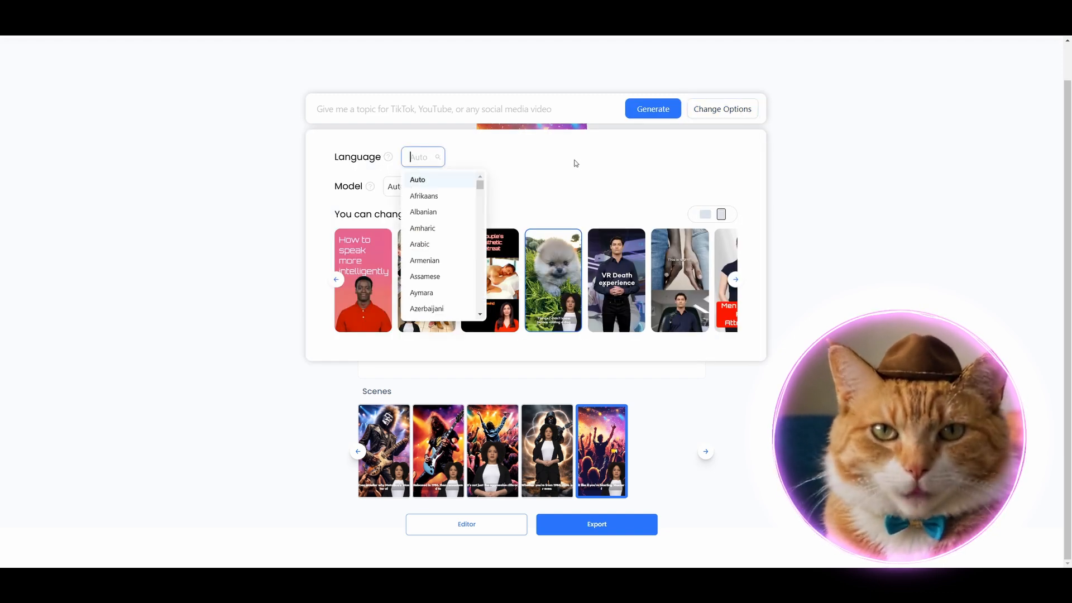
{"action": "scroll", "scroll_direction": "down", "scroll_amount": 3}
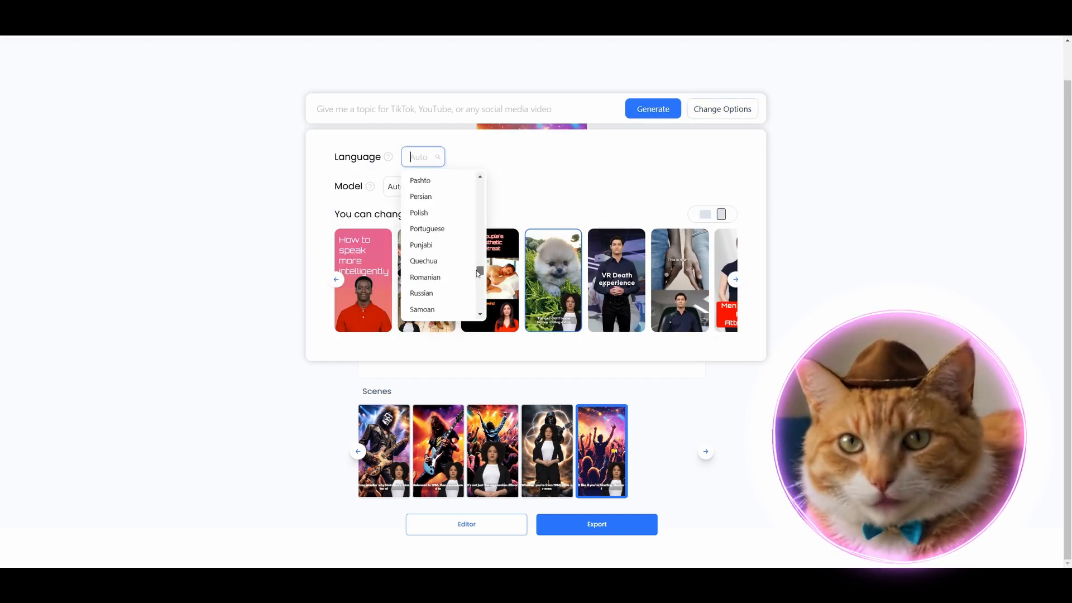
{"action": "left_click", "coordinate": [399, 186]}
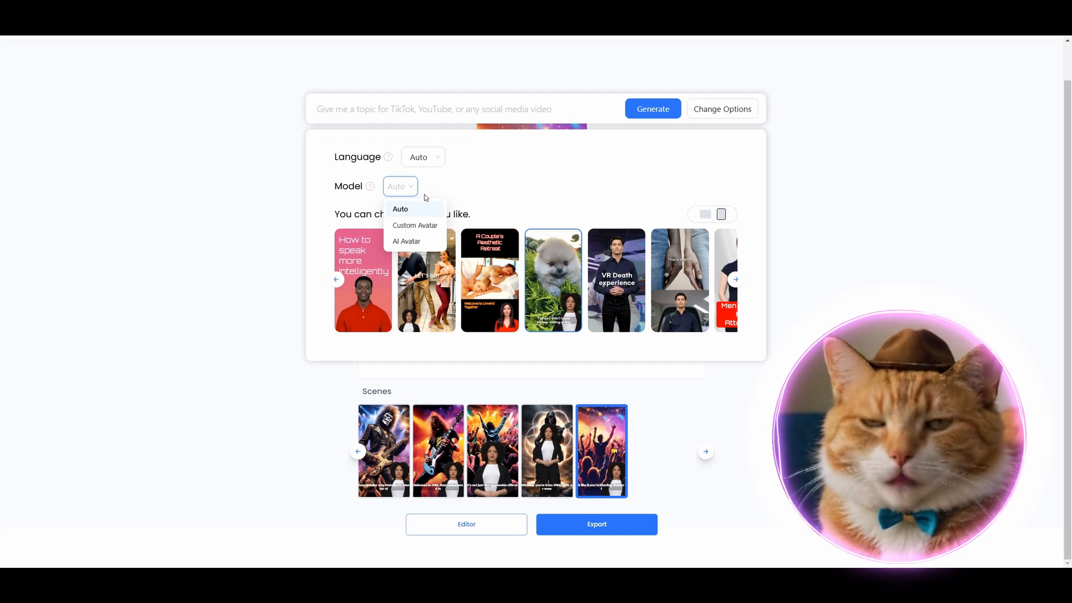
{"action": "left_click", "coordinate": [415, 224]}
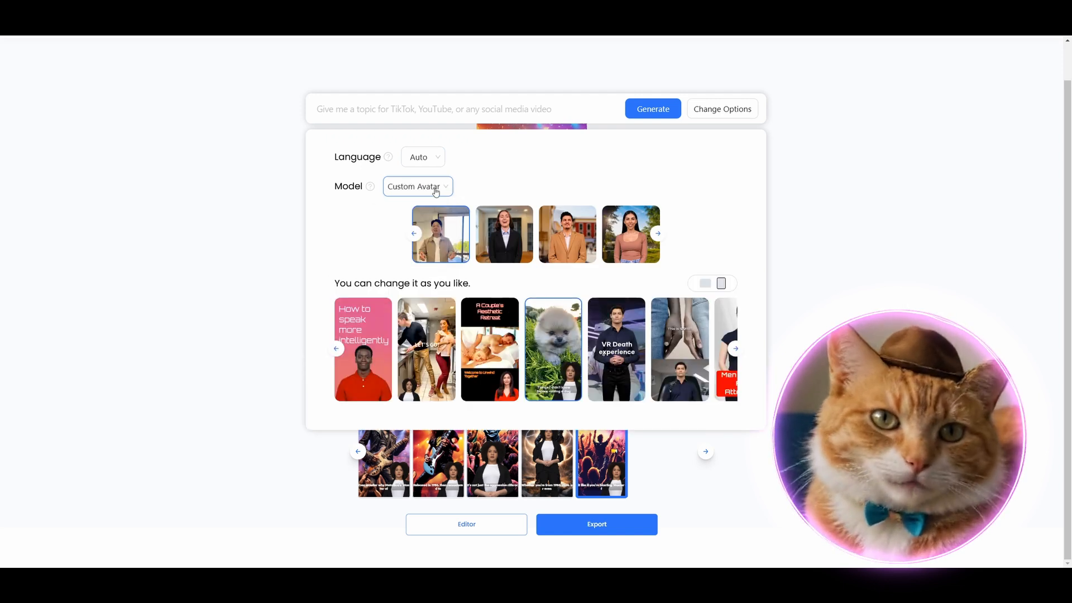
{"action": "left_click", "coordinate": [601, 462]}
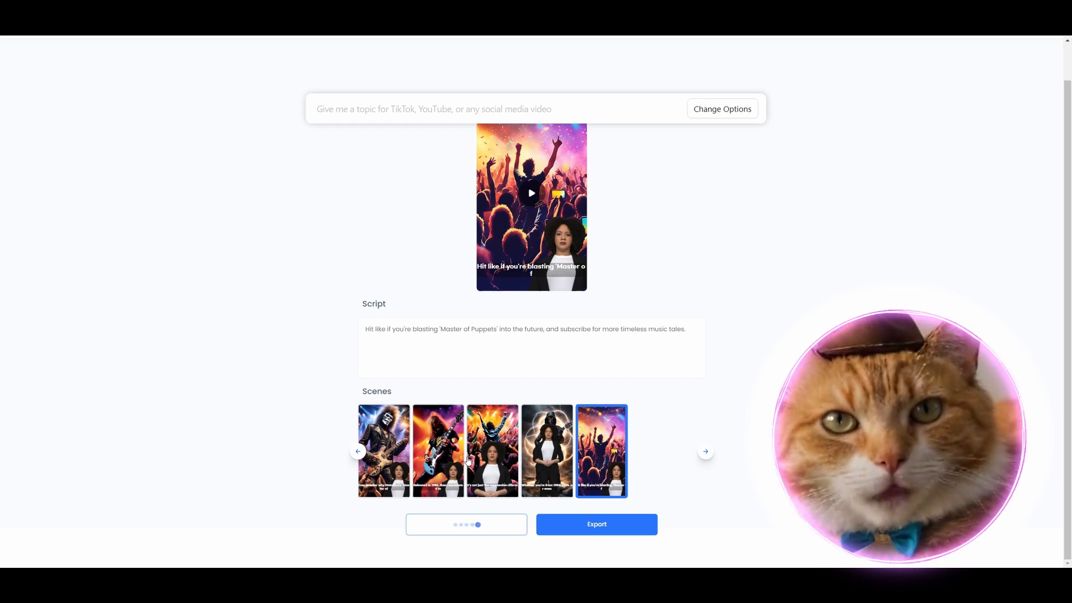
Open the five-scene Metallica project in the full editor, then return to the dashboard.
{"action": "left_click", "coordinate": [595, 524]}
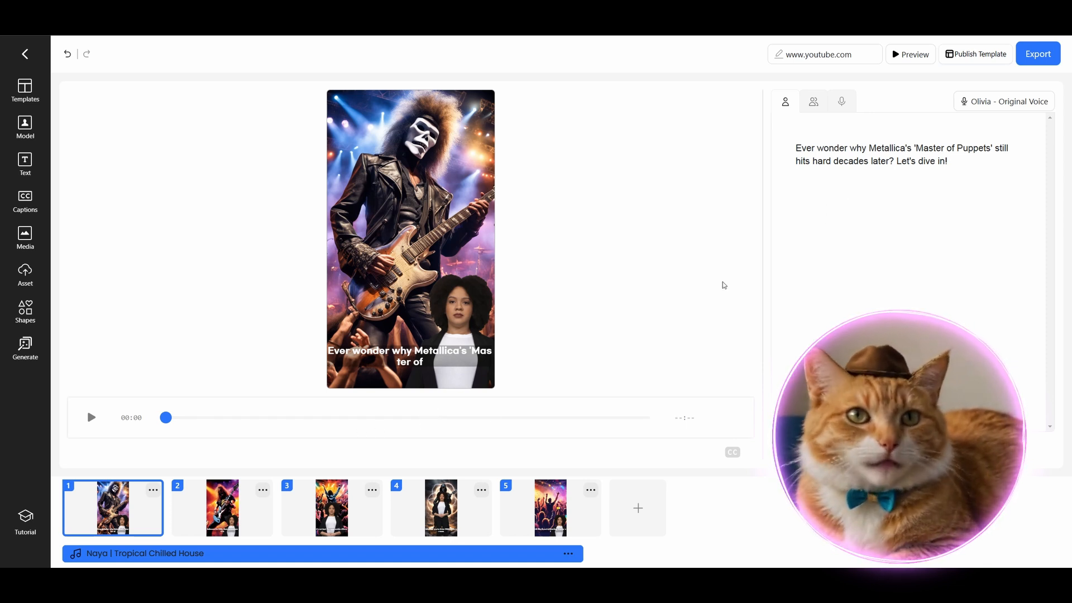
{"action": "left_click", "coordinate": [24, 128]}
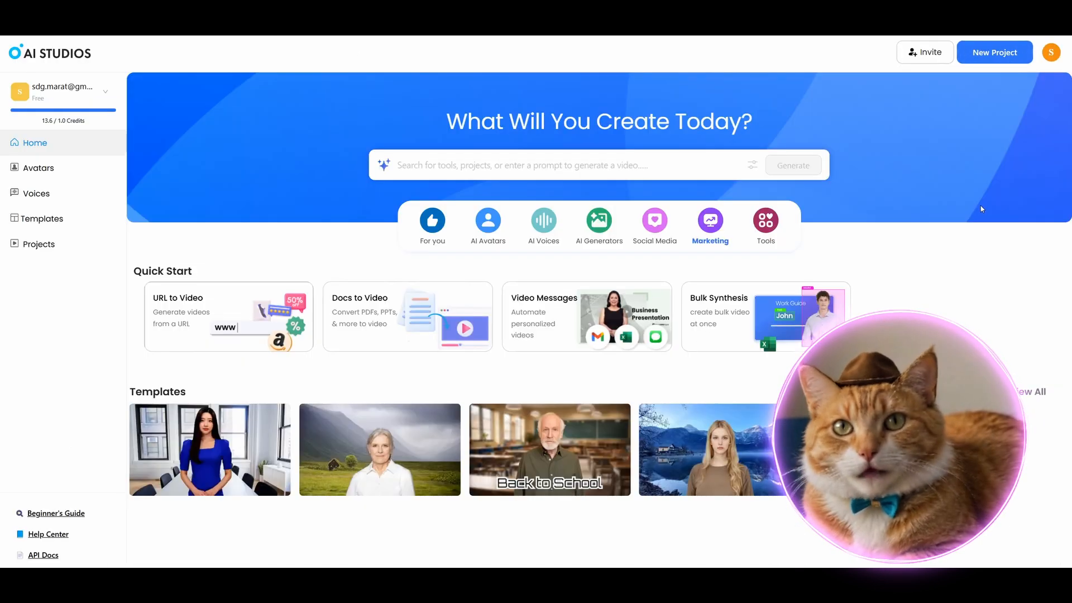
Browse the For you and Marketing quick-start tools, then the docs-to-video help guide.
{"action": "left_click", "coordinate": [432, 225]}
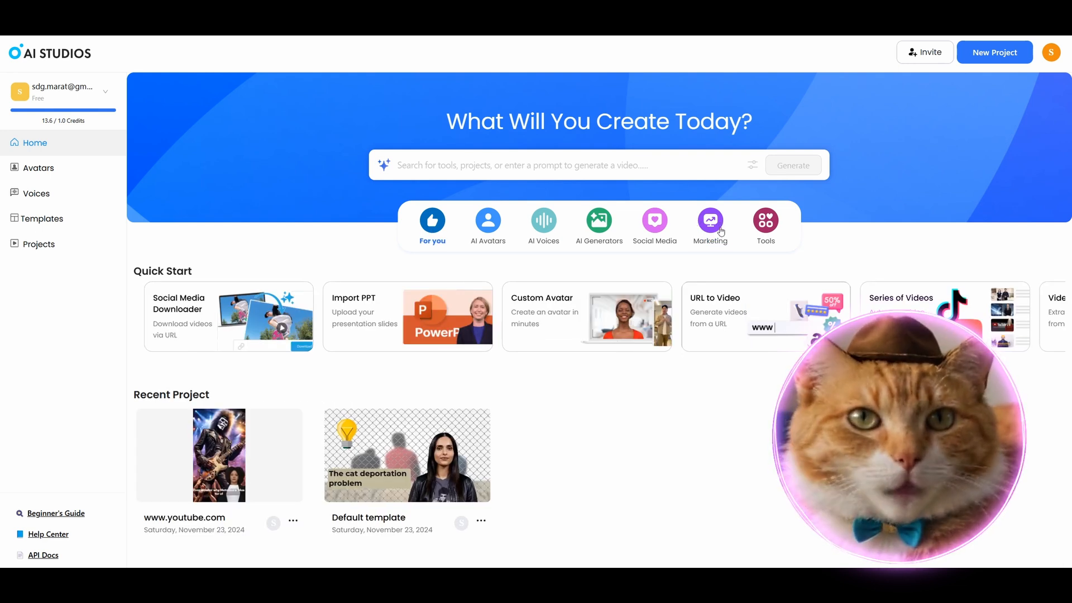
{"action": "left_click", "coordinate": [710, 226]}
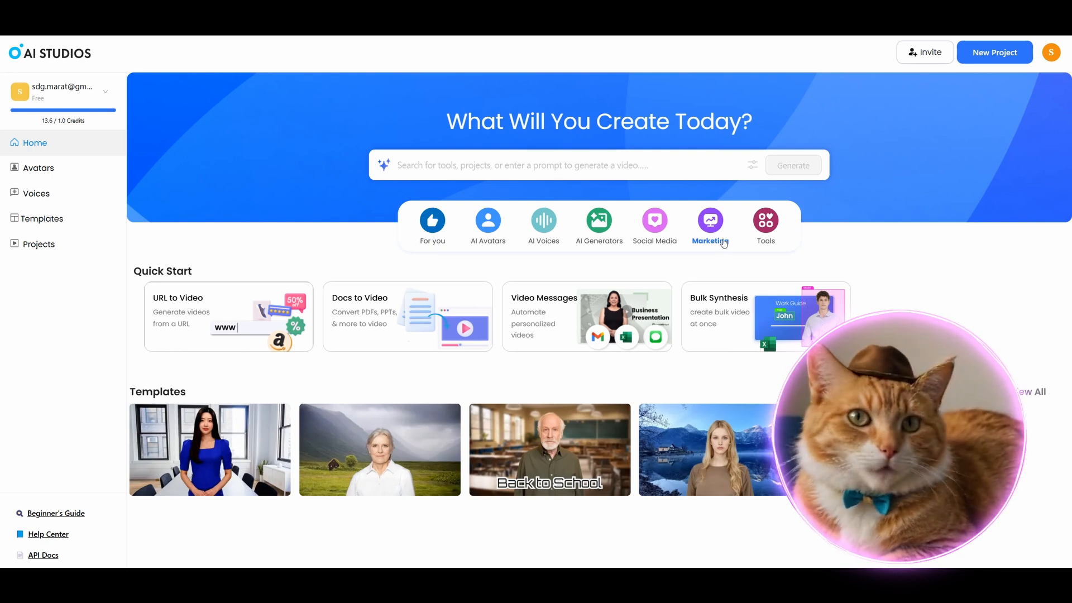
{"action": "mouse_move", "coordinate": [730, 257]}
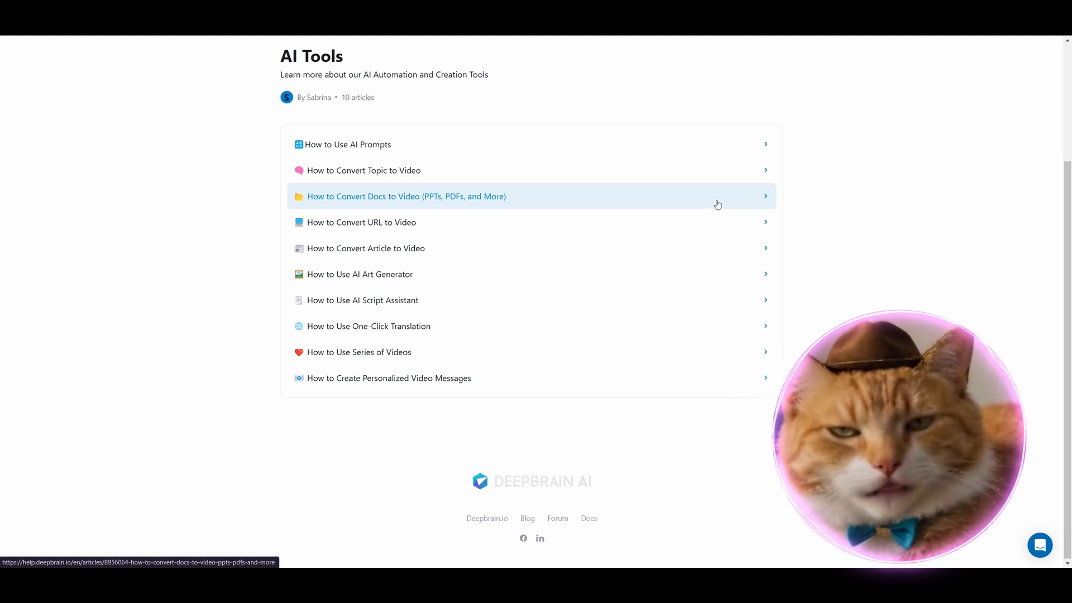
{"action": "left_click", "coordinate": [405, 197]}
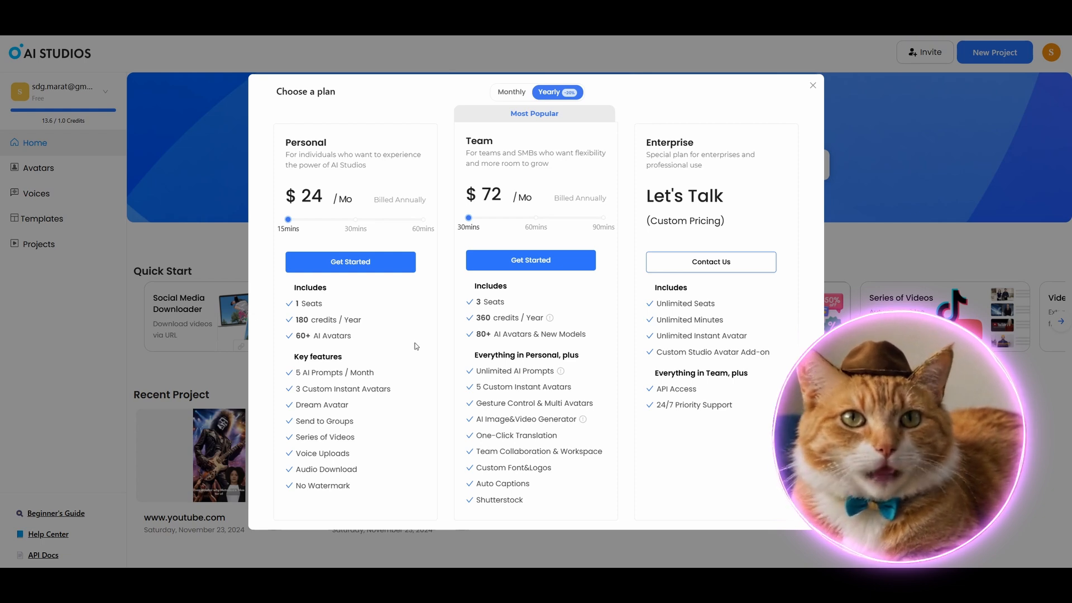
{"action": "mouse_move", "coordinate": [431, 397]}
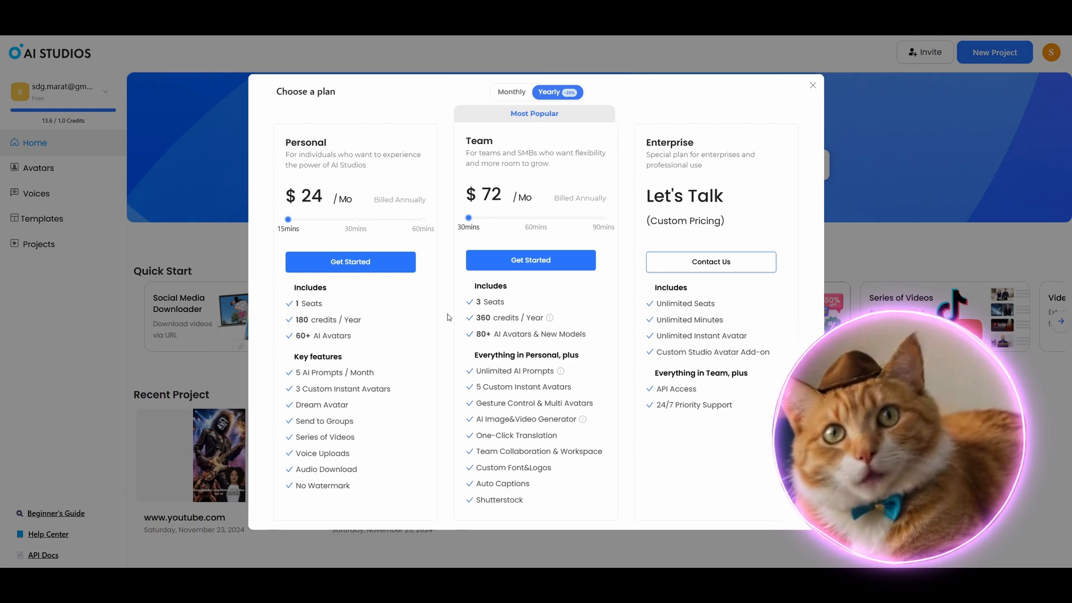
Compare the Team plan at 30 and 60 minutes a month ($72 versus $144) on the slider.
{"action": "left_click_drag", "start_coordinate": [467, 218], "coordinate": [535, 217]}
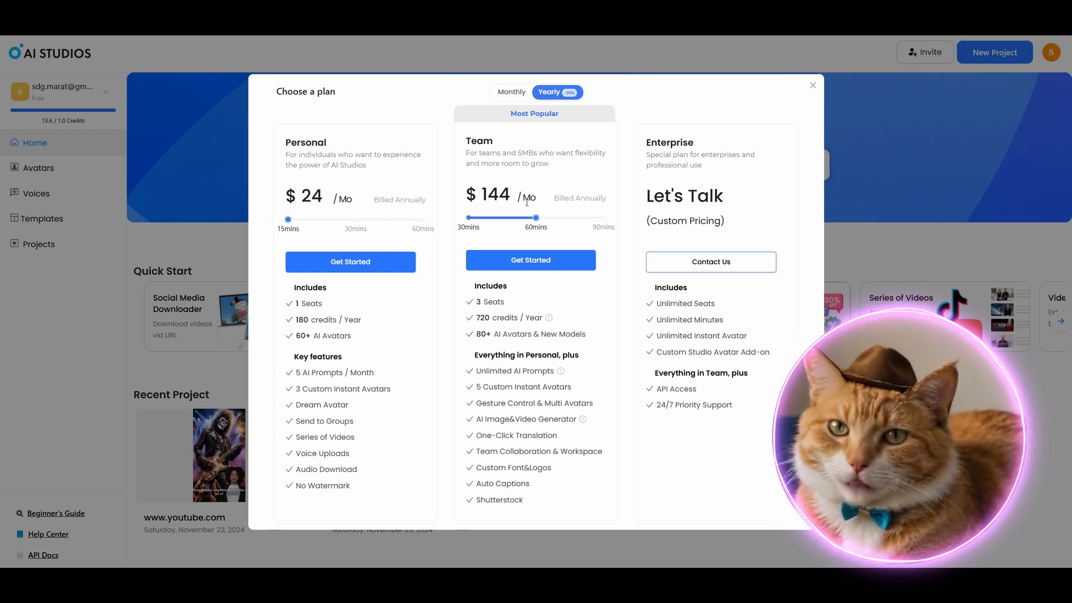
{"action": "left_click_drag", "start_coordinate": [536, 218], "coordinate": [468, 218]}
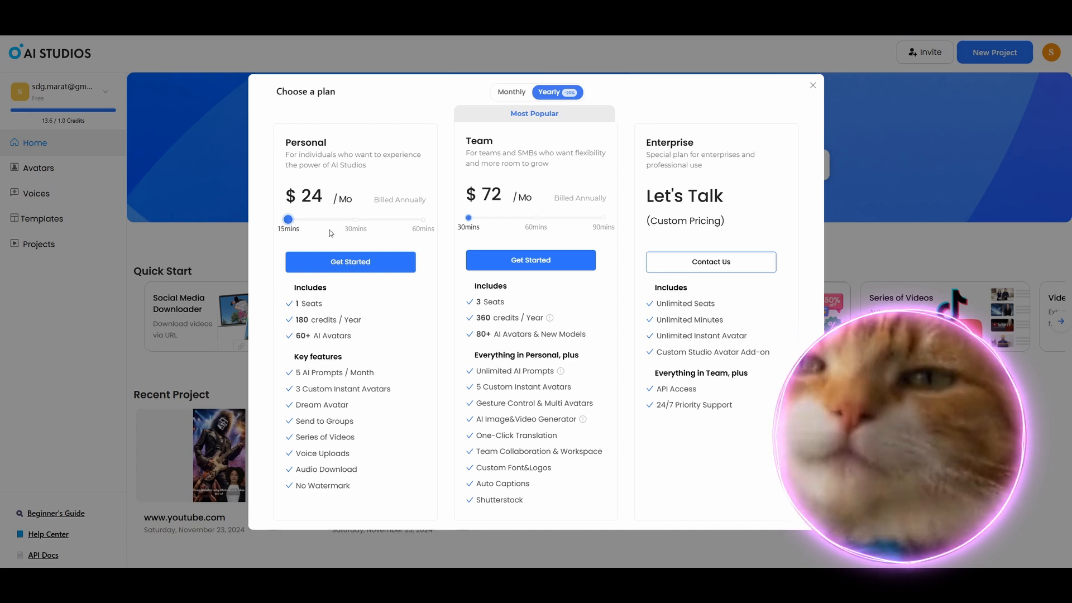
{"action": "left_click_drag", "start_coordinate": [467, 217], "coordinate": [537, 217]}
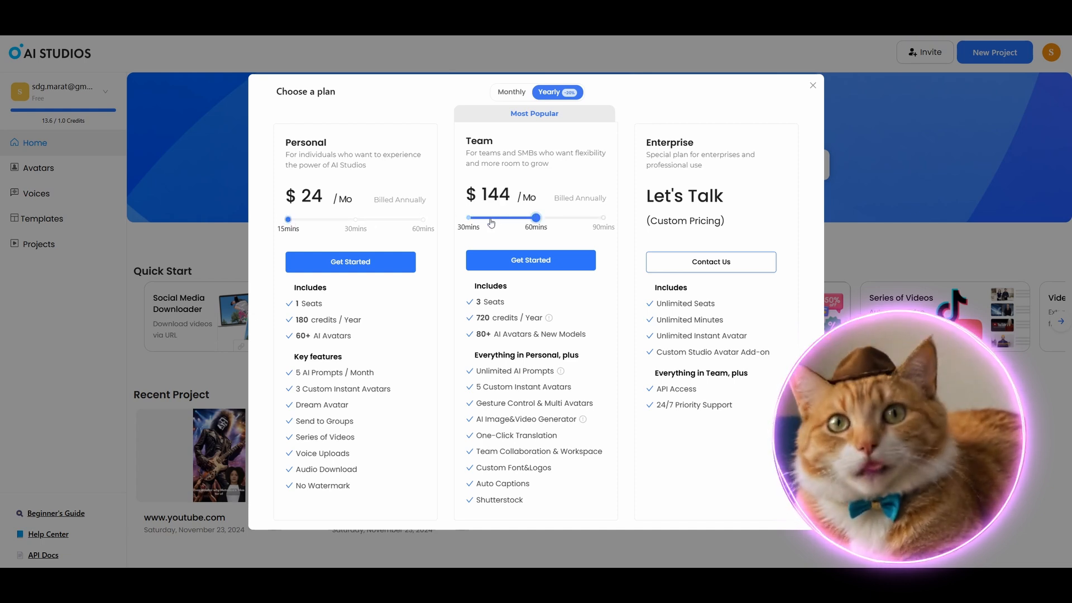
{"action": "left_click_drag", "start_coordinate": [535, 217], "coordinate": [467, 218]}
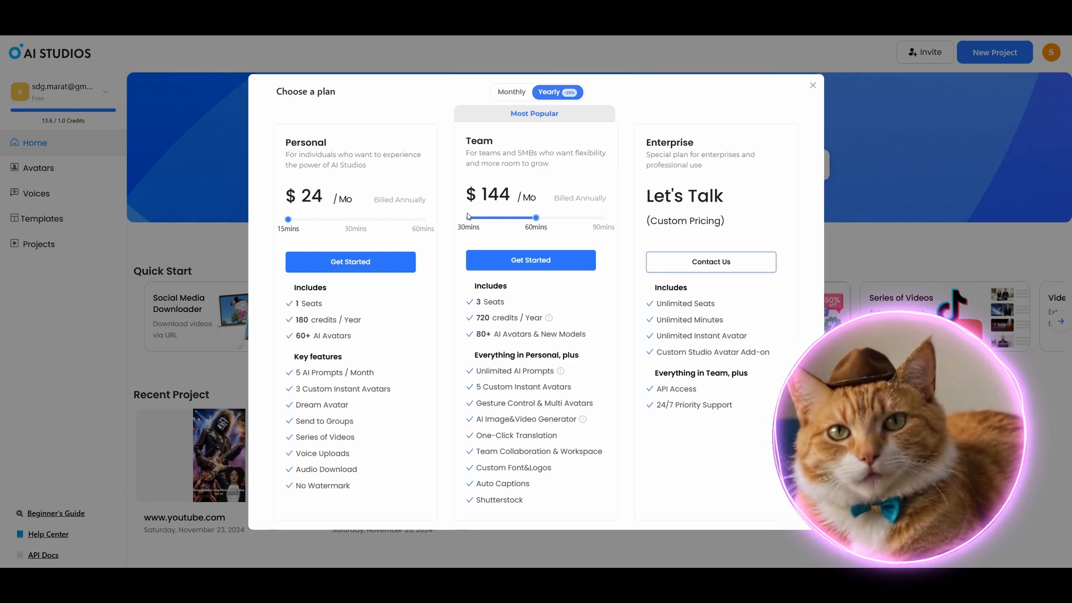
{"action": "mouse_move", "coordinate": [543, 212]}
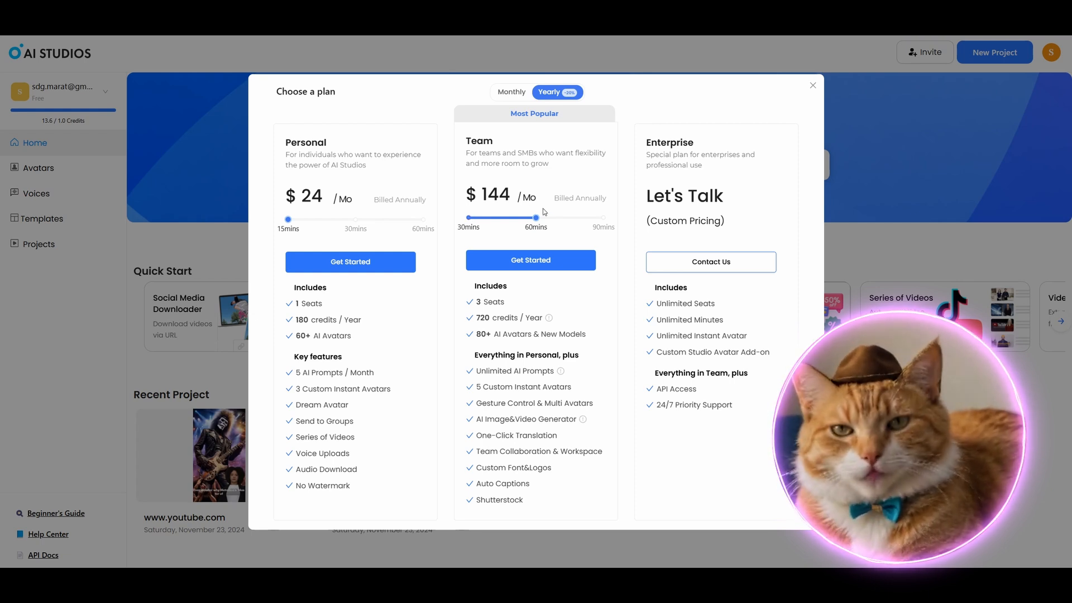